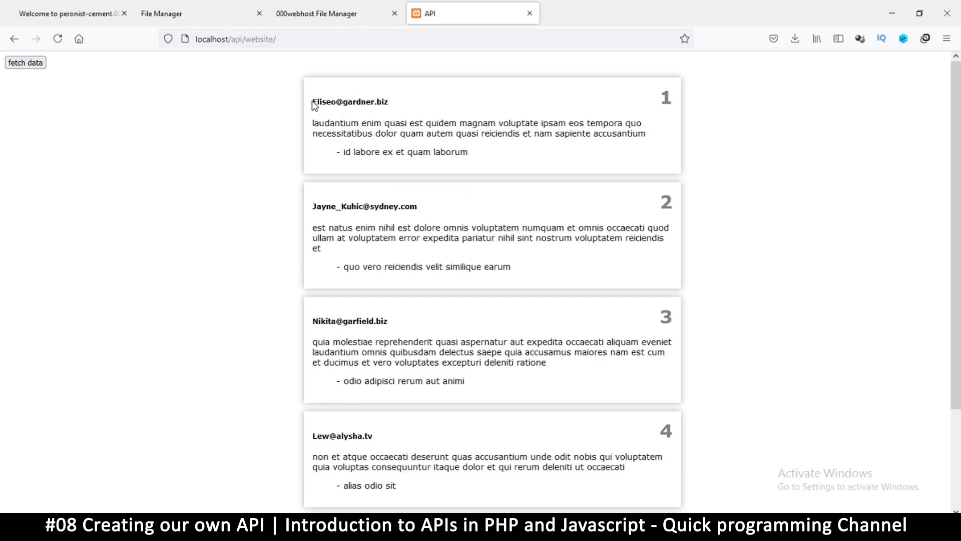
{"action": "mouse_move", "coordinate": [314, 103]}
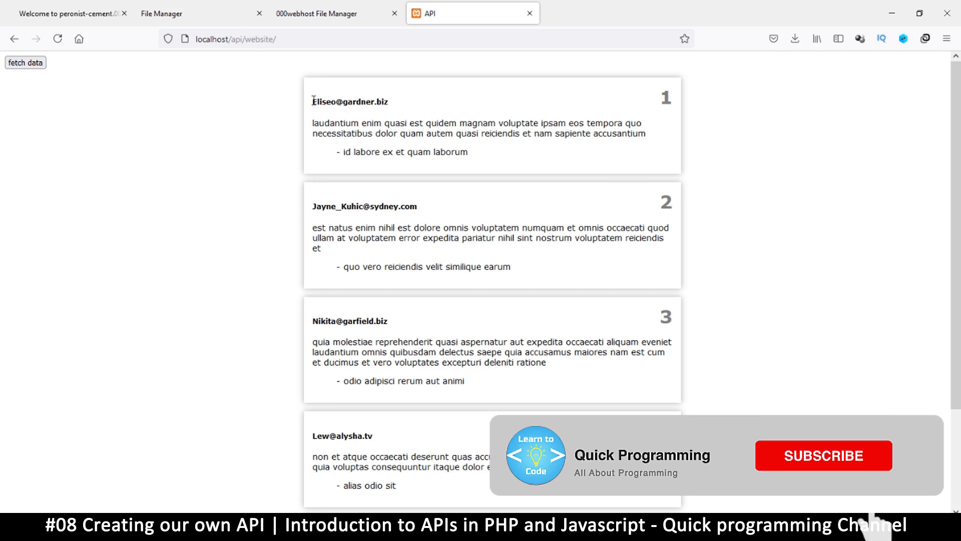
Reach the peronist-cement site's dashboard and live site from the 000webhost panel.
{"action": "left_click", "coordinate": [823, 456]}
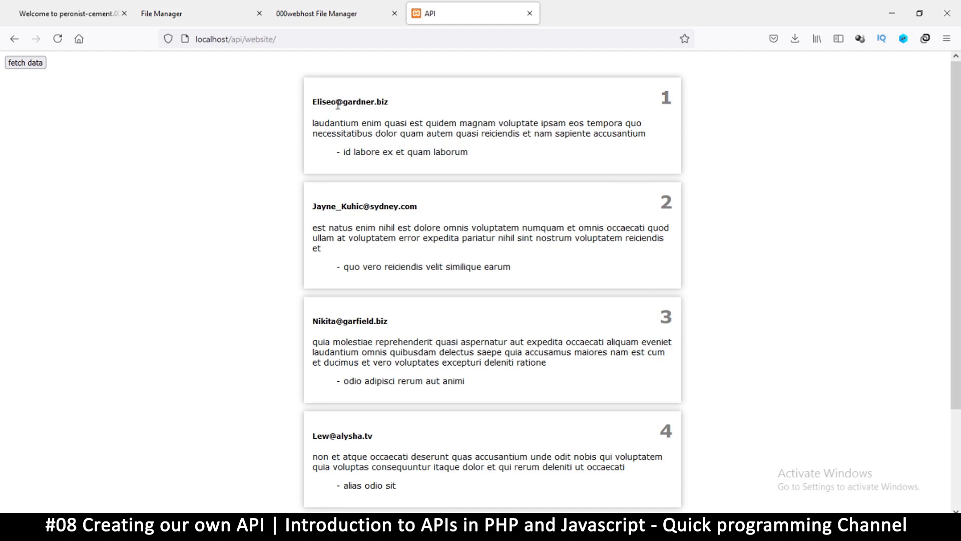
{"action": "mouse_move", "coordinate": [360, 178]}
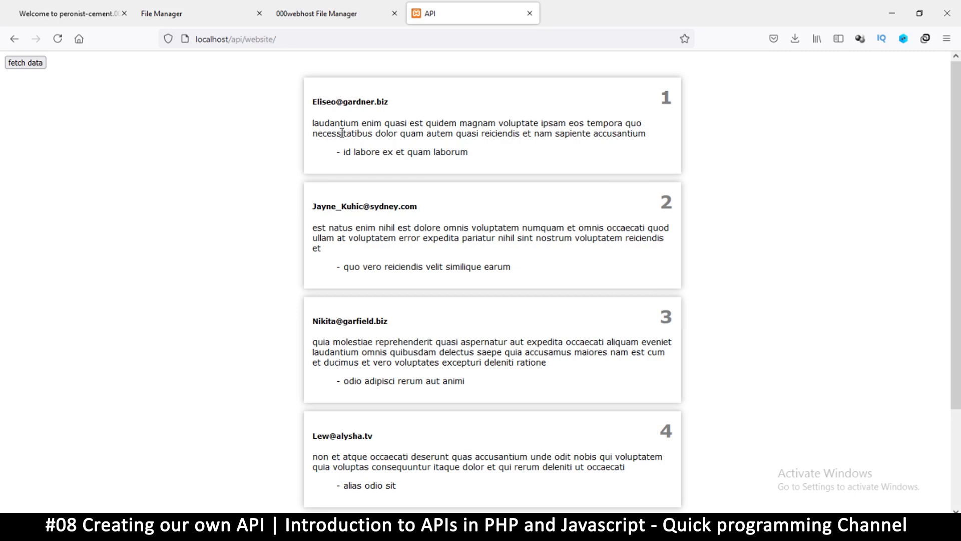
{"action": "mouse_move", "coordinate": [335, 148]}
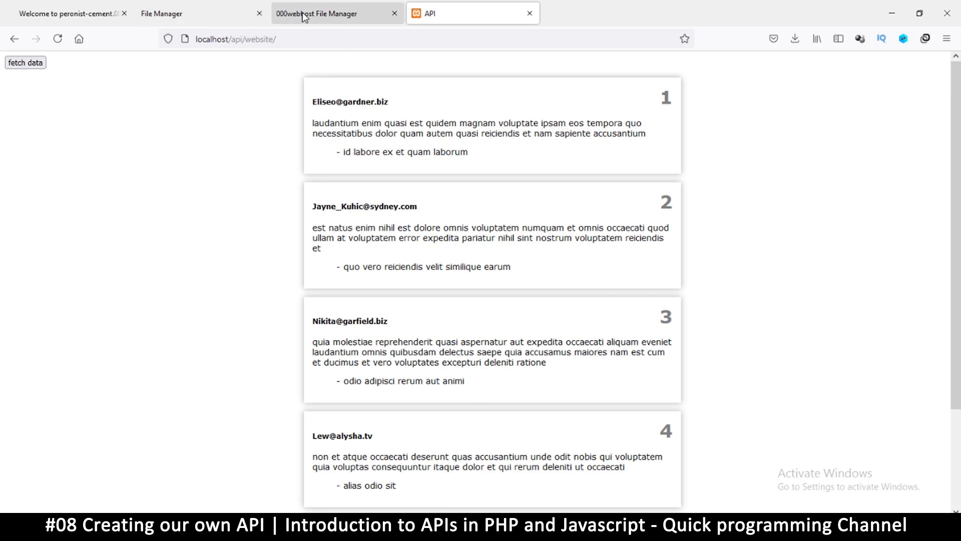
{"action": "left_click", "coordinate": [190, 13]}
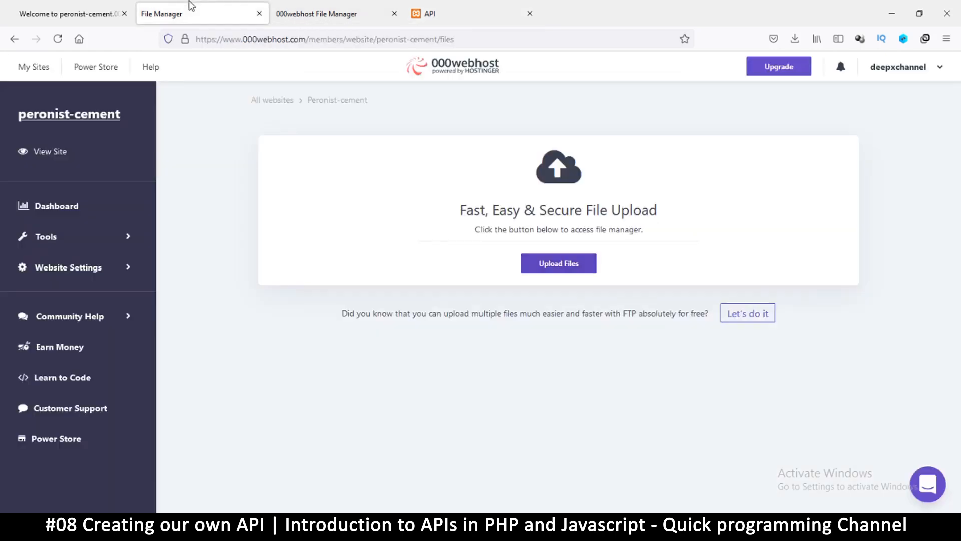
{"action": "mouse_move", "coordinate": [450, 79]}
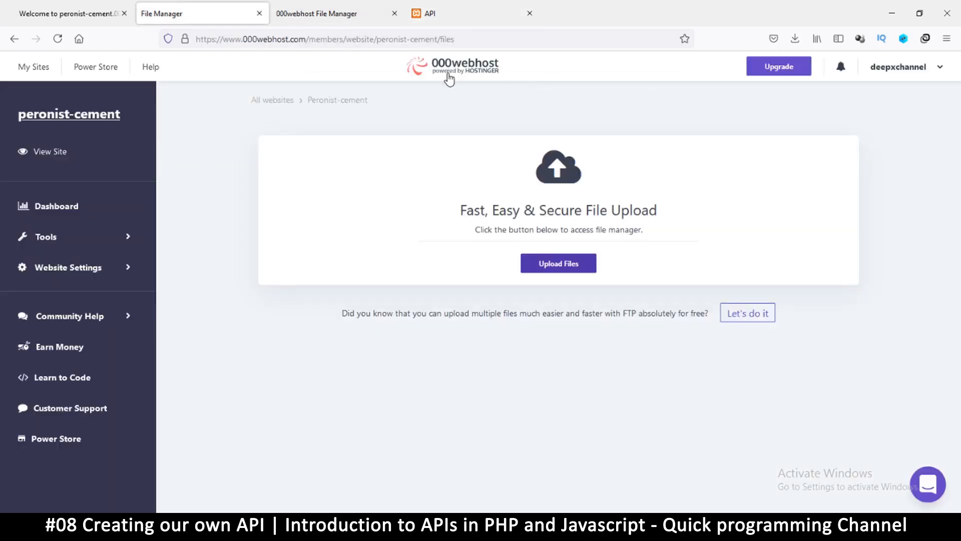
{"action": "mouse_move", "coordinate": [464, 75]}
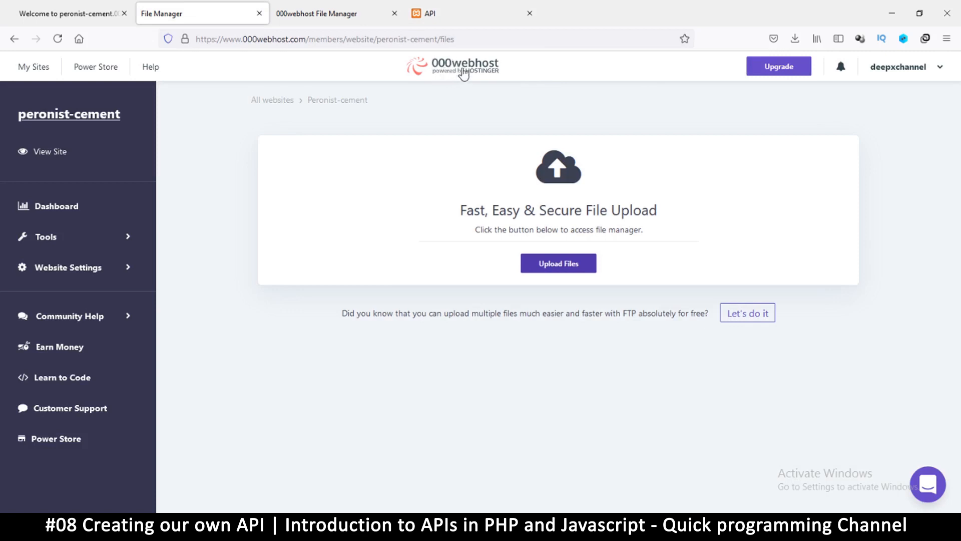
{"action": "mouse_move", "coordinate": [520, 81]}
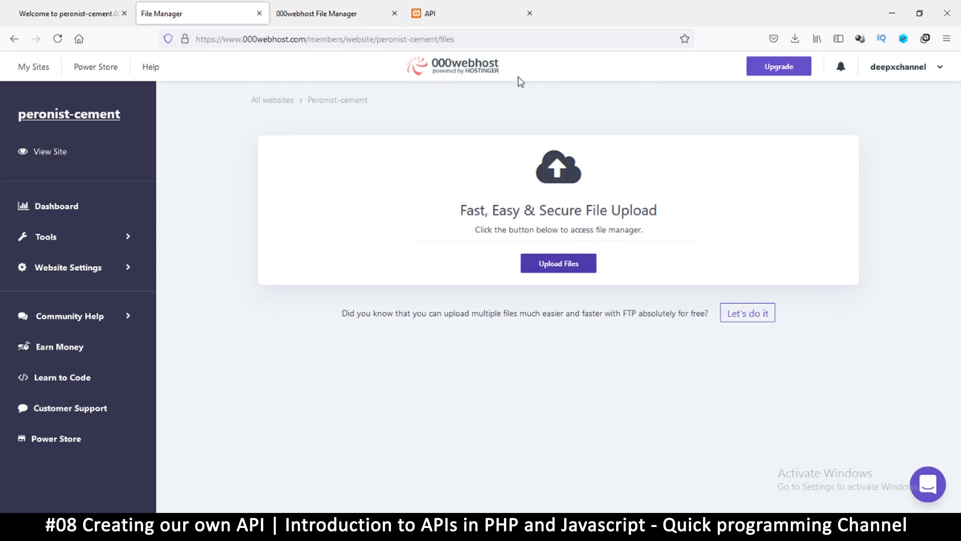
{"action": "mouse_move", "coordinate": [61, 189]}
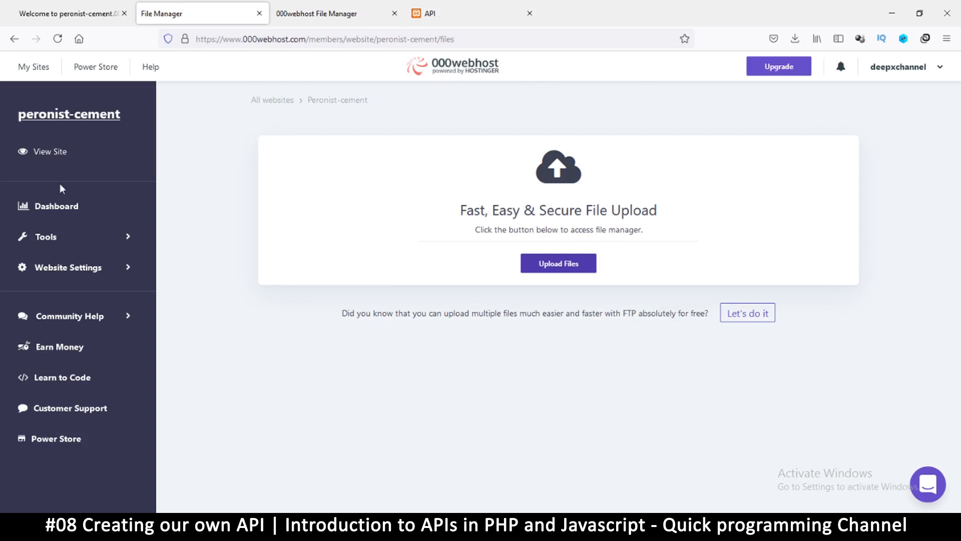
{"action": "left_click", "coordinate": [49, 151]}
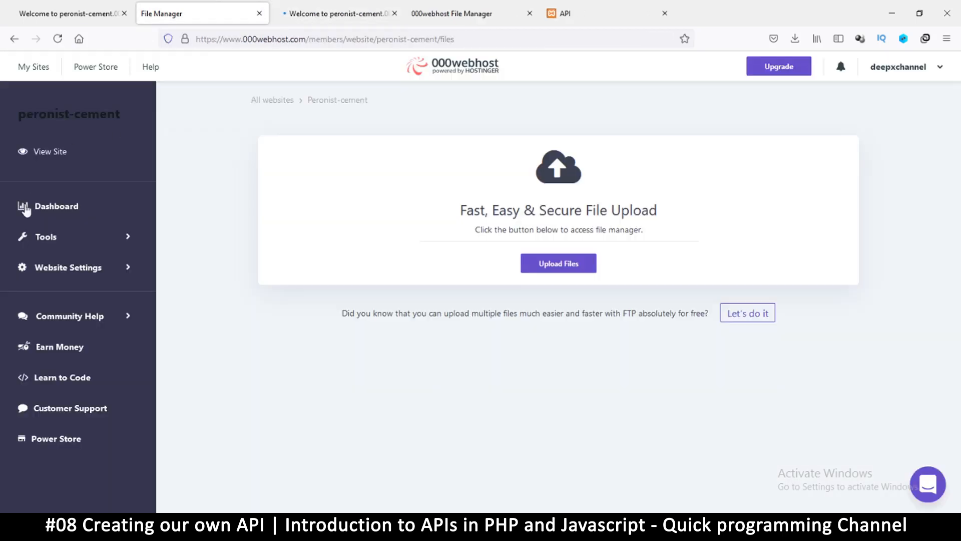
{"action": "left_click", "coordinate": [557, 263]}
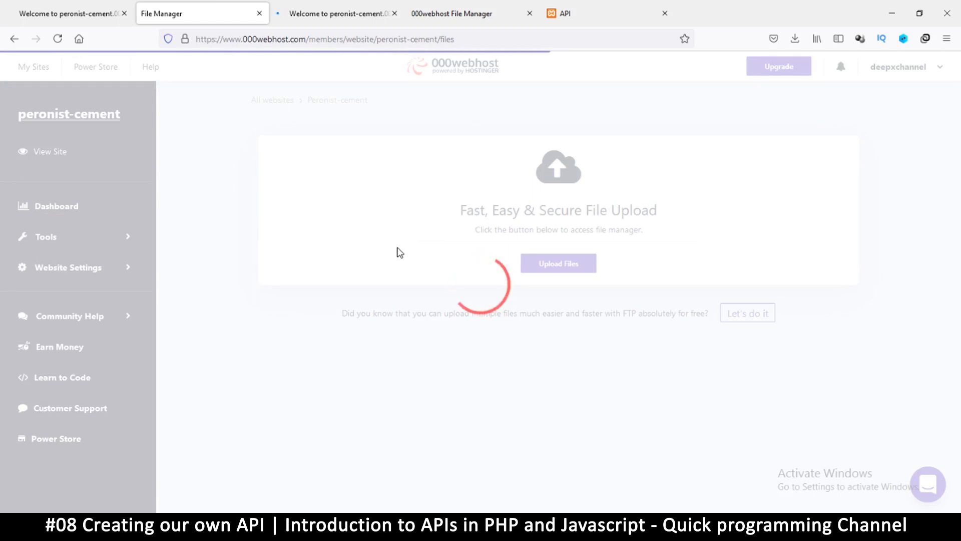
View the default welcome page and keep one File Manager tab showing the empty public_html.
{"action": "left_click", "coordinate": [57, 206]}
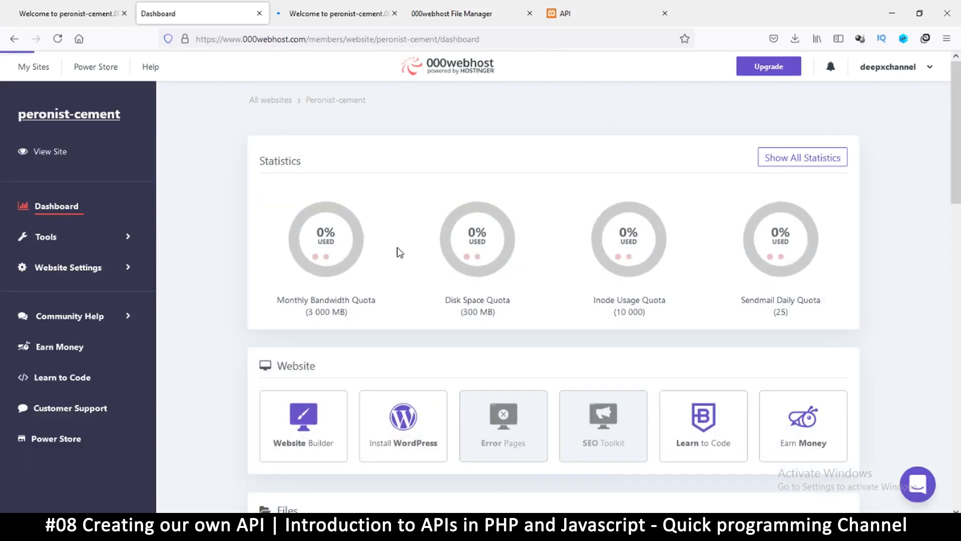
{"action": "scroll", "scroll_direction": "down", "scroll_amount": 3}
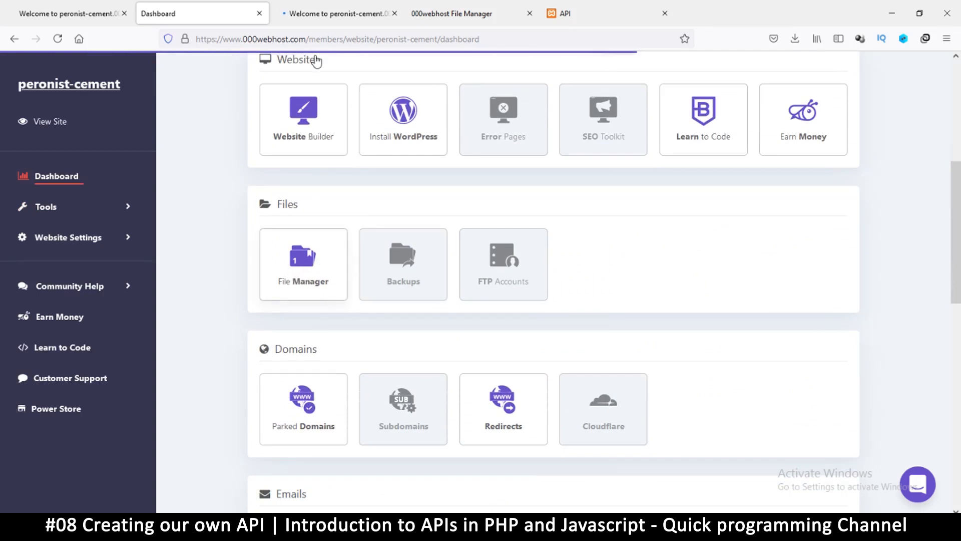
{"action": "left_click", "coordinate": [331, 14]}
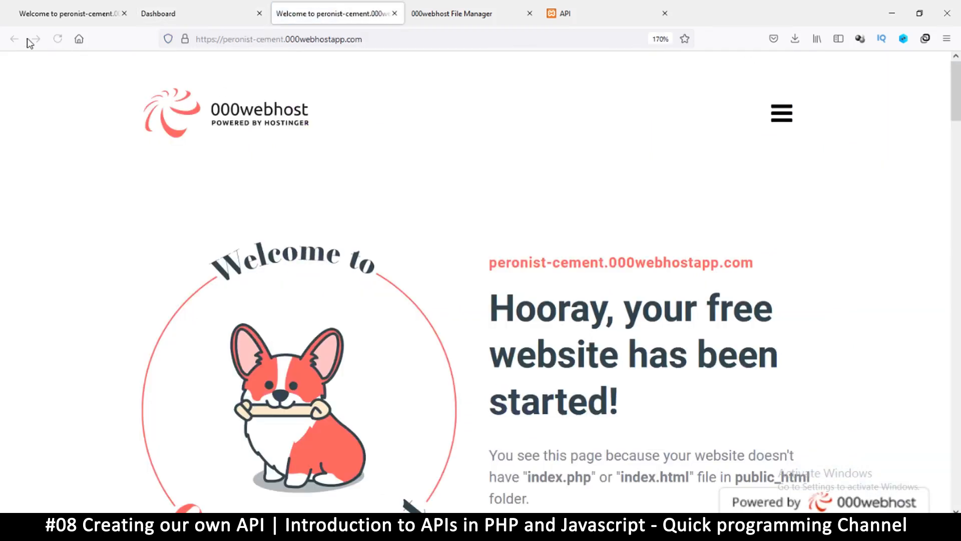
{"action": "left_click", "coordinate": [394, 13]}
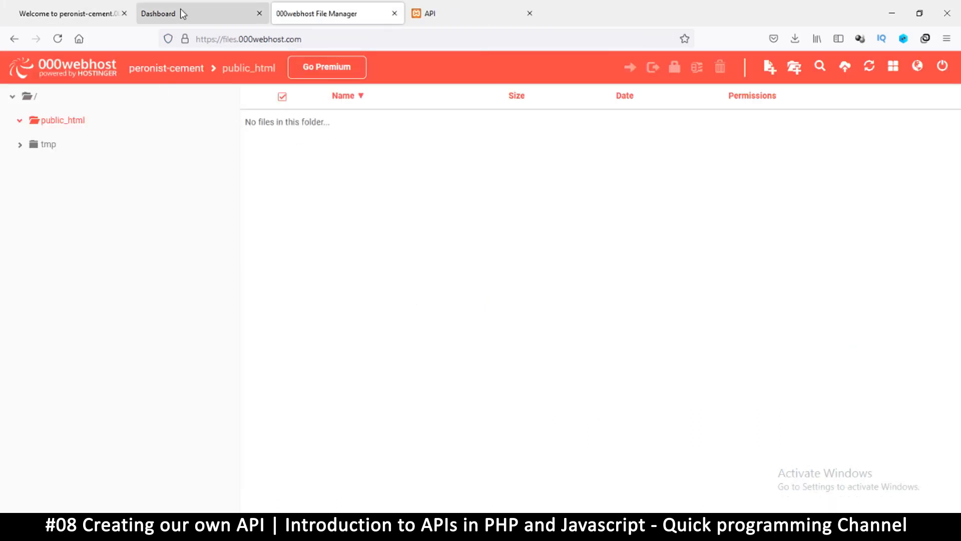
Enter index.php in the create-file dialog of public_html; the file manager falls back to its login page.
{"action": "left_click", "coordinate": [158, 13]}
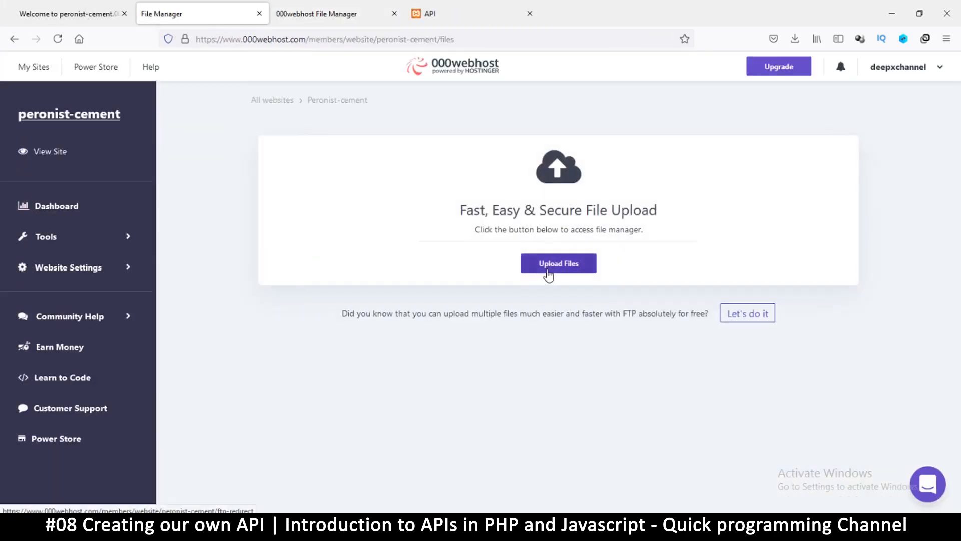
{"action": "left_click", "coordinate": [557, 263]}
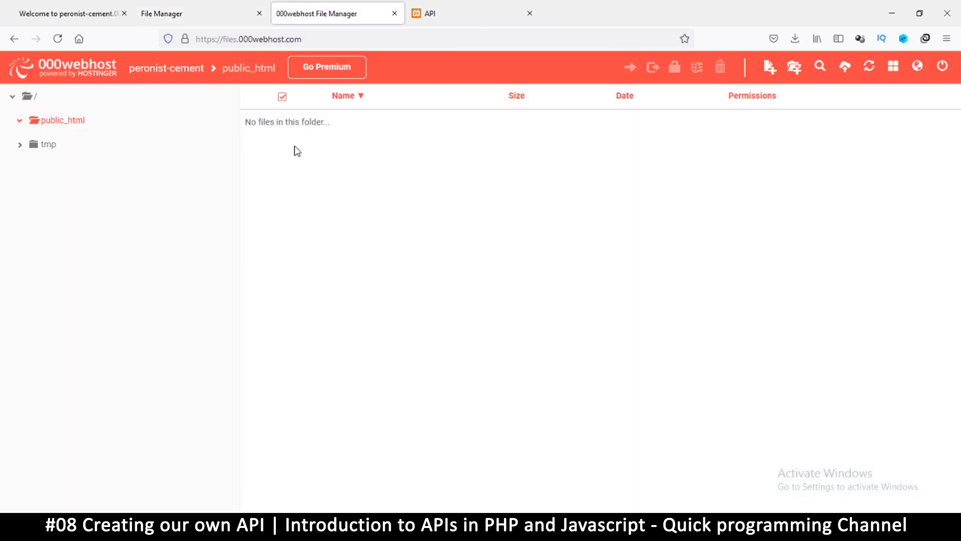
{"action": "mouse_move", "coordinate": [326, 185]}
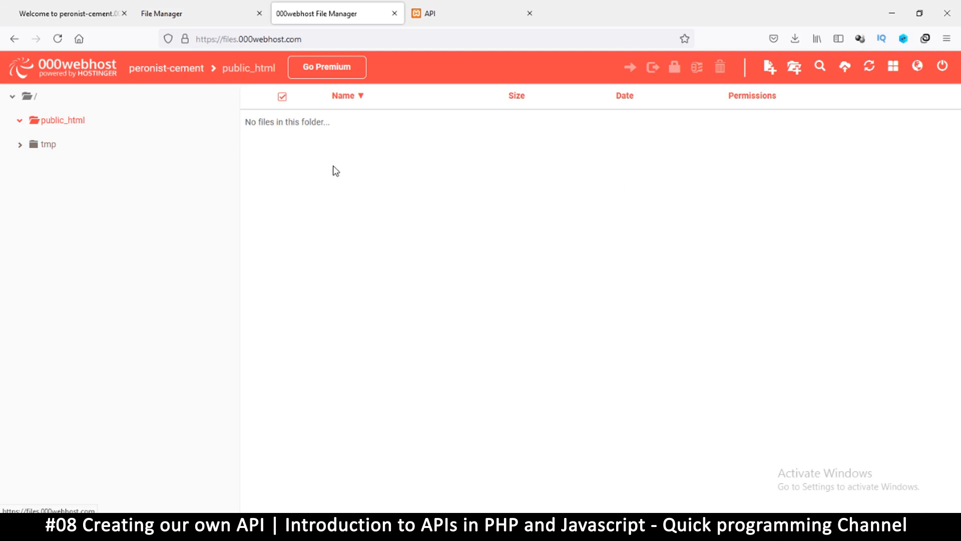
{"action": "mouse_move", "coordinate": [67, 172]}
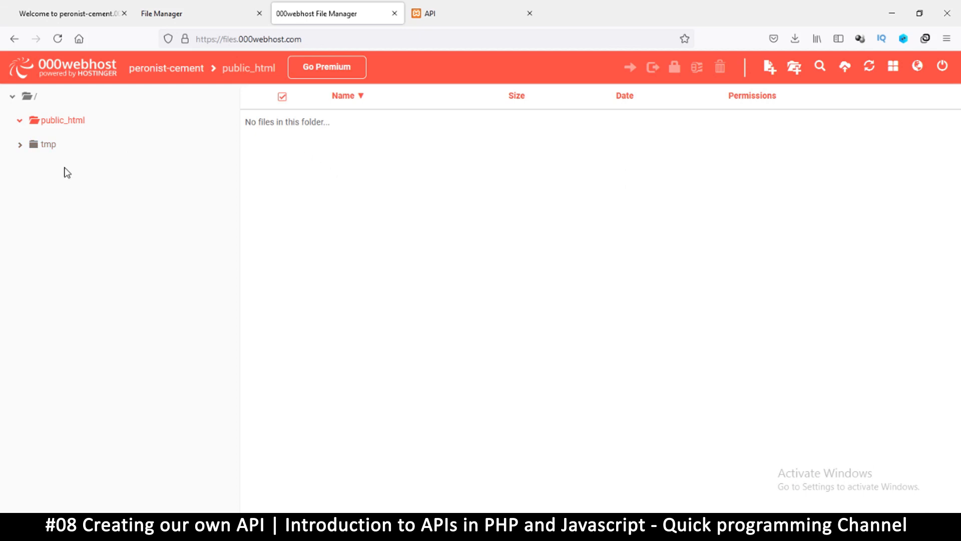
{"action": "mouse_move", "coordinate": [580, 130]}
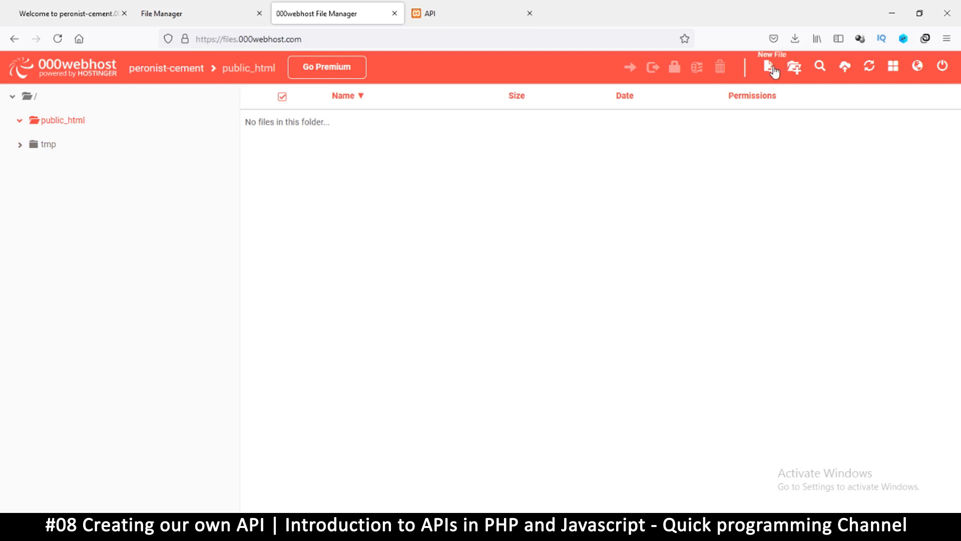
{"action": "left_click", "coordinate": [768, 66]}
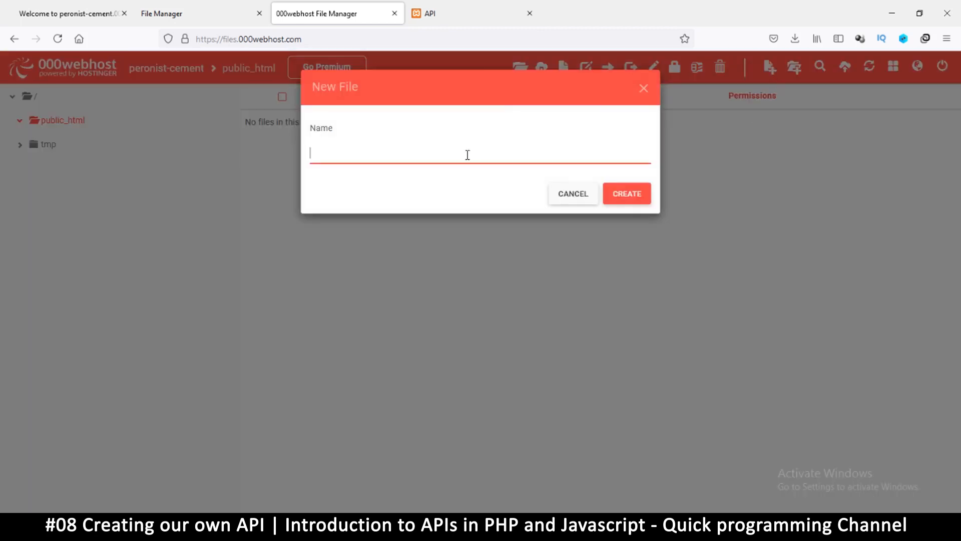
{"action": "type", "text": "index.p"}
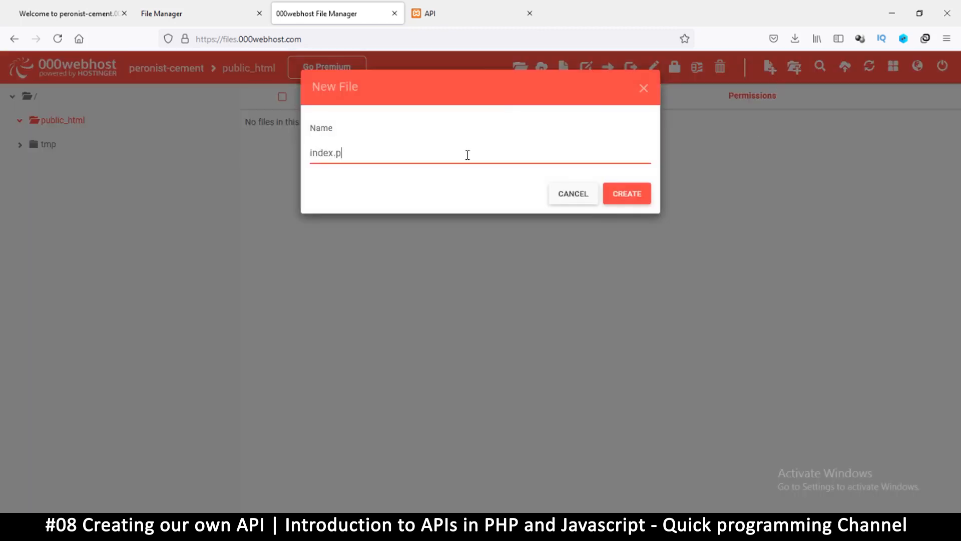
{"action": "type", "text": "hp"}
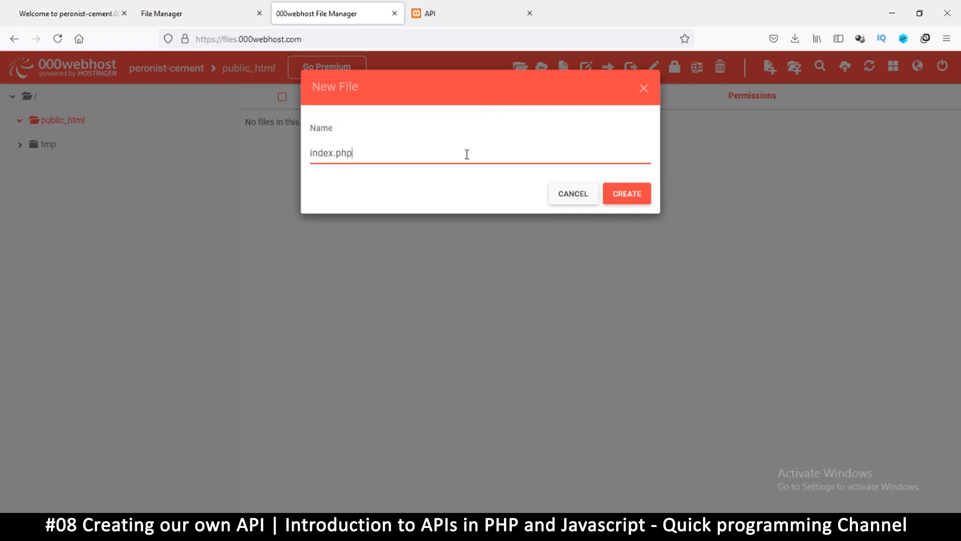
{"action": "mouse_move", "coordinate": [610, 176]}
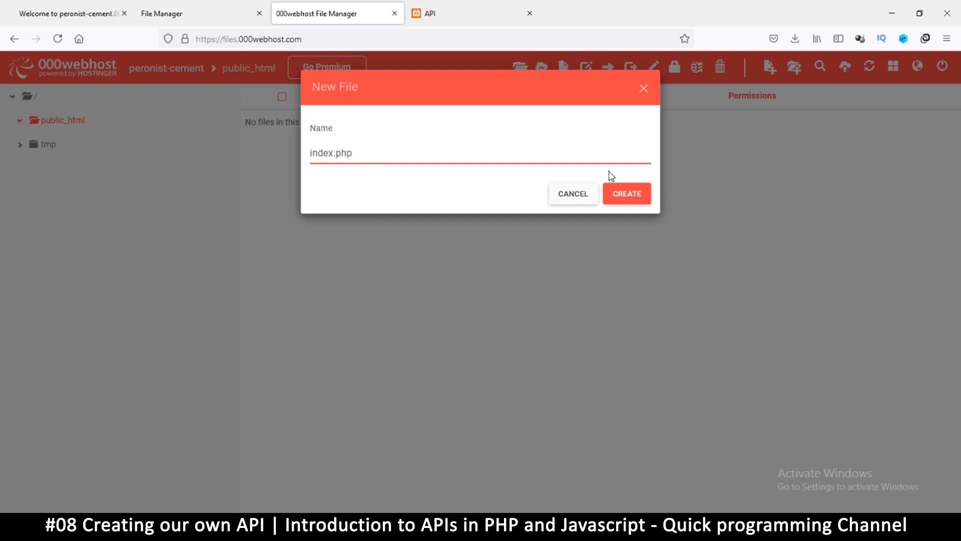
{"action": "mouse_move", "coordinate": [391, 150]}
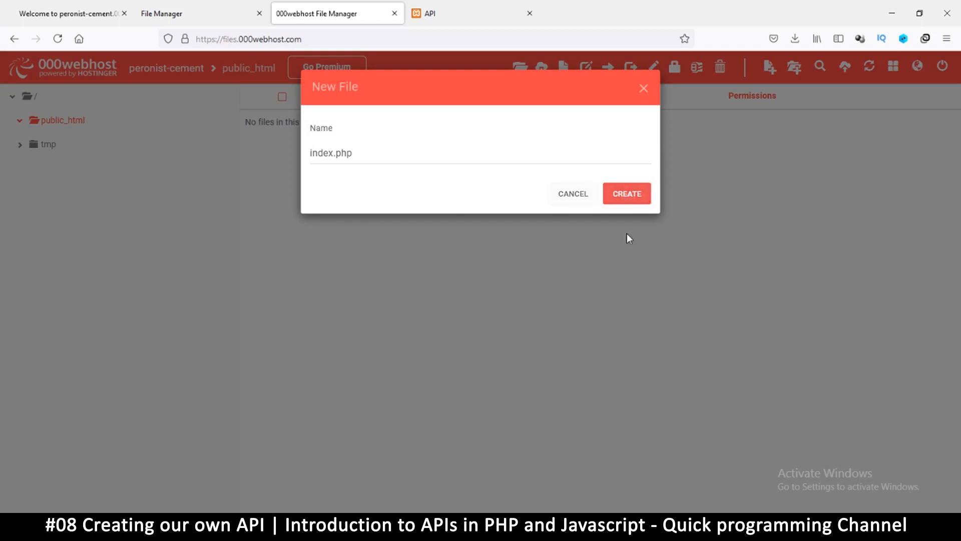
{"action": "mouse_move", "coordinate": [409, 204]}
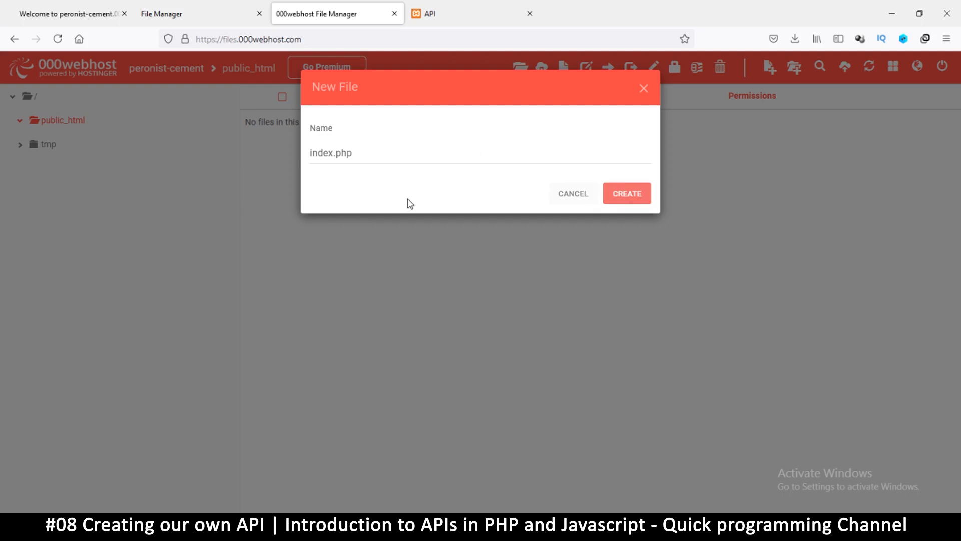
{"action": "left_click", "coordinate": [626, 194]}
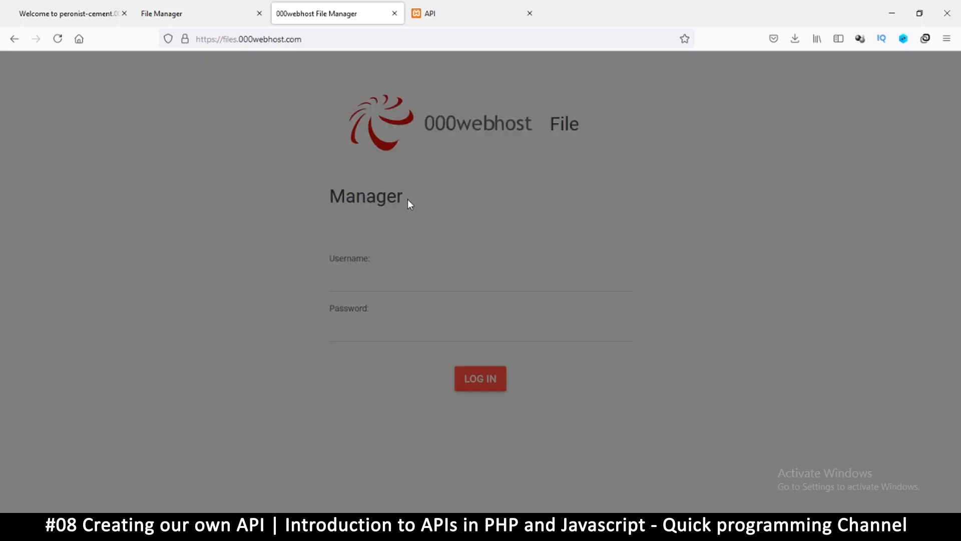
{"action": "mouse_move", "coordinate": [409, 223]}
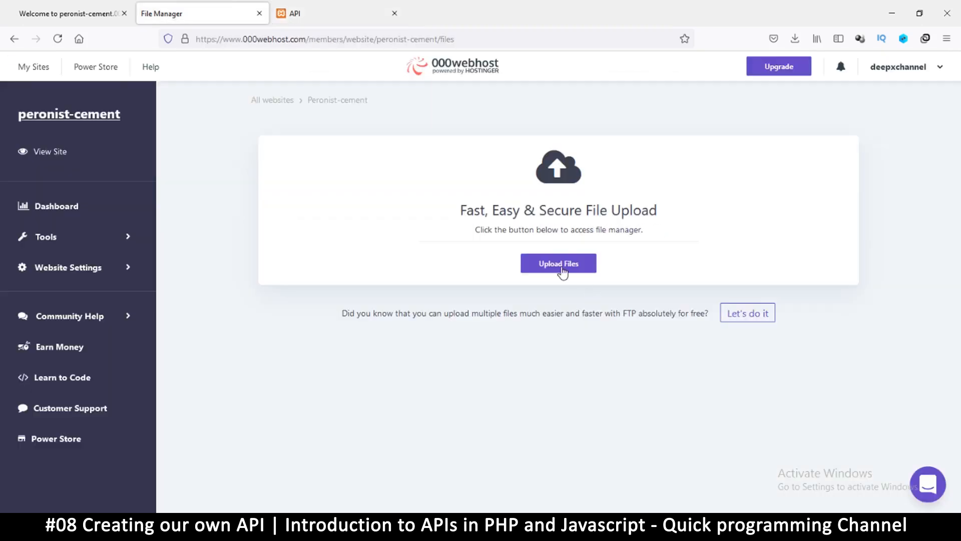
Create an empty index.php in public_html and bring it up in the file editor.
{"action": "left_click", "coordinate": [558, 263]}
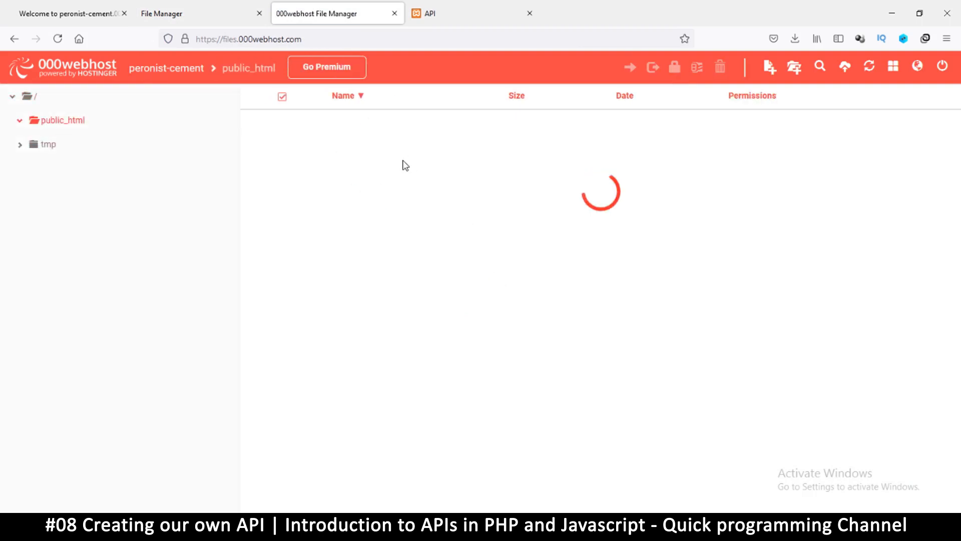
{"action": "mouse_move", "coordinate": [795, 66]}
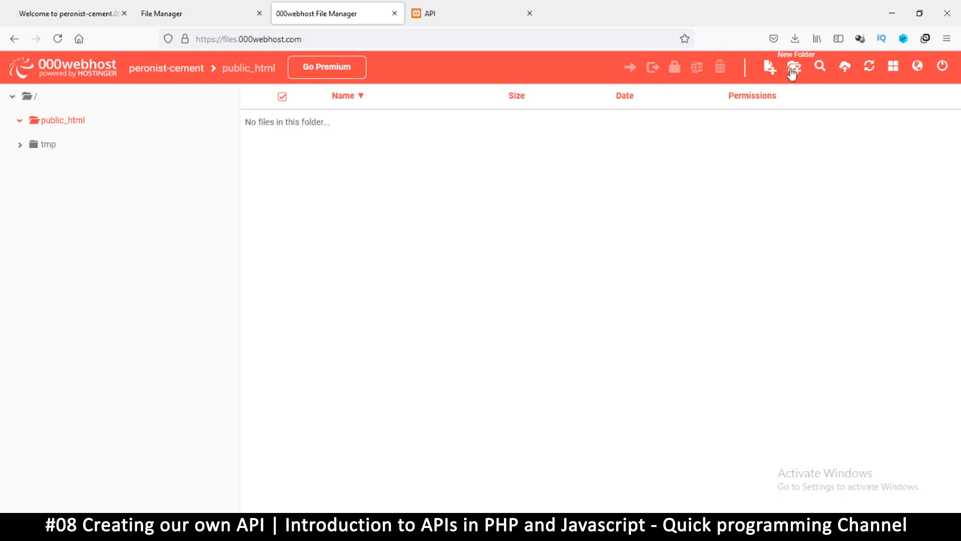
{"action": "left_click", "coordinate": [769, 67]}
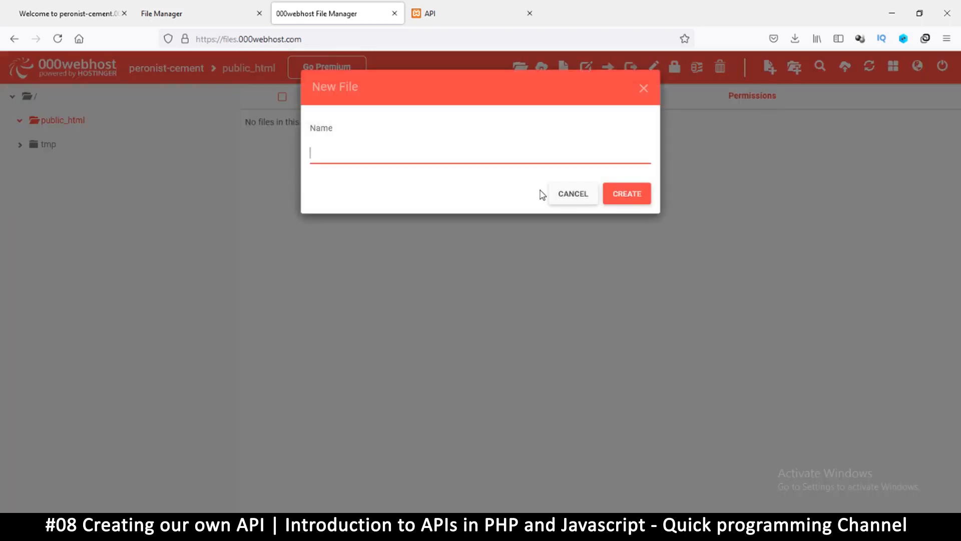
{"action": "type", "text": "index.php"}
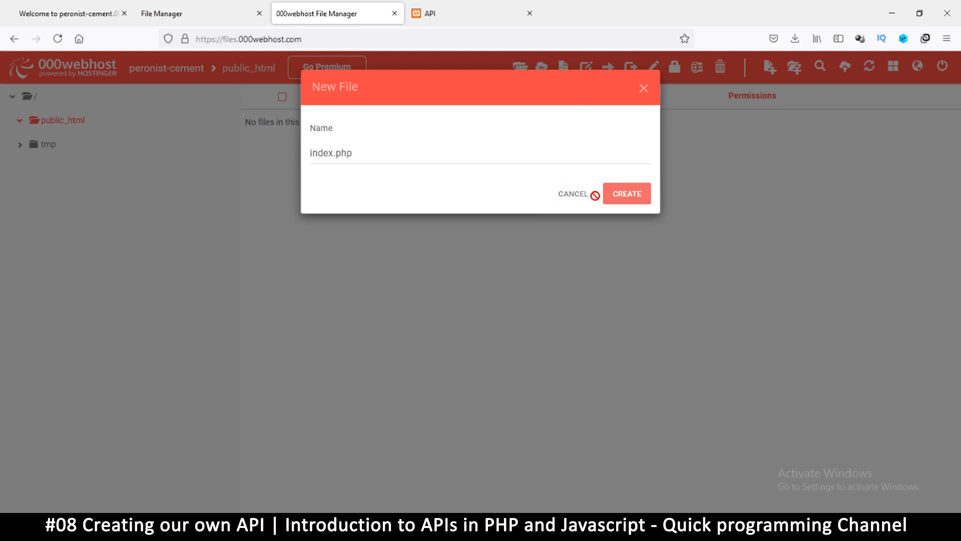
{"action": "left_click", "coordinate": [626, 193]}
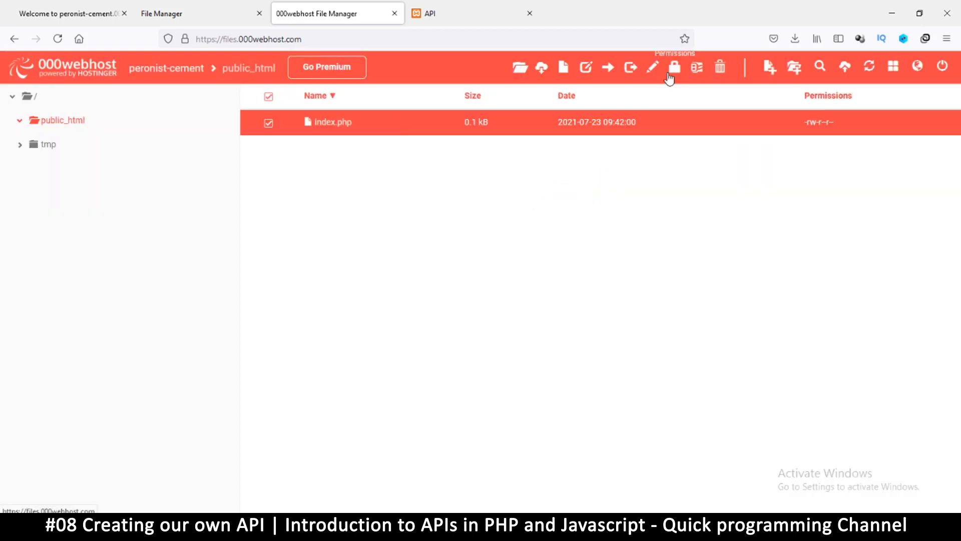
{"action": "left_click", "coordinate": [652, 68]}
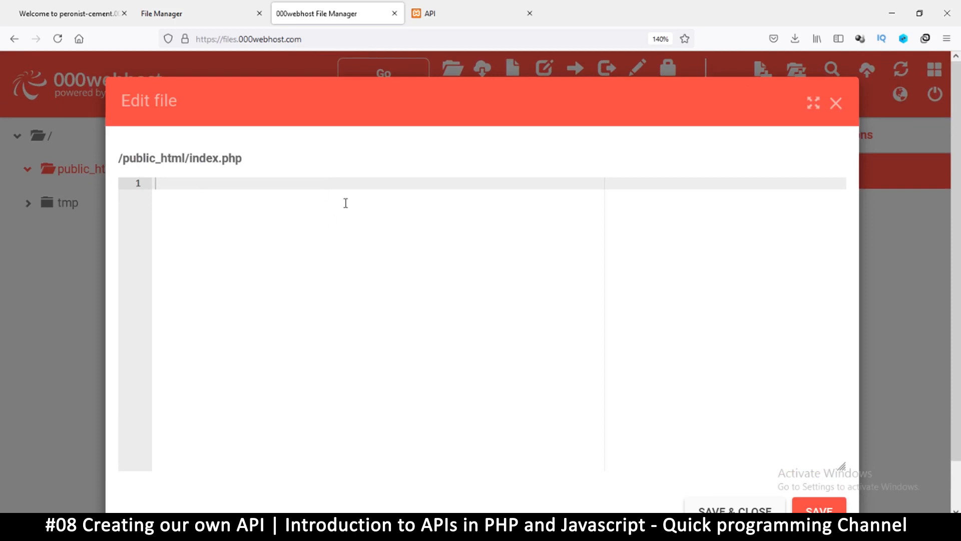
Write the line 'this is an online server' into index.php.
{"action": "type", "text": "some"}
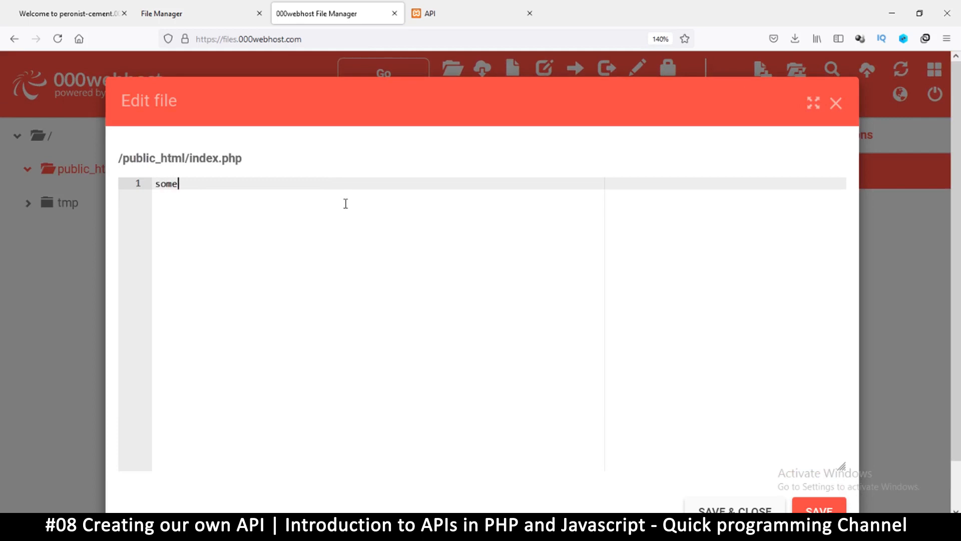
{"action": "type", "text": "this i"}
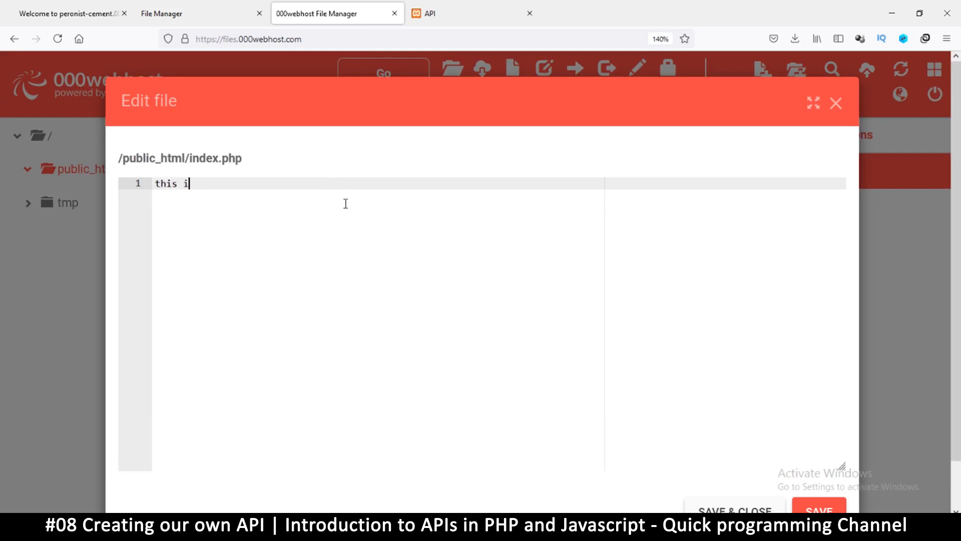
{"action": "type", "text": "s an online"}
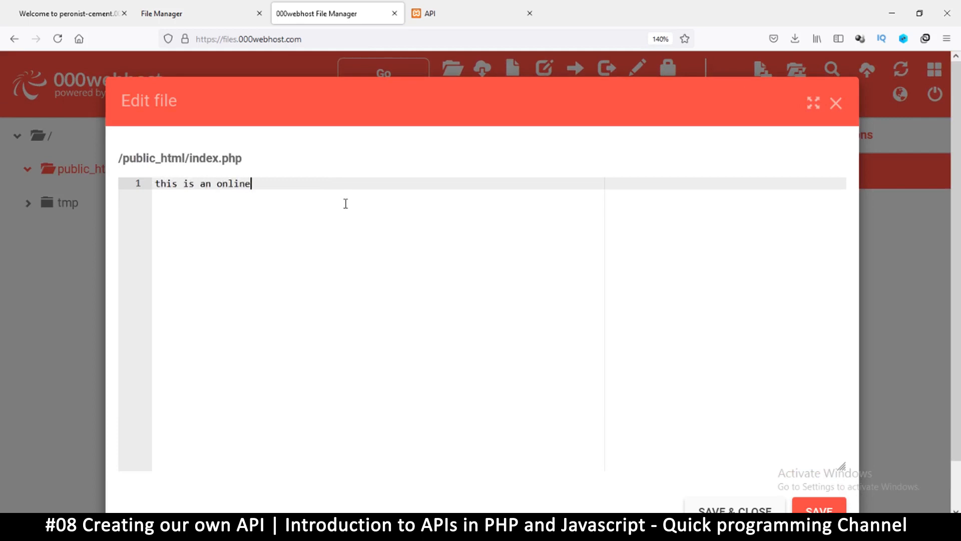
{"action": "type", "text": "server"}
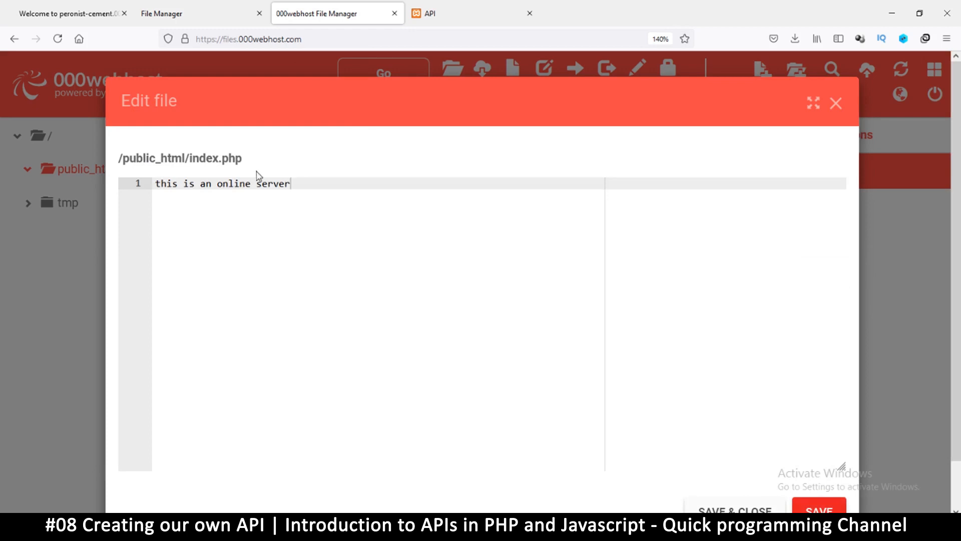
Reload the hosted site to show 'this is an online server', then return to the local code.
{"action": "left_click", "coordinate": [68, 13]}
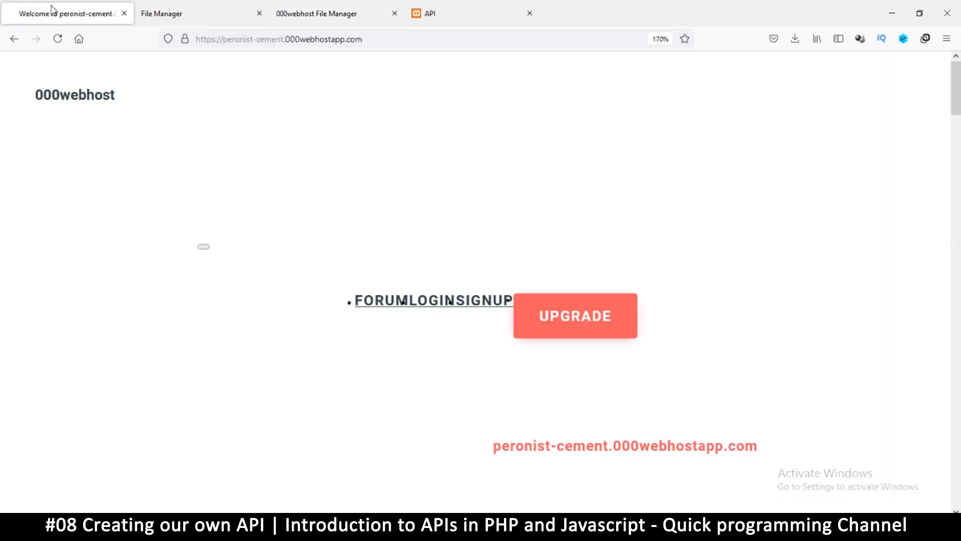
{"action": "left_click", "coordinate": [58, 39]}
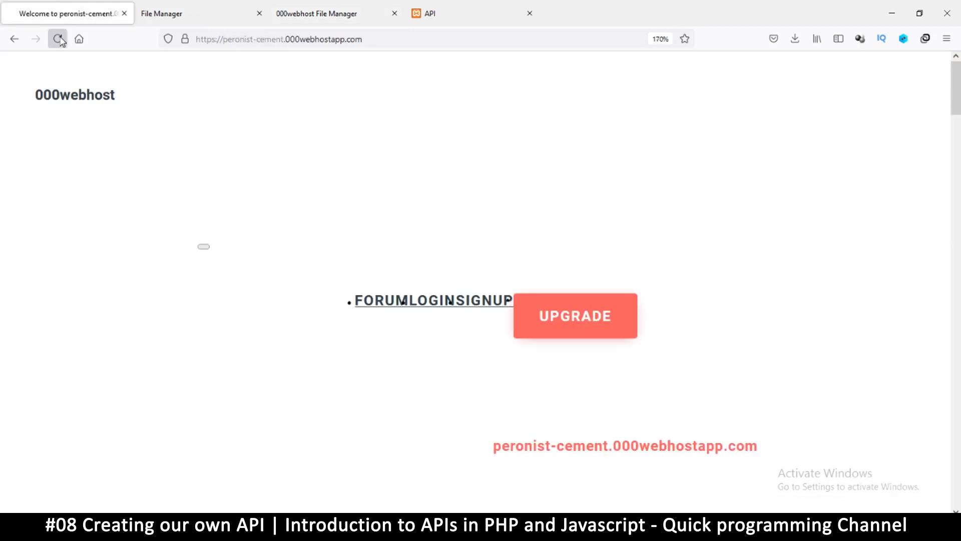
{"action": "left_click", "coordinate": [58, 39]}
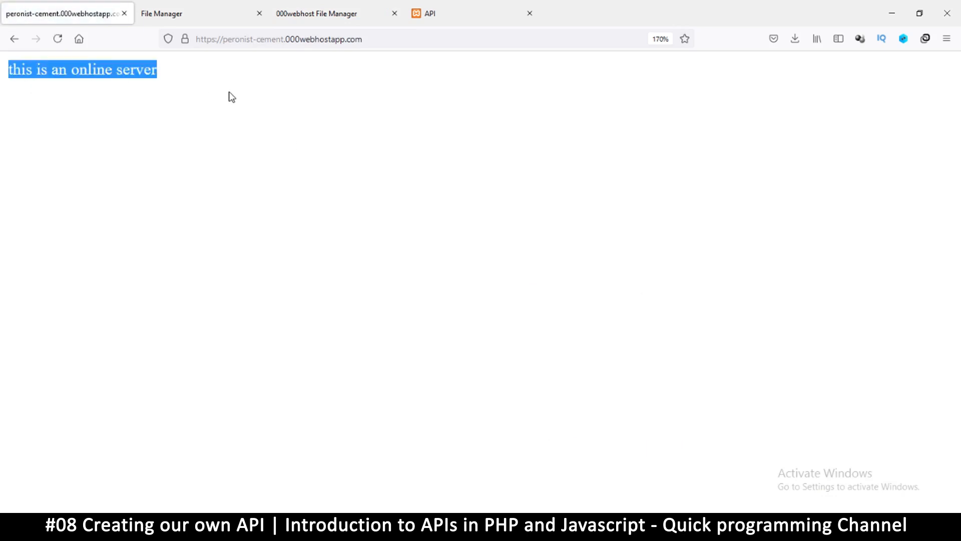
{"action": "left_click", "coordinate": [232, 97]}
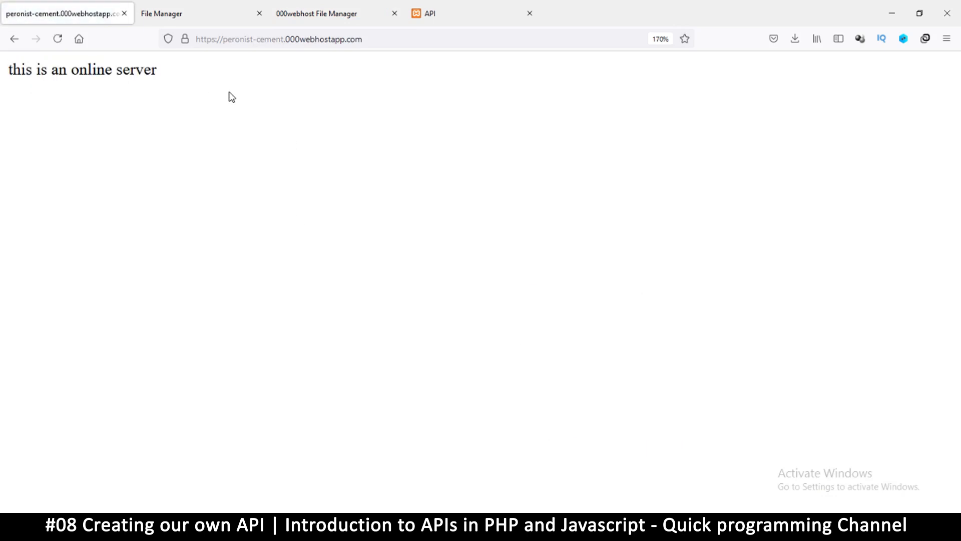
{"action": "mouse_move", "coordinate": [440, 64]}
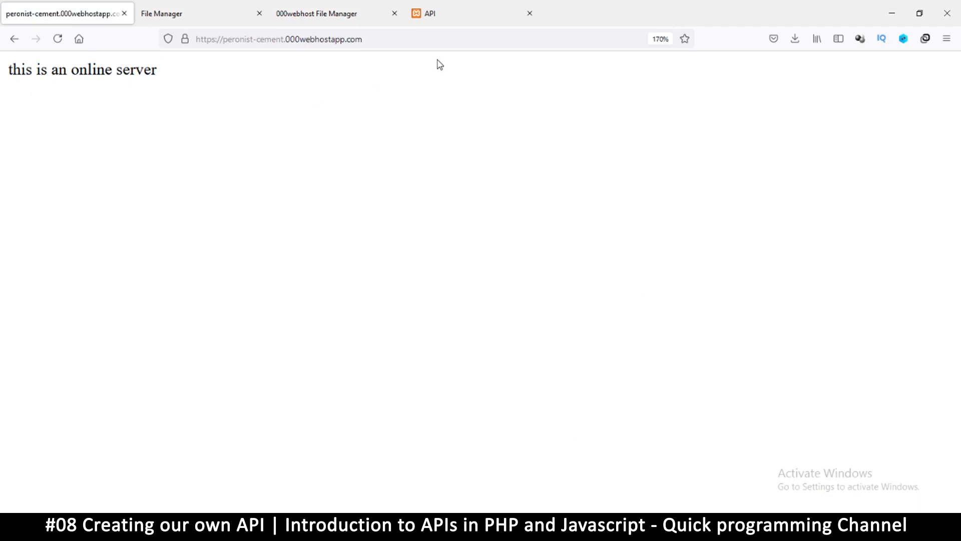
{"action": "left_click", "coordinate": [429, 13]}
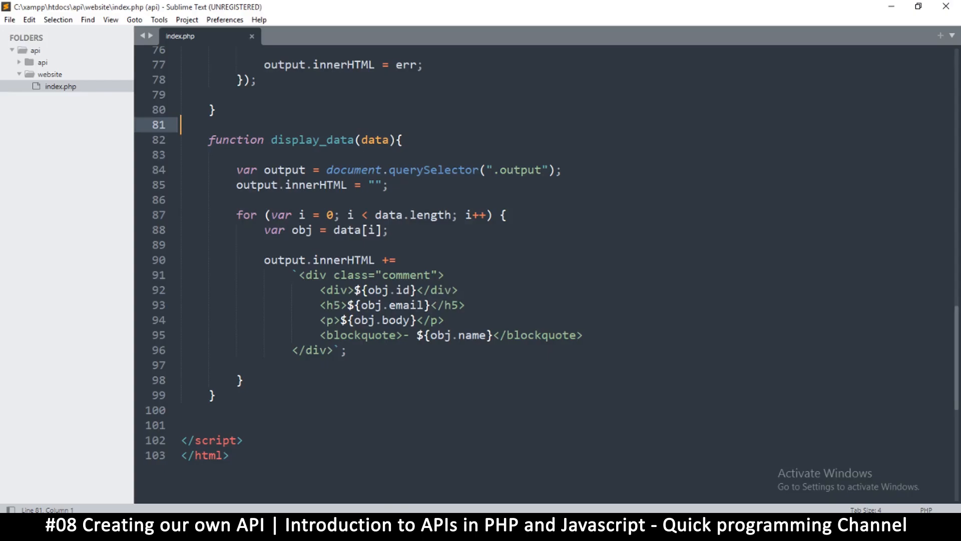
{"action": "scroll", "scroll_direction": "up", "scroll_amount": 3}
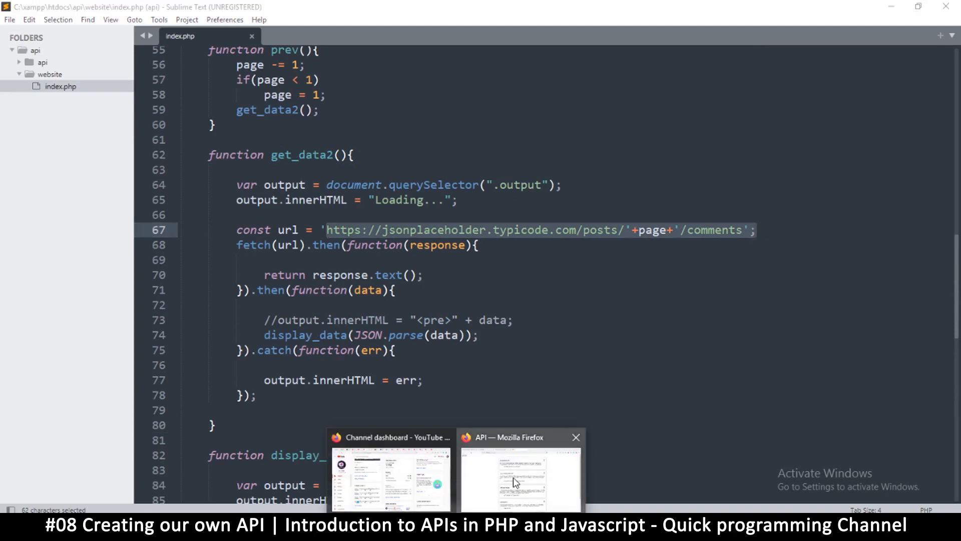
{"action": "left_click", "coordinate": [521, 478]}
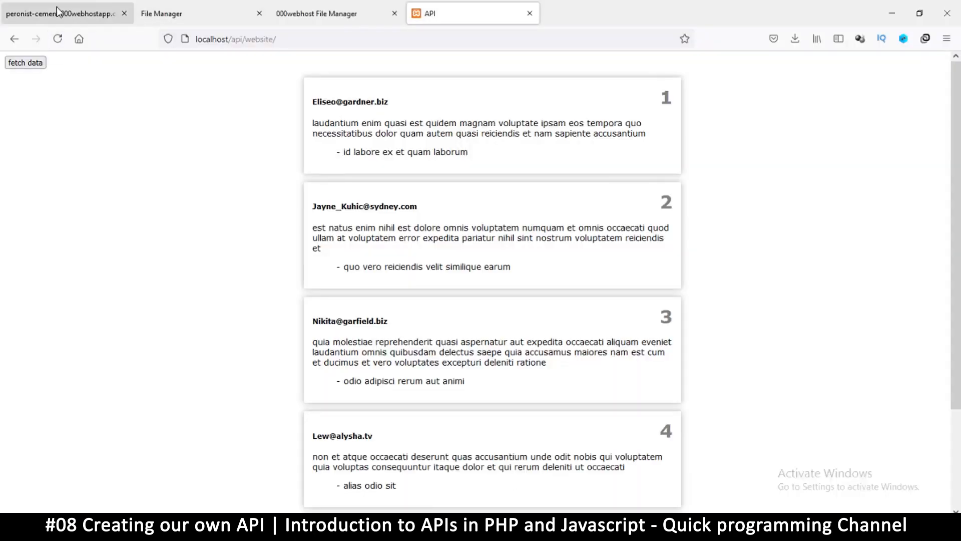
{"action": "left_click", "coordinate": [61, 13]}
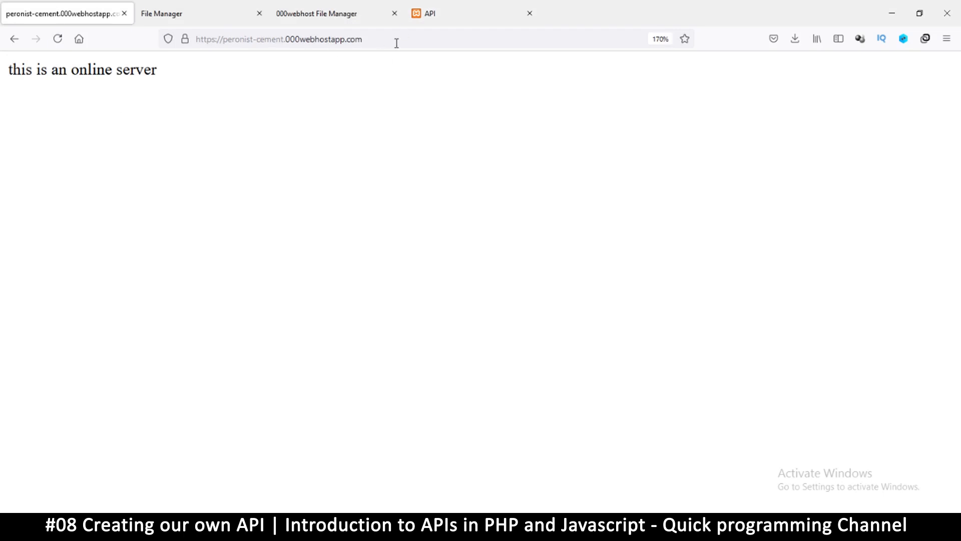
{"action": "mouse_move", "coordinate": [277, 320]}
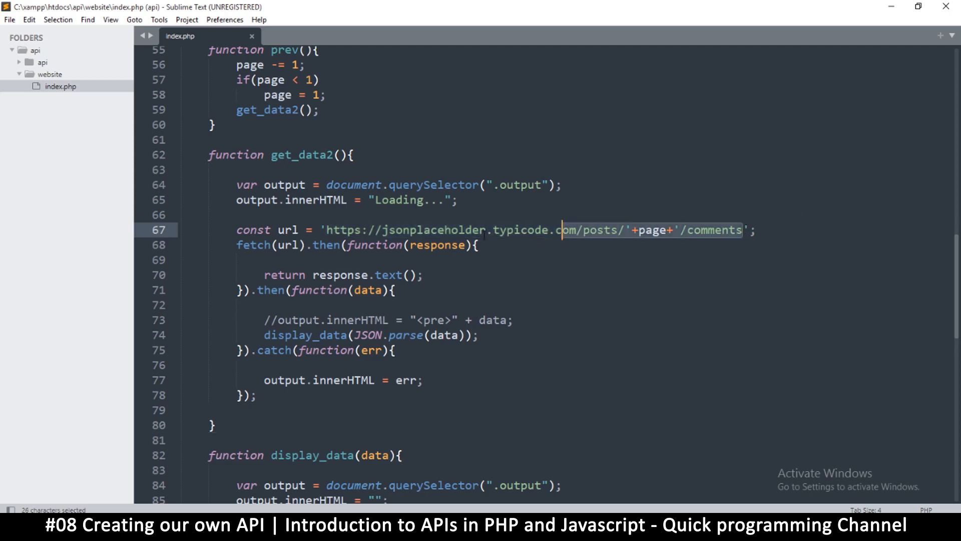
{"action": "type", "text": "https://peronist-cement.000webhostapp.com/';"}
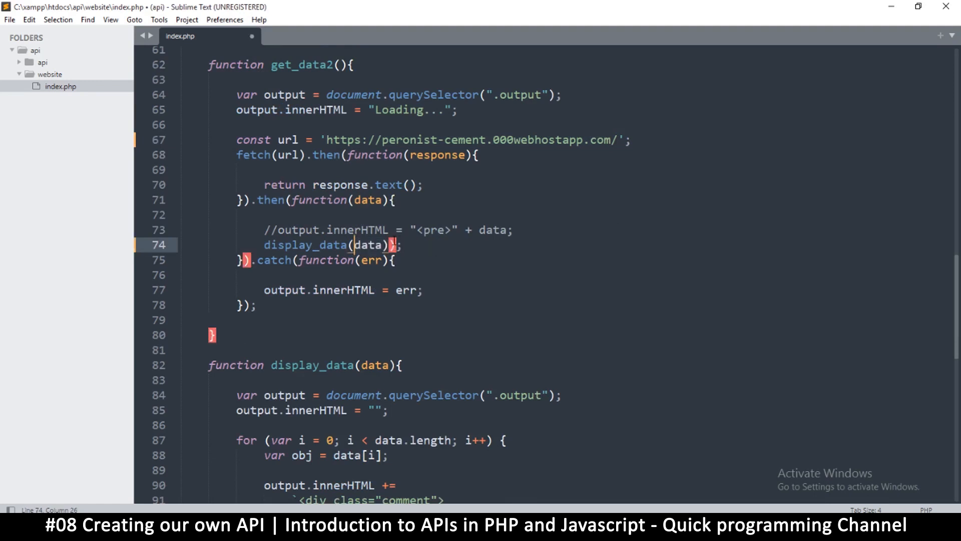
Drop JSON.parse and the comment loop so display_data writes output.innerHTML = data, and save.
{"action": "scroll", "scroll_direction": "down", "scroll_amount": 3}
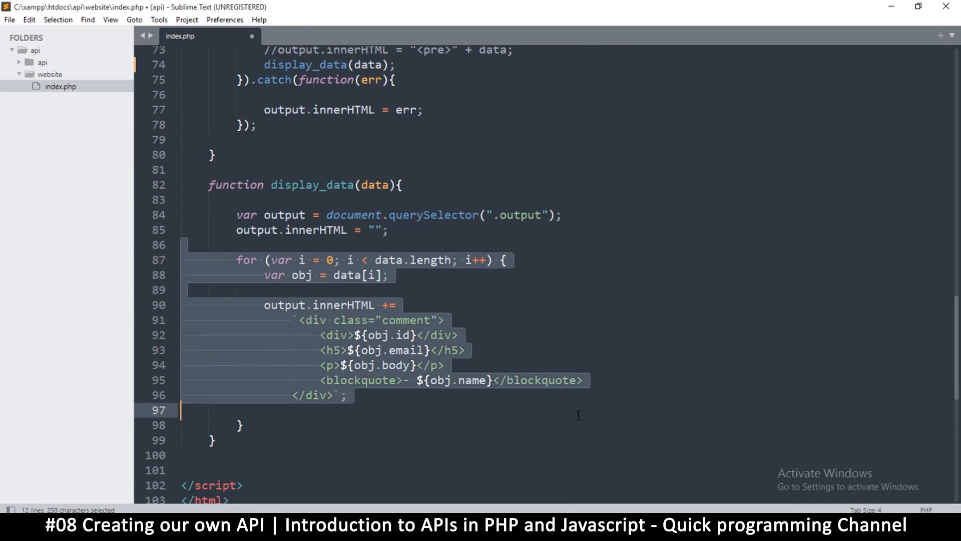
{"action": "key", "text": "Delete"}
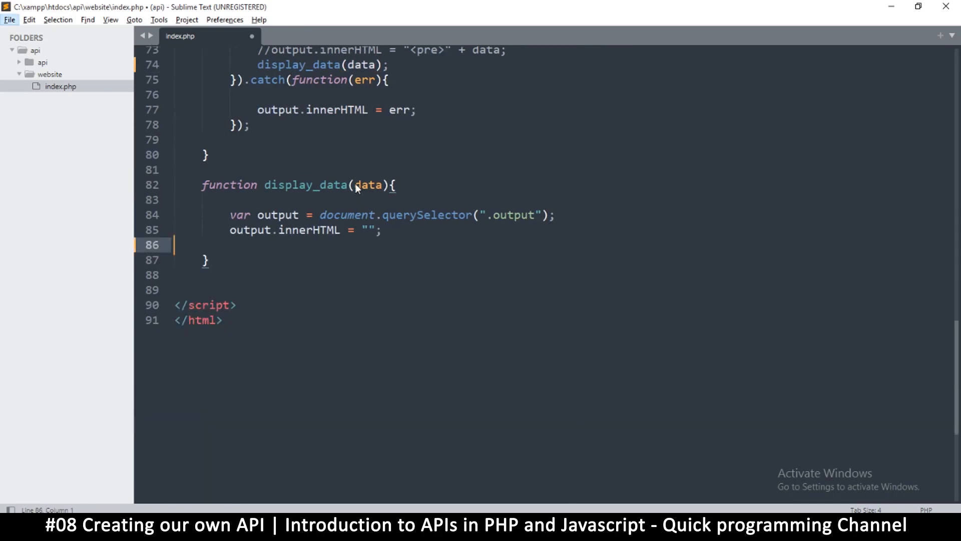
{"action": "double_click", "coordinate": [367, 184]}
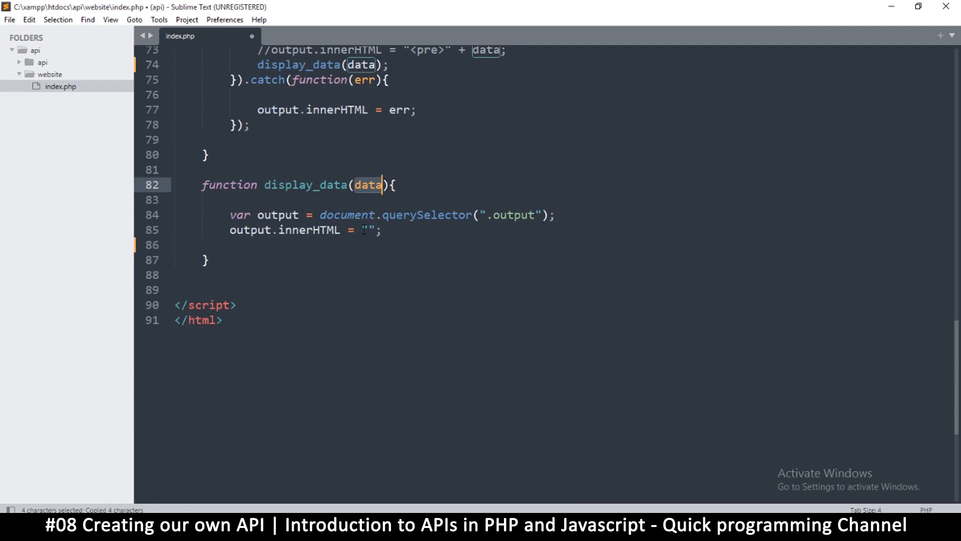
{"action": "type", "text": "data"}
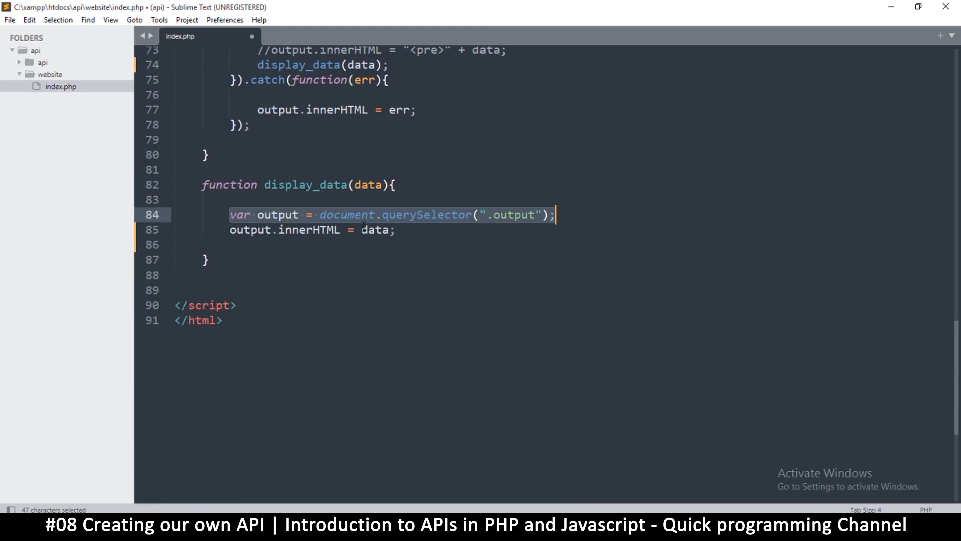
{"action": "double_click", "coordinate": [376, 230]}
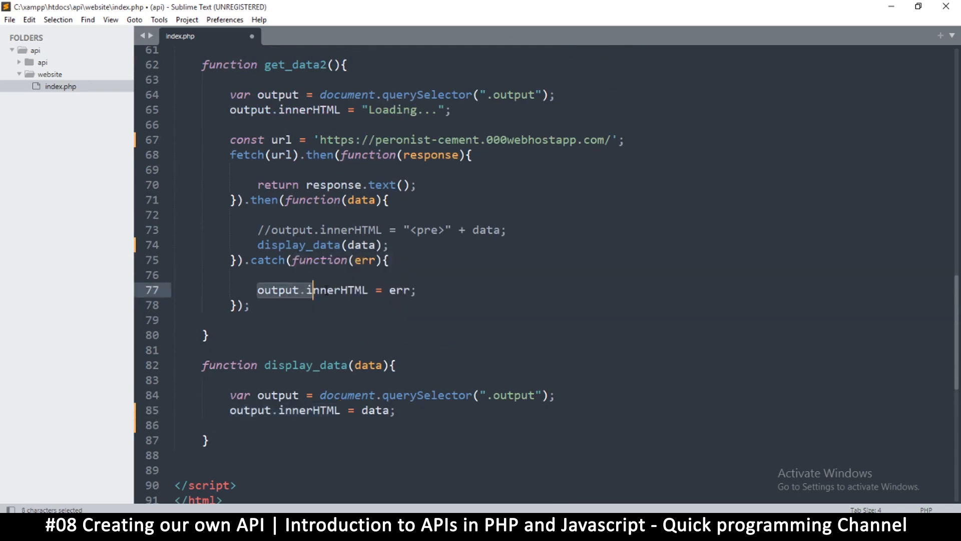
{"action": "left_click", "coordinate": [305, 229]}
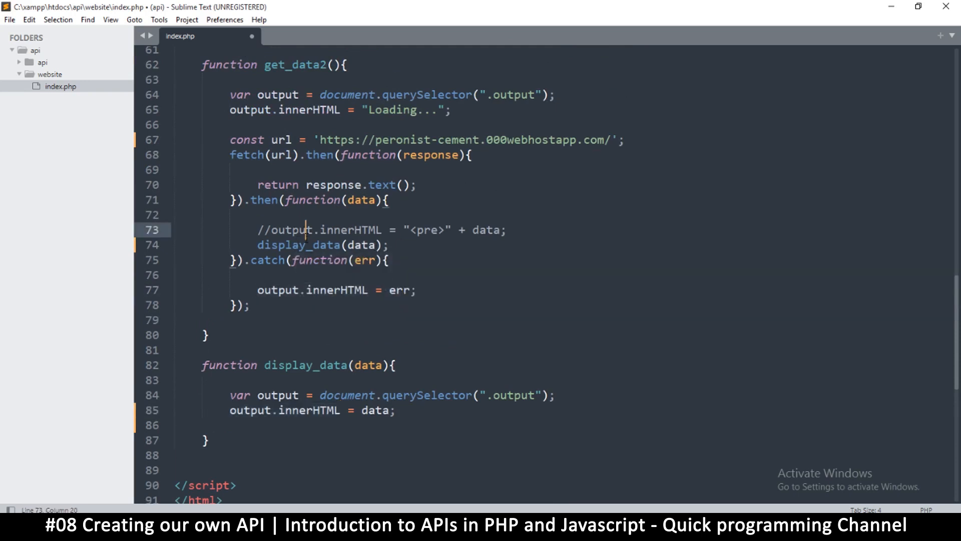
{"action": "key", "text": "ctrl+s"}
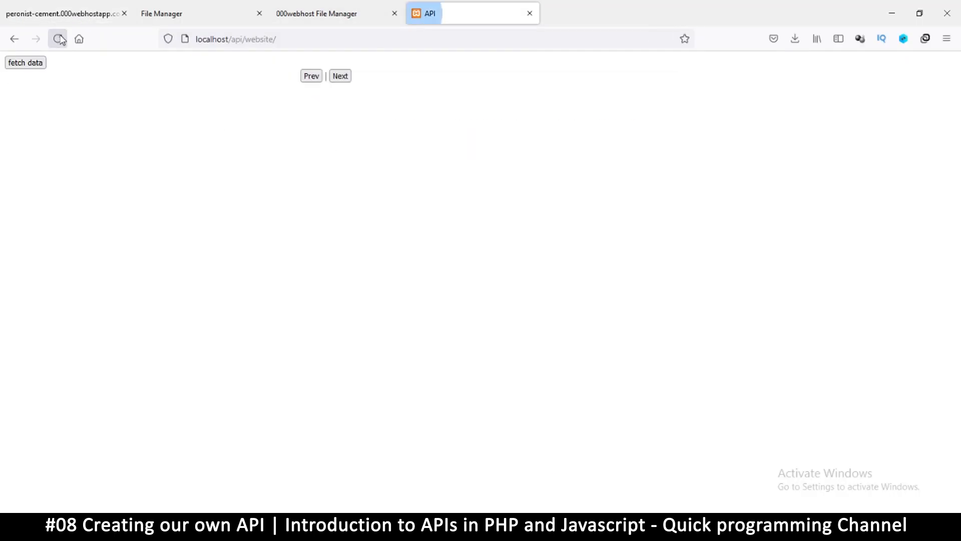
{"action": "left_click", "coordinate": [25, 62]}
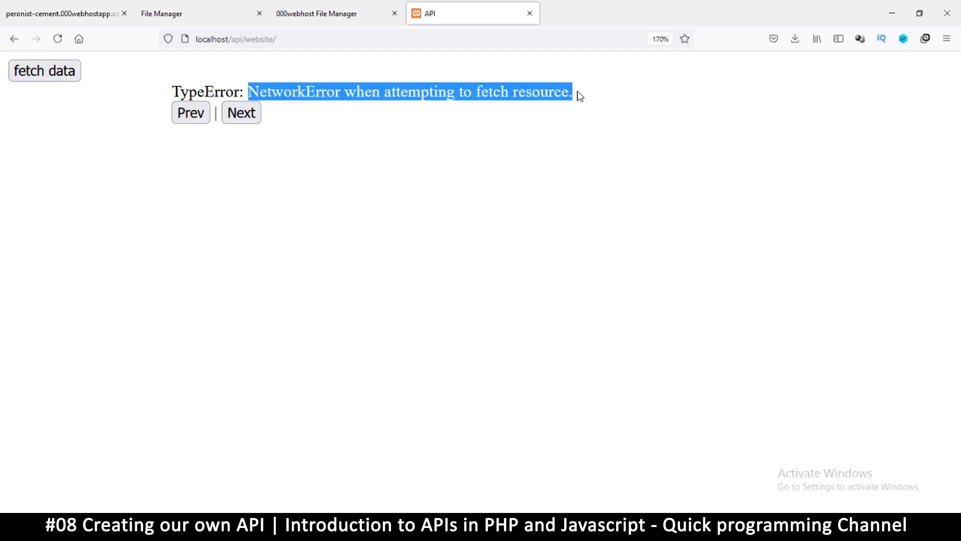
{"action": "mouse_move", "coordinate": [78, 39]}
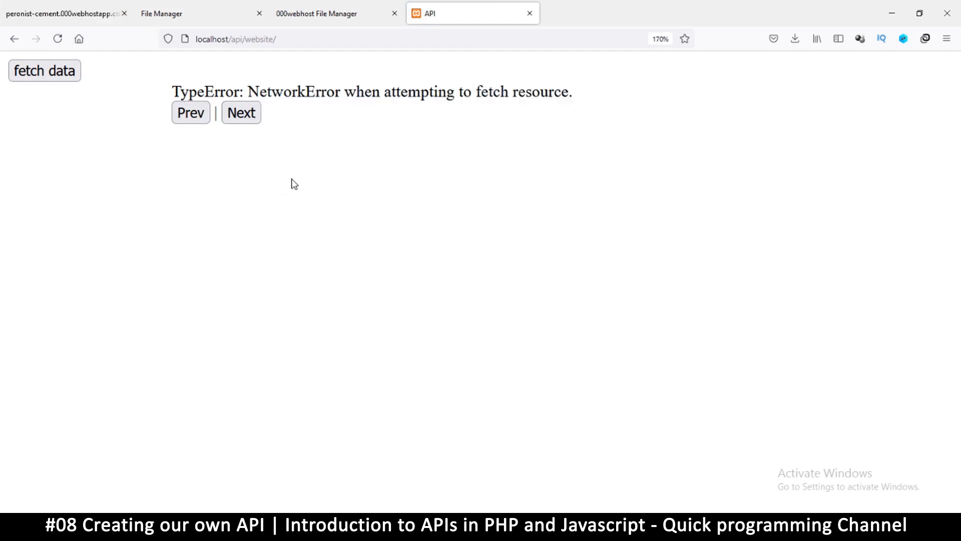
{"action": "mouse_move", "coordinate": [352, 442]}
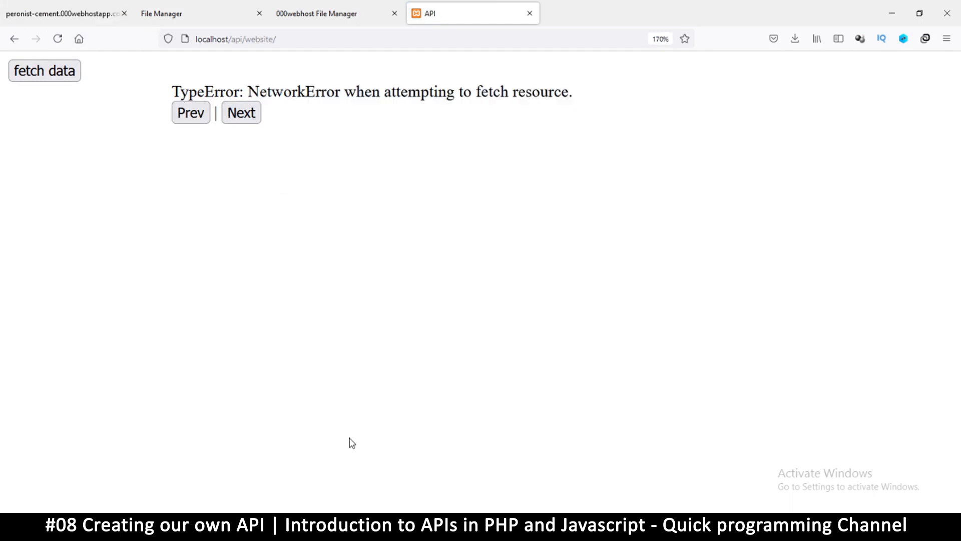
{"action": "mouse_move", "coordinate": [353, 447]}
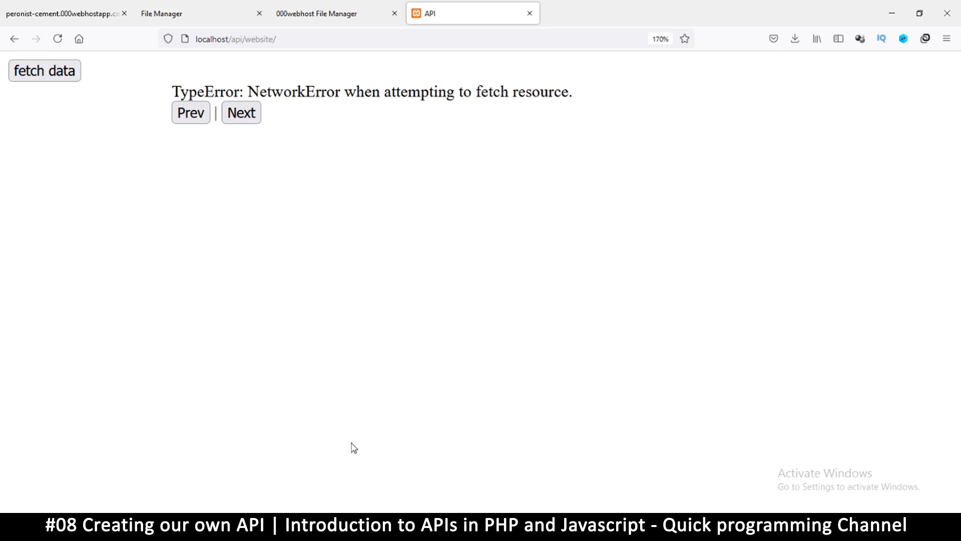
{"action": "mouse_move", "coordinate": [371, 482]}
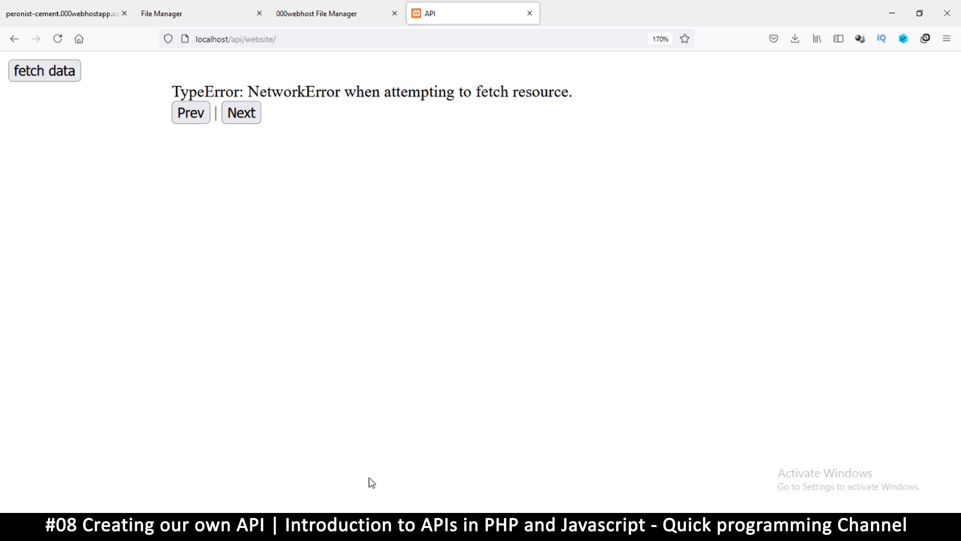
{"action": "mouse_move", "coordinate": [376, 482]}
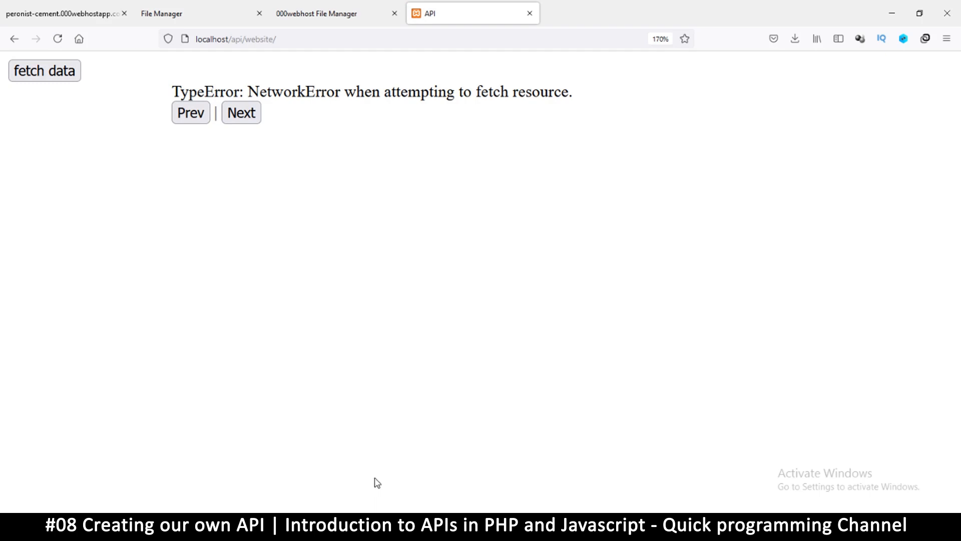
{"action": "mouse_move", "coordinate": [297, 184]}
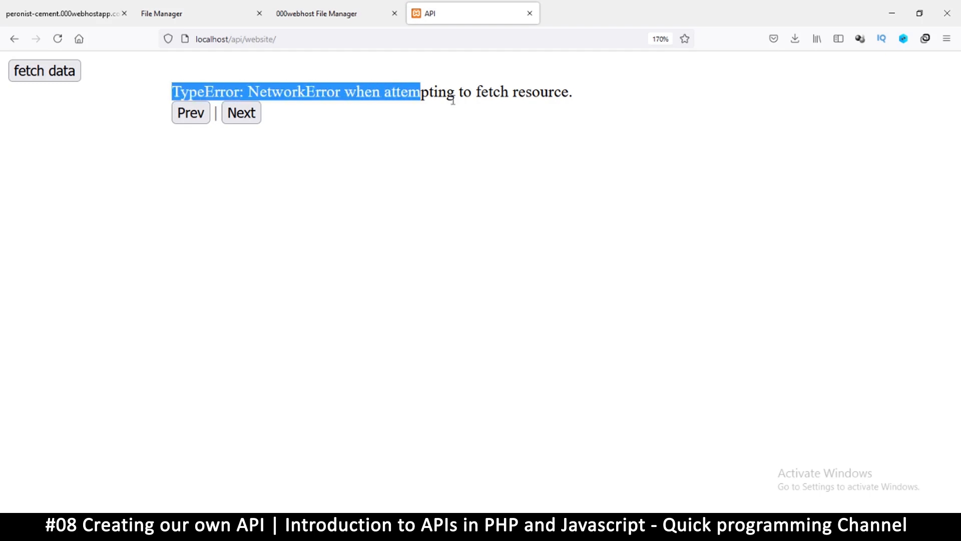
{"action": "left_click", "coordinate": [352, 129]}
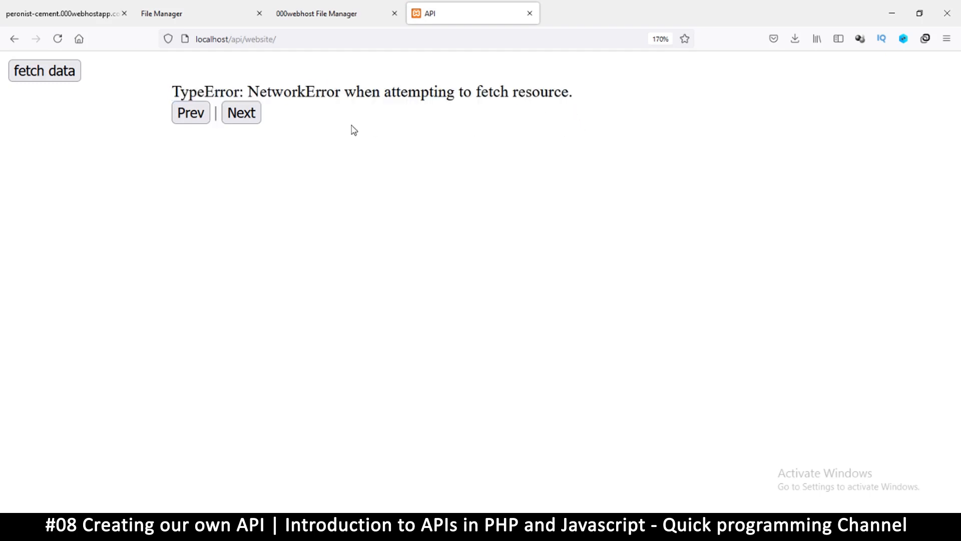
{"action": "mouse_move", "coordinate": [354, 130]}
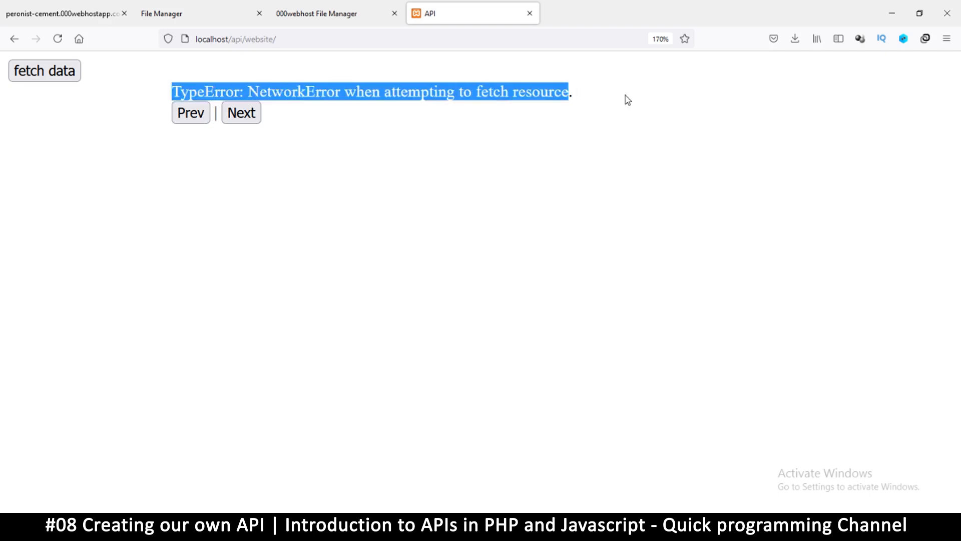
{"action": "left_click", "coordinate": [118, 177]}
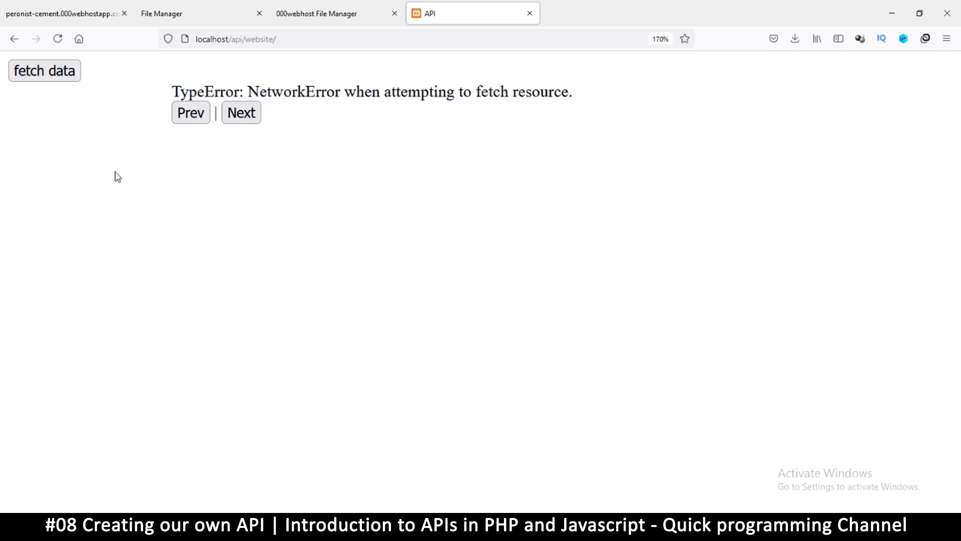
{"action": "mouse_move", "coordinate": [331, 252]}
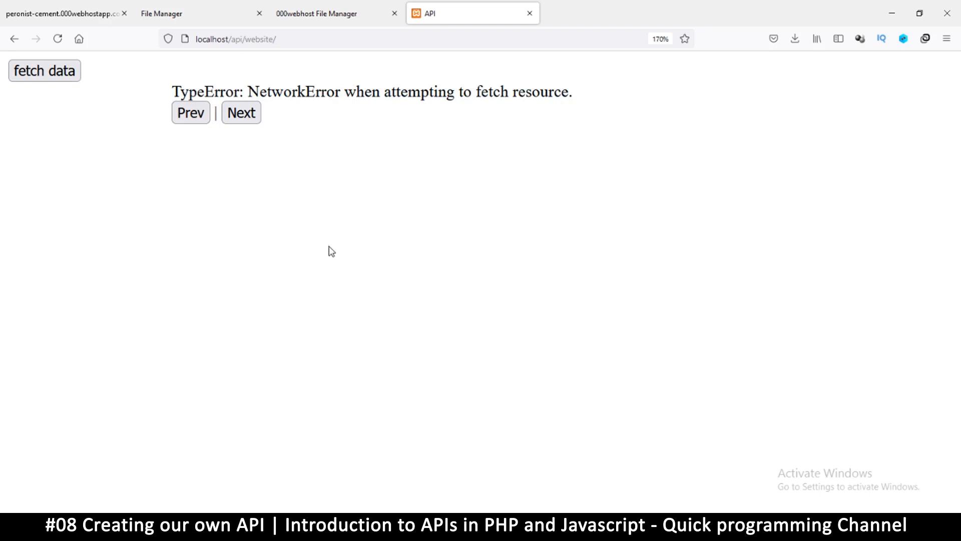
{"action": "mouse_move", "coordinate": [263, 89]}
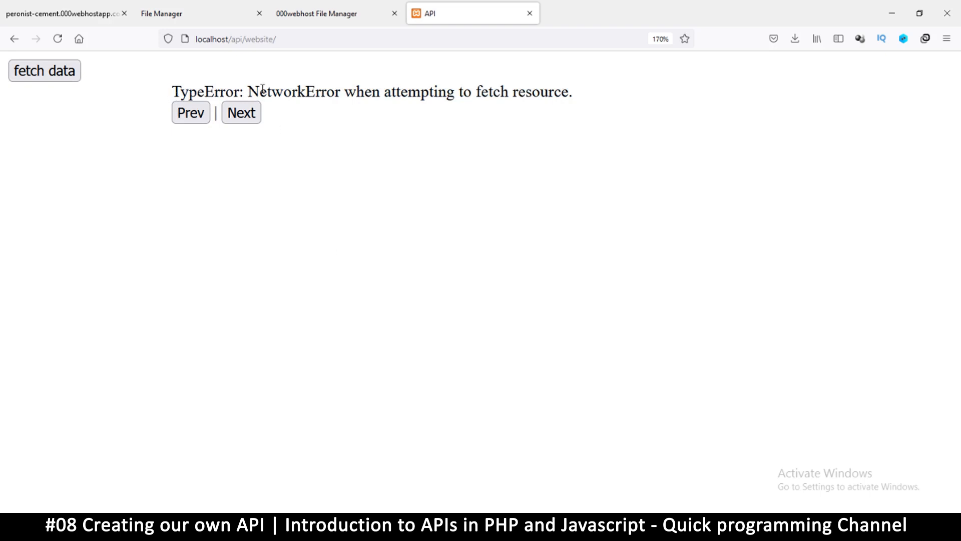
{"action": "mouse_move", "coordinate": [324, 162]}
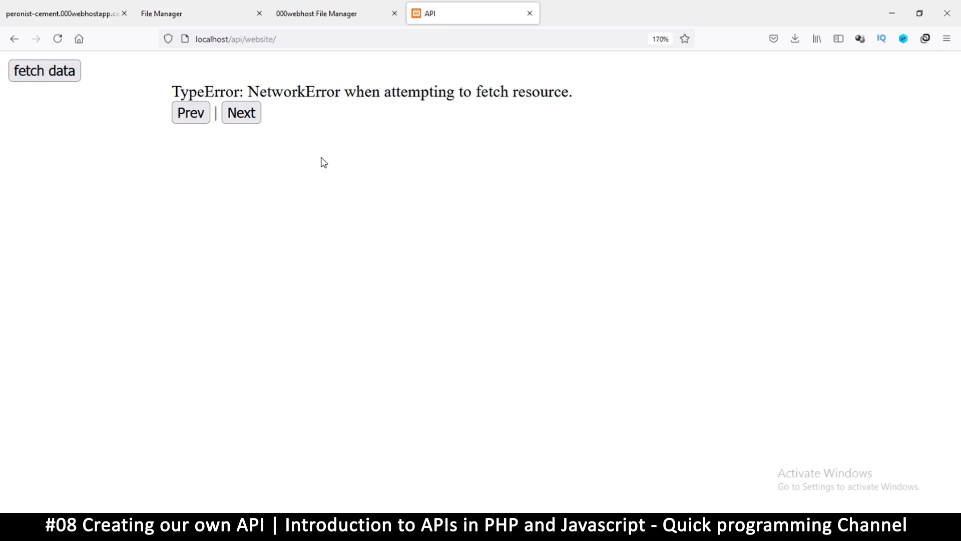
{"action": "mouse_move", "coordinate": [318, 164]}
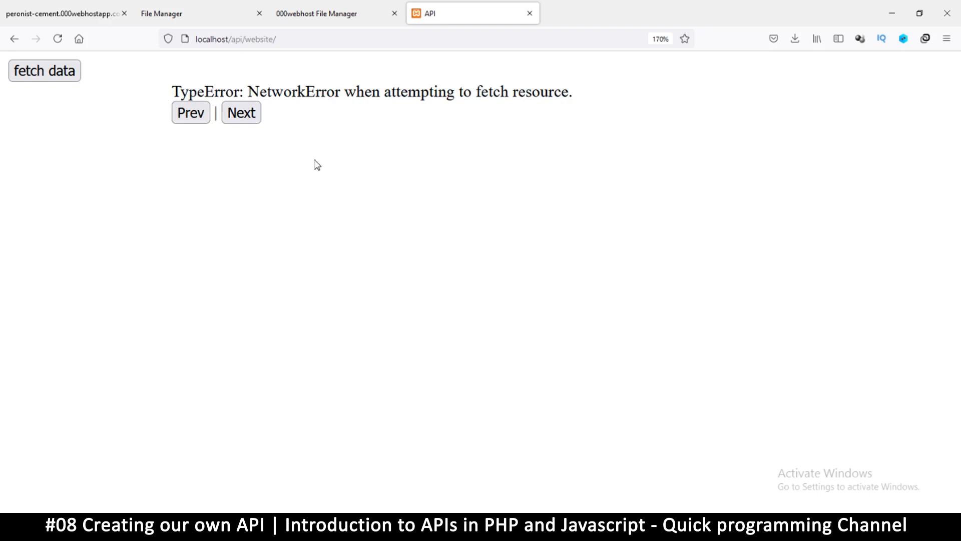
{"action": "mouse_move", "coordinate": [305, 155]}
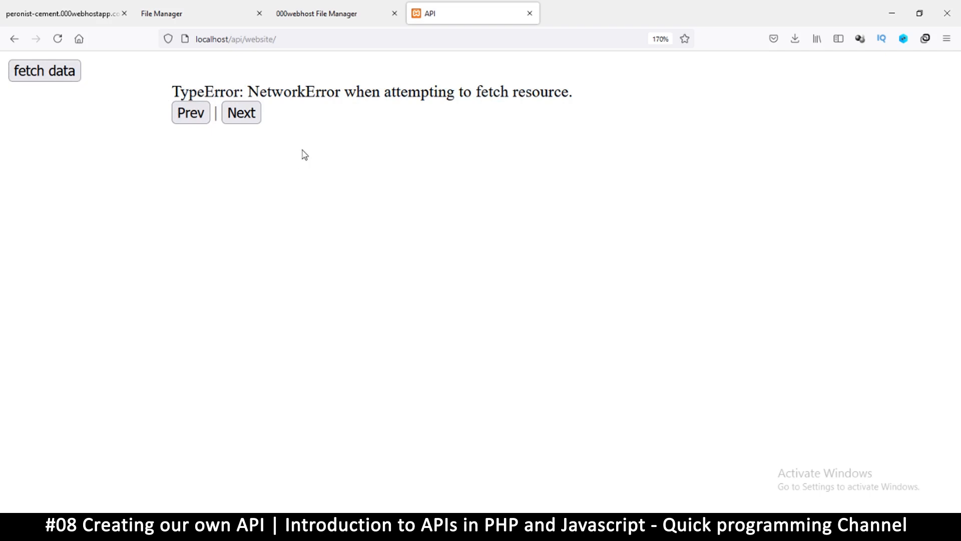
{"action": "mouse_move", "coordinate": [397, 509]}
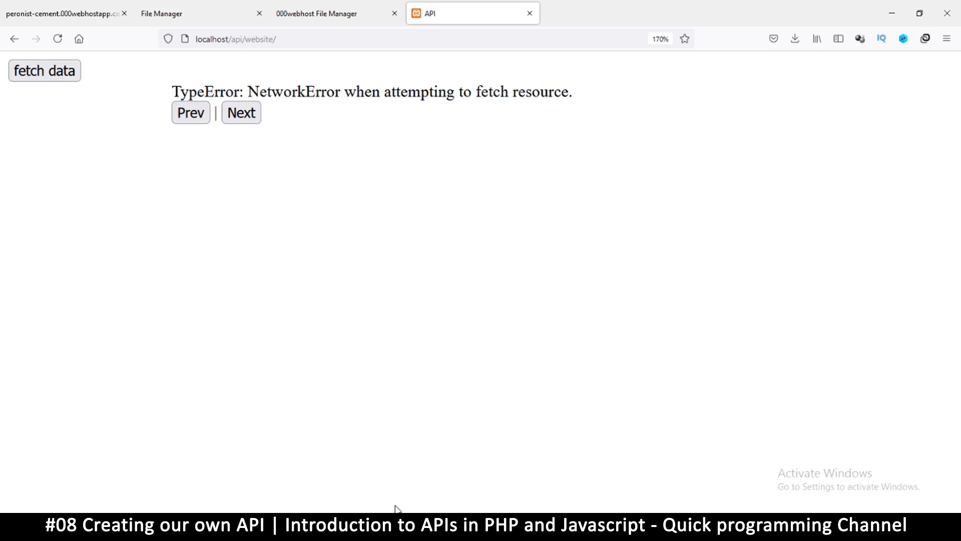
{"action": "mouse_move", "coordinate": [444, 459]}
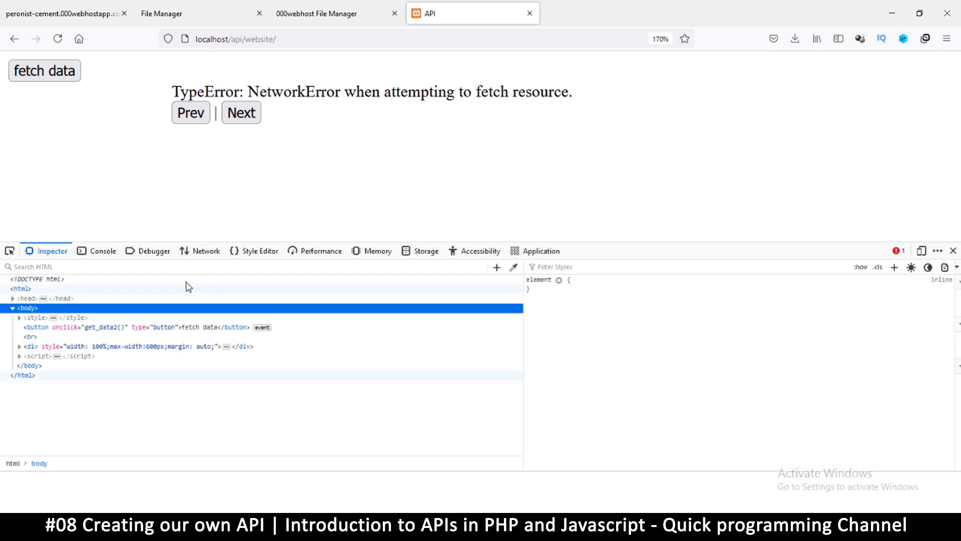
Show the console's blocked cross-origin error about the missing Access-Control-Allow-Origin header.
{"action": "left_click", "coordinate": [102, 251]}
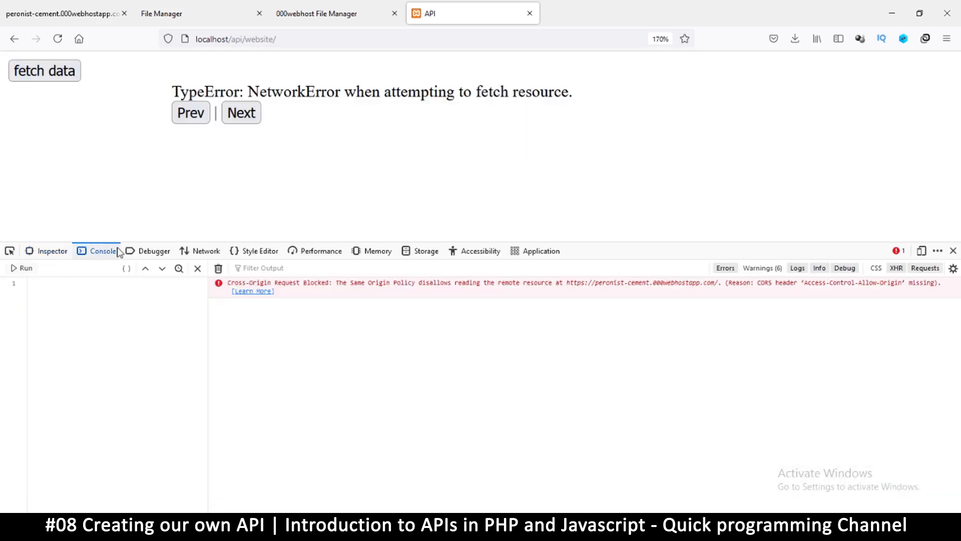
{"action": "mouse_move", "coordinate": [451, 293]}
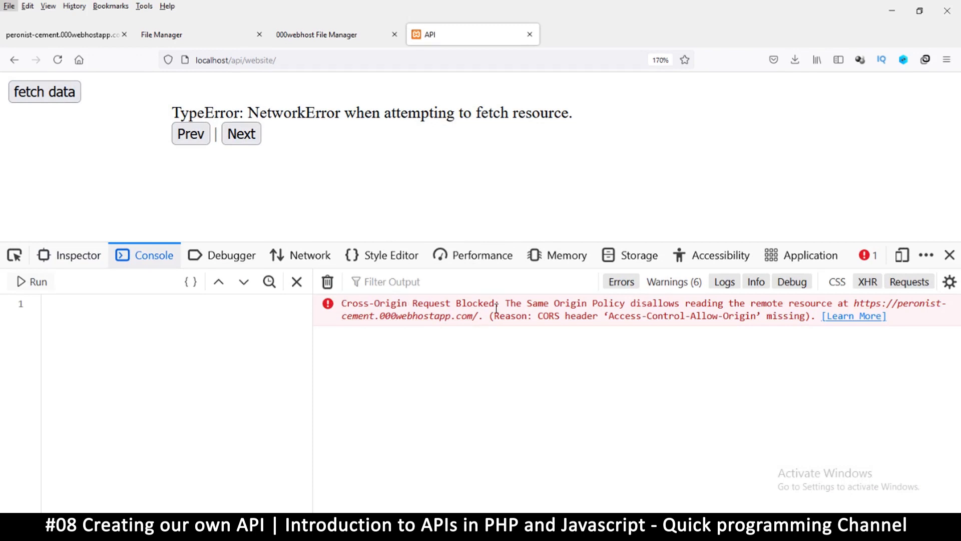
{"action": "mouse_move", "coordinate": [609, 303]}
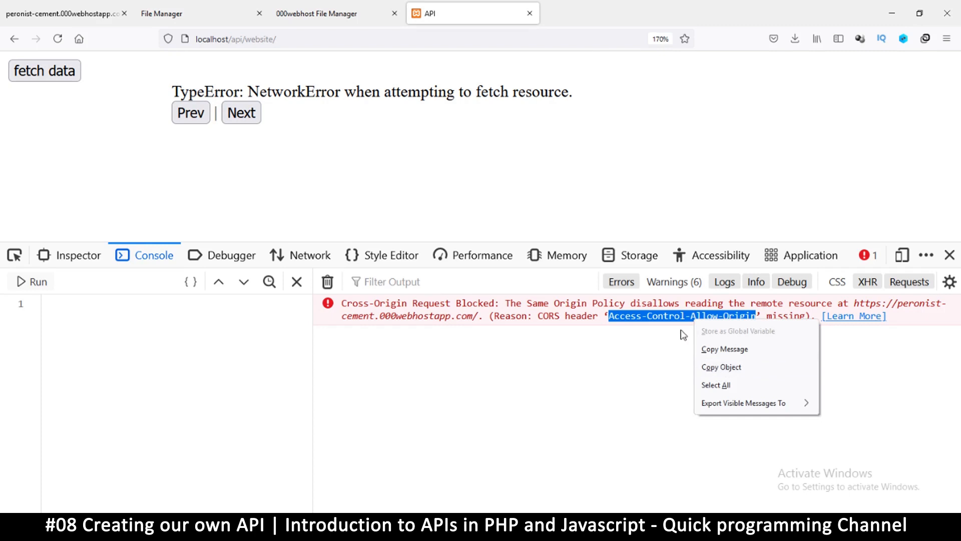
{"action": "mouse_move", "coordinate": [724, 348]}
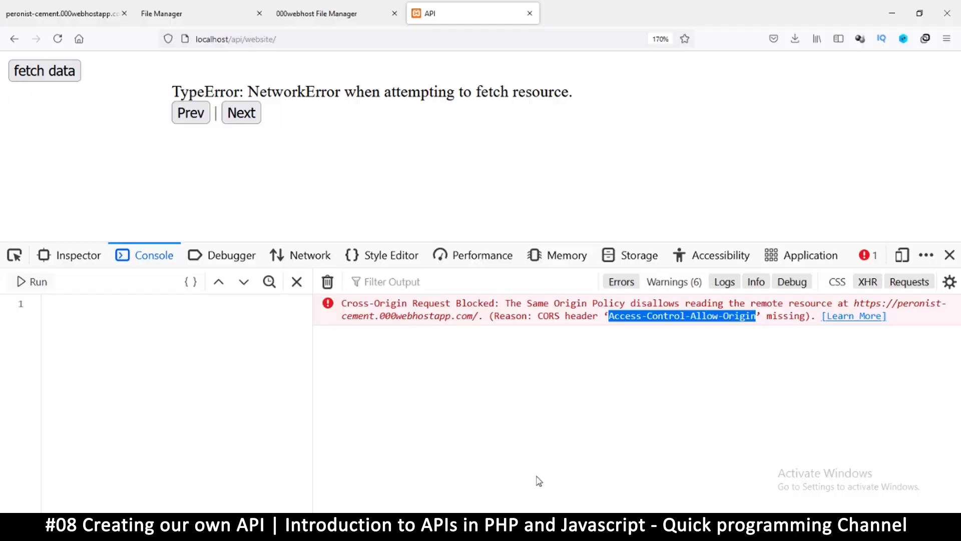
Wrap the text as <?php echo "this is an online server"; and save index.php.
{"action": "left_click", "coordinate": [316, 14]}
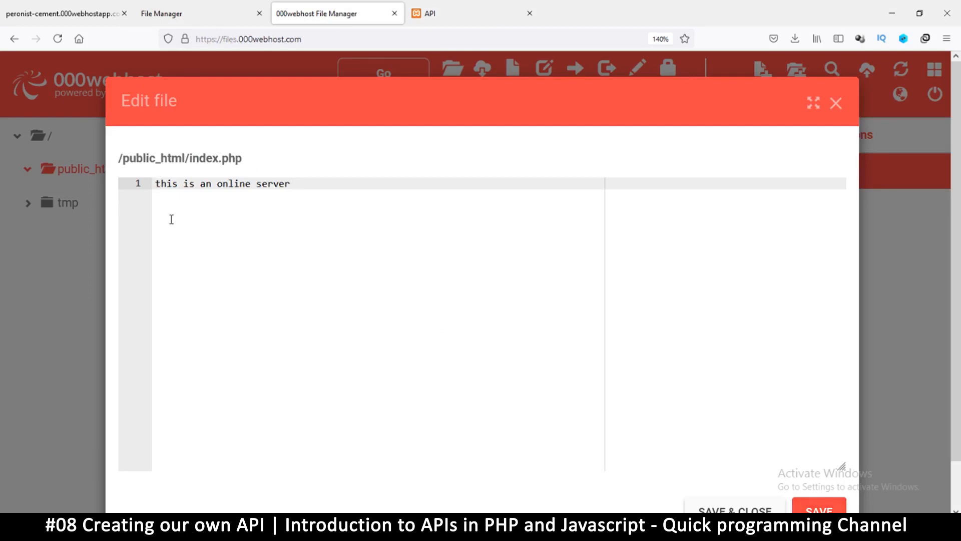
{"action": "key", "text": "Return"}
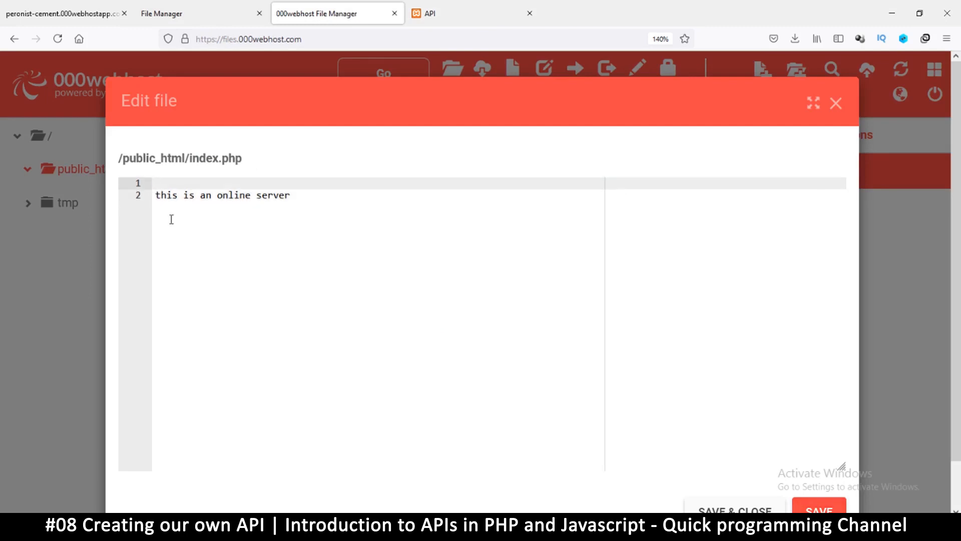
{"action": "type", "text": "<"}
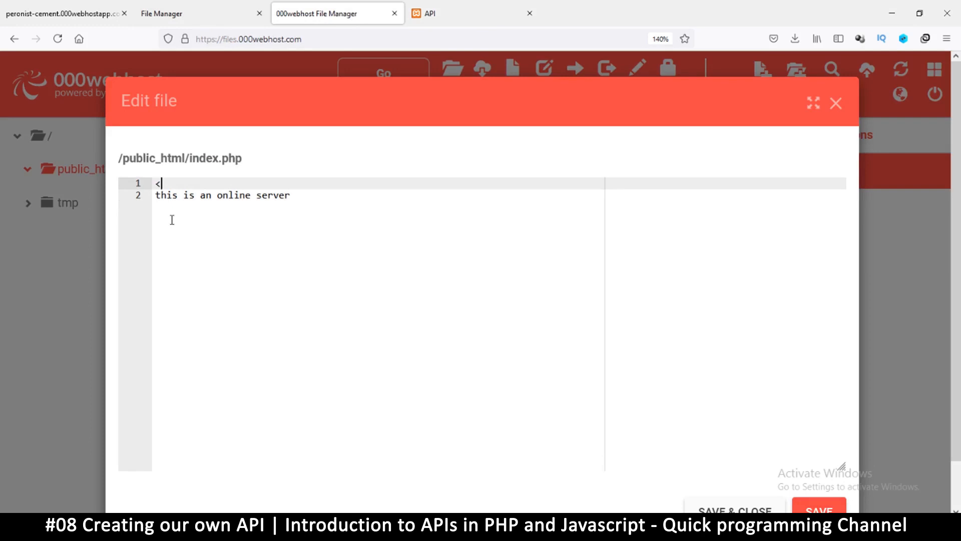
{"action": "type", "text": "?php"}
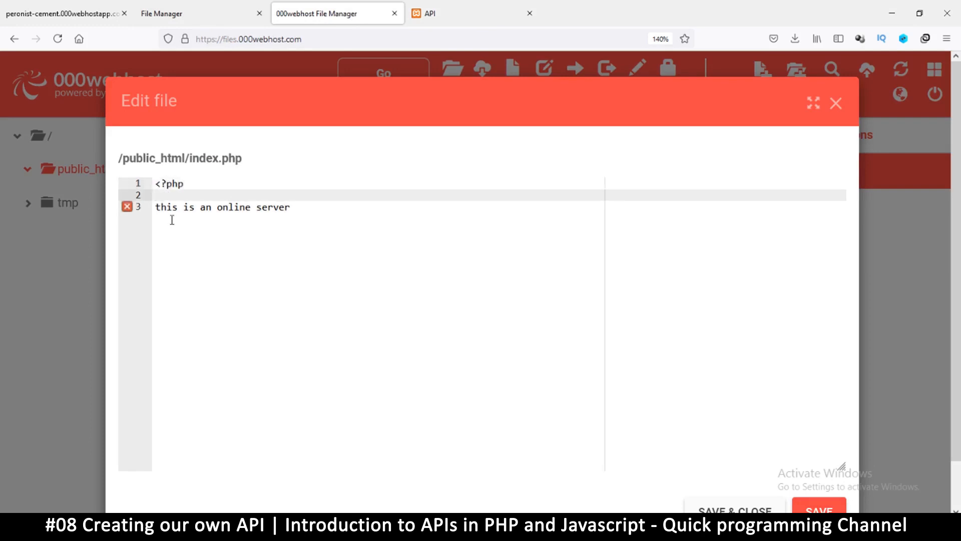
{"action": "type", "text": "echo"}
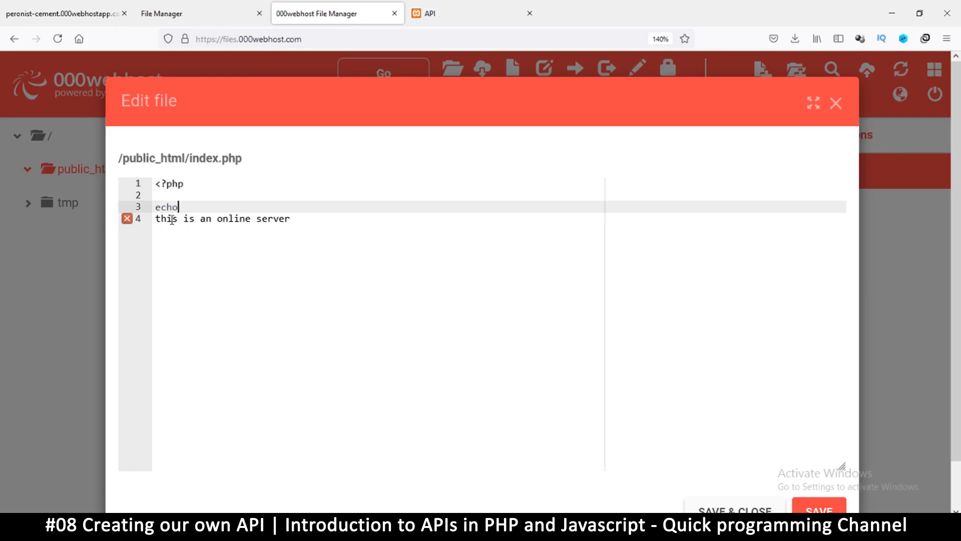
{"action": "type", "text": "\"this is an online server\";"}
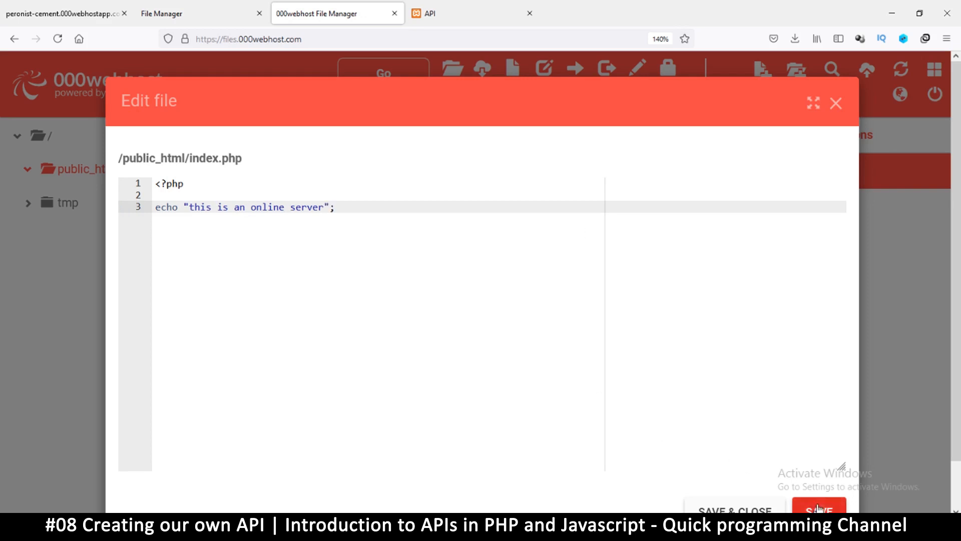
{"action": "left_click", "coordinate": [819, 509]}
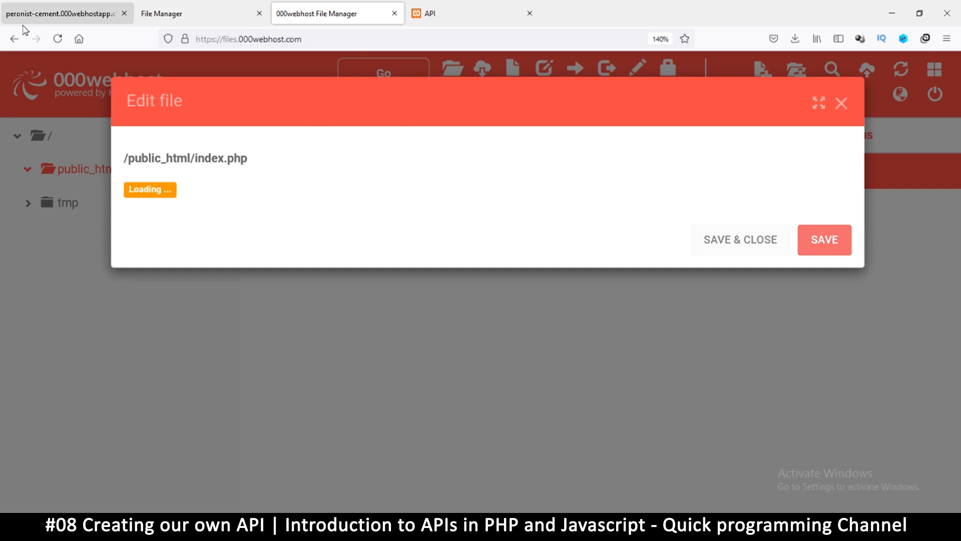
Reload the live site to check the PHP output.
{"action": "left_click", "coordinate": [61, 13]}
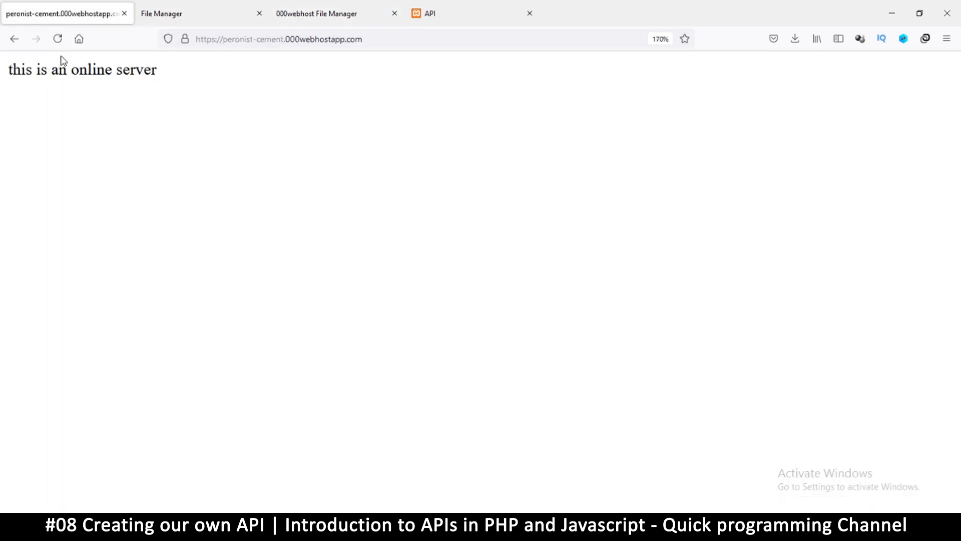
{"action": "left_click", "coordinate": [58, 38]}
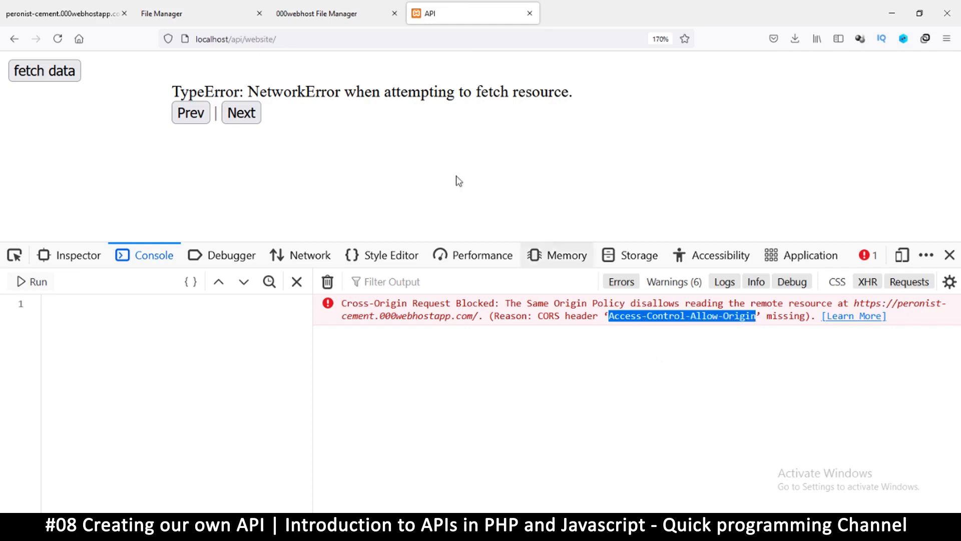
Add header("Access-Control-Allow-Origin: *"); above the echo in index.php.
{"action": "left_click", "coordinate": [316, 13]}
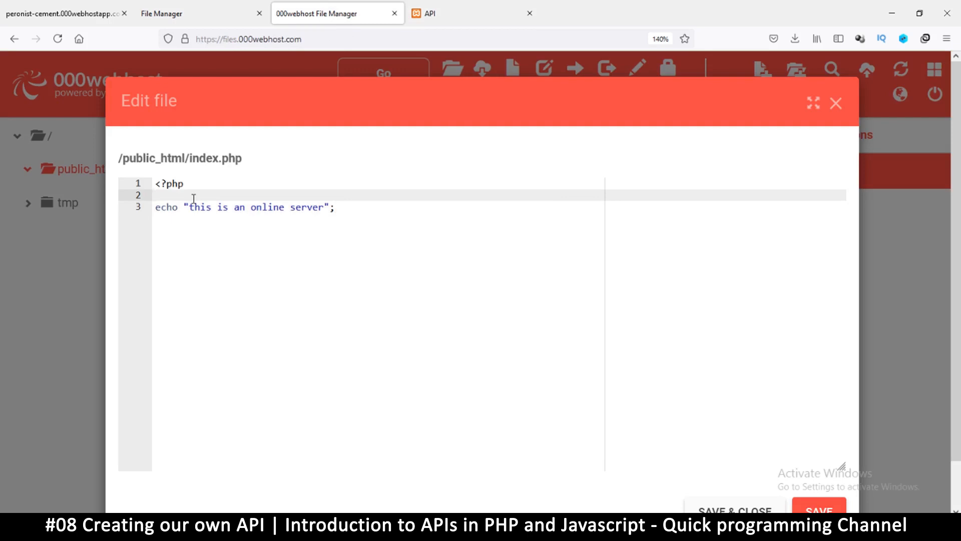
{"action": "type", "text": "header"}
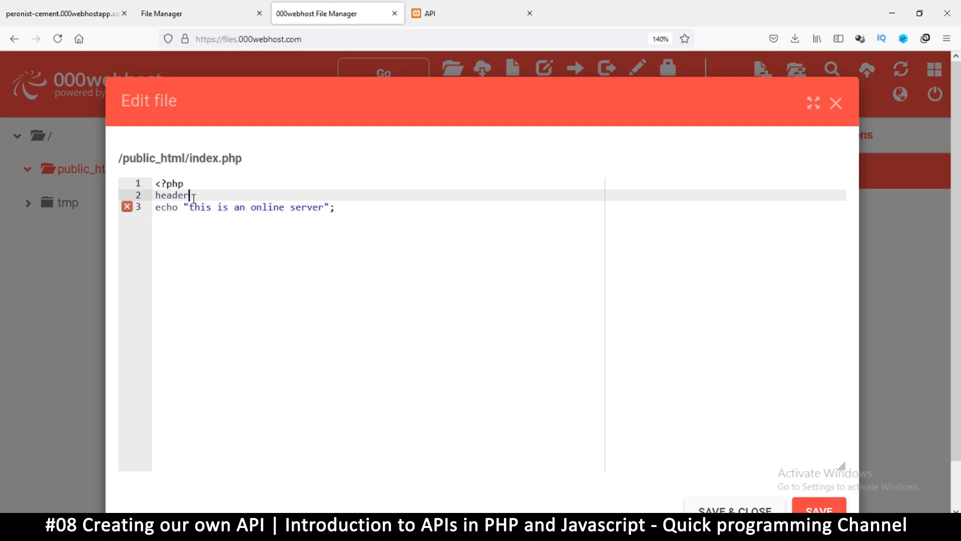
{"action": "type", "text": "()"}
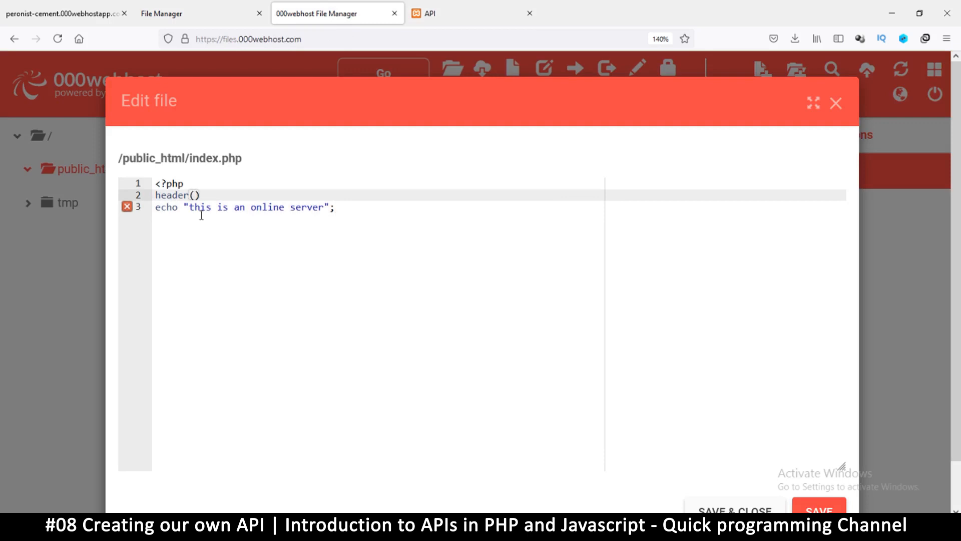
{"action": "mouse_move", "coordinate": [207, 199]}
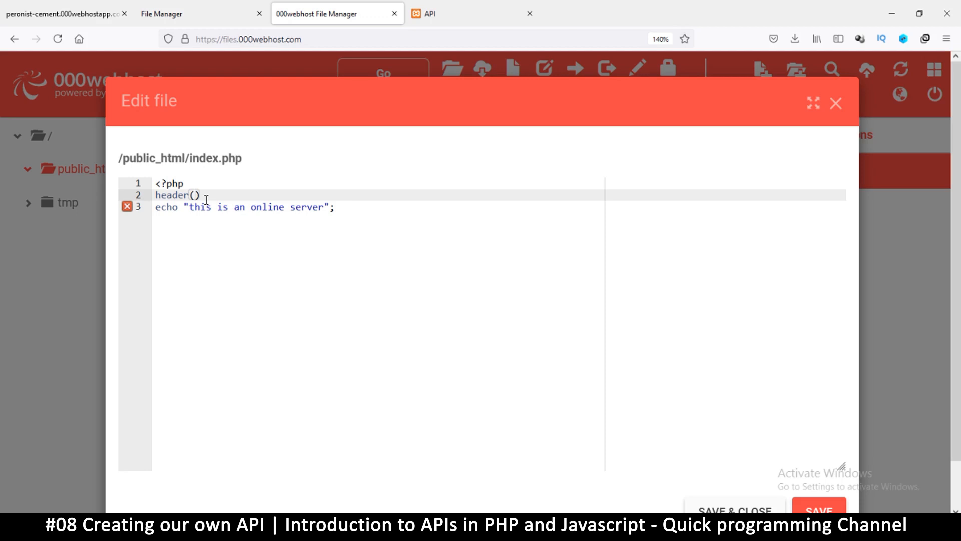
{"action": "type", "text": "\""}
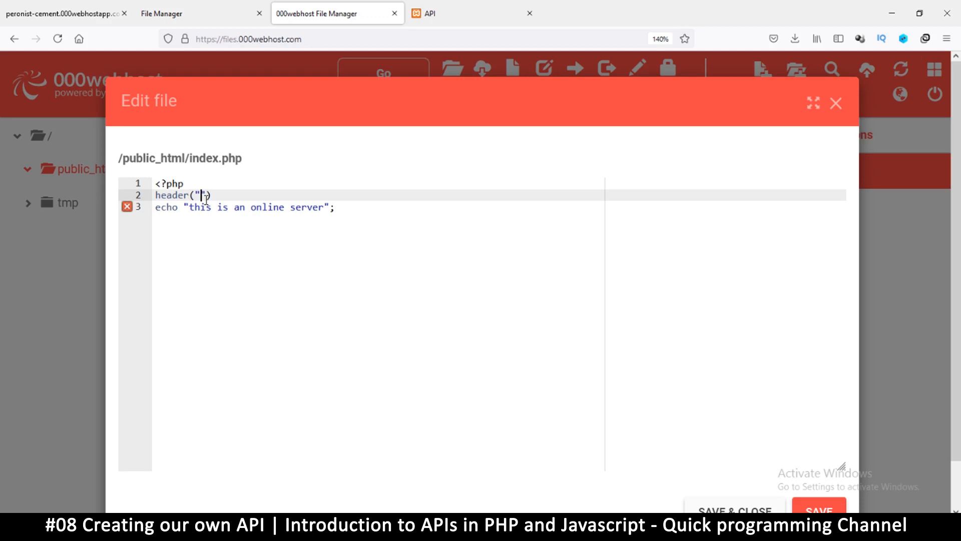
{"action": "type", "text": "Access-Control-Allow-Origin:"}
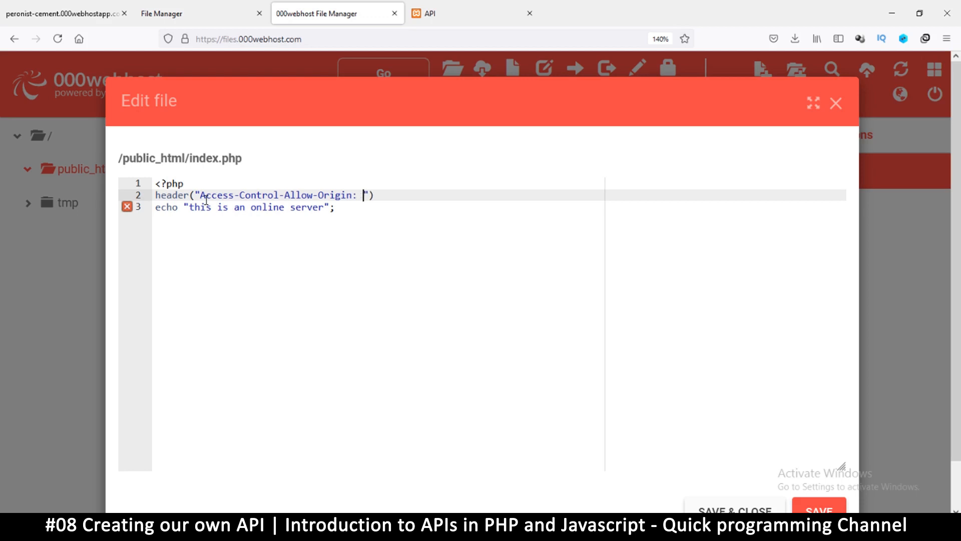
{"action": "type", "text": "*"}
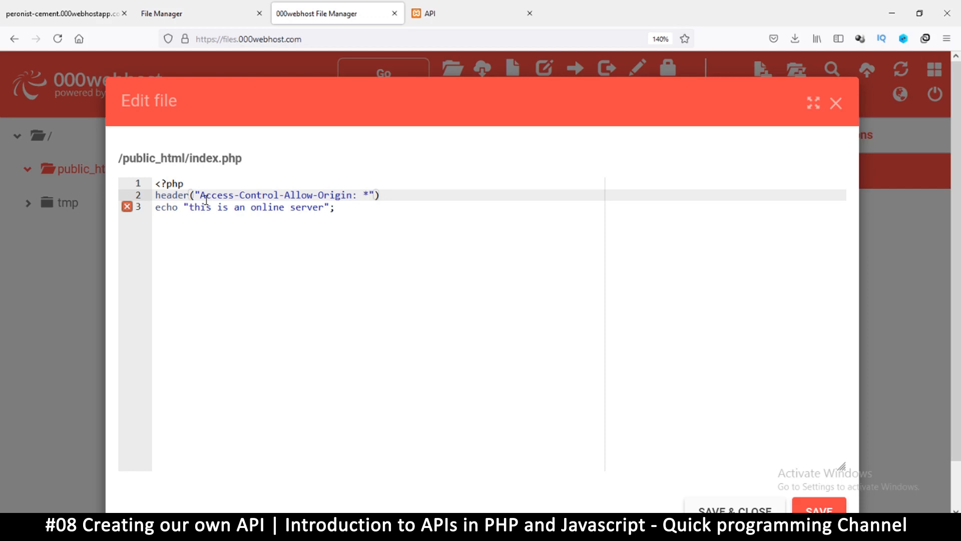
{"action": "type", "text": ";"}
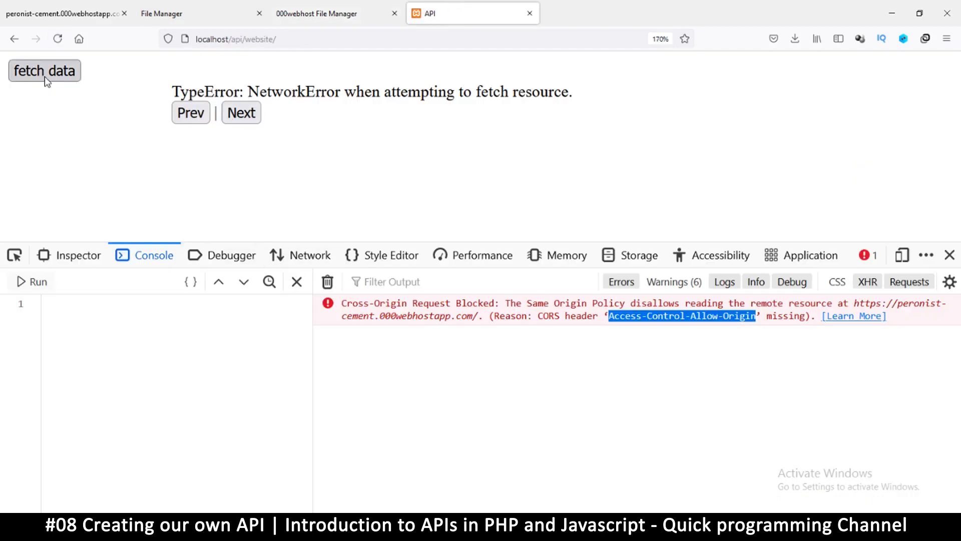
Fetch data on the local API page so it displays 'this is an online server' with a 200 OK request.
{"action": "left_click", "coordinate": [44, 70]}
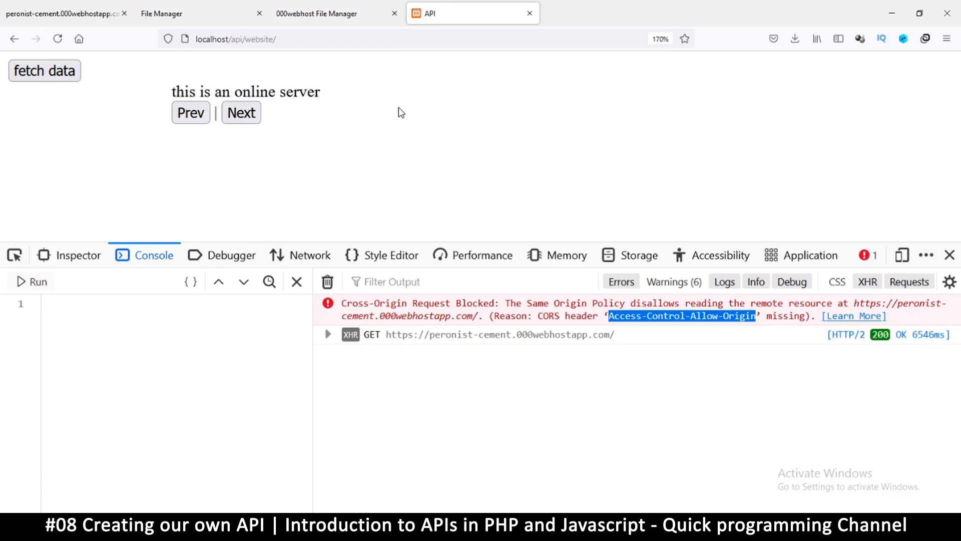
{"action": "mouse_move", "coordinate": [175, 95]}
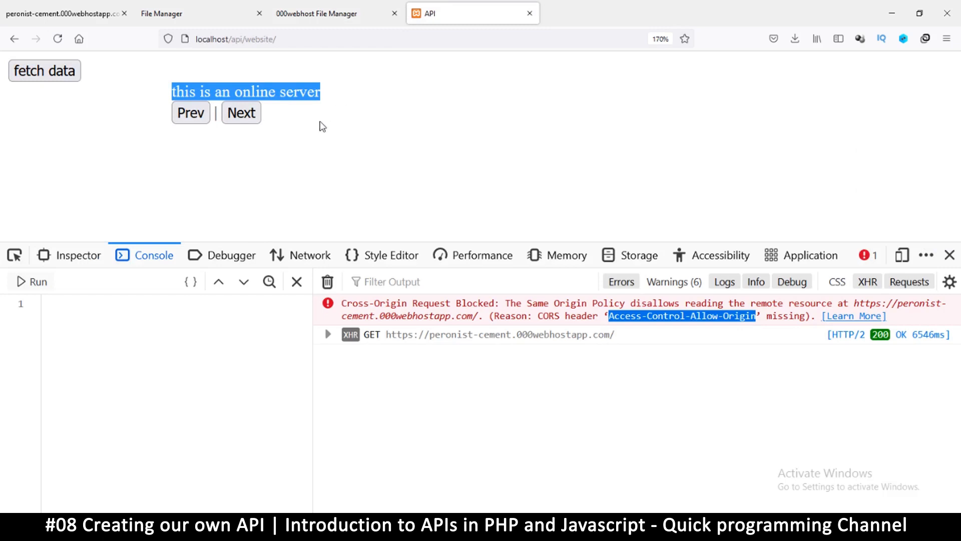
{"action": "mouse_move", "coordinate": [285, 135]}
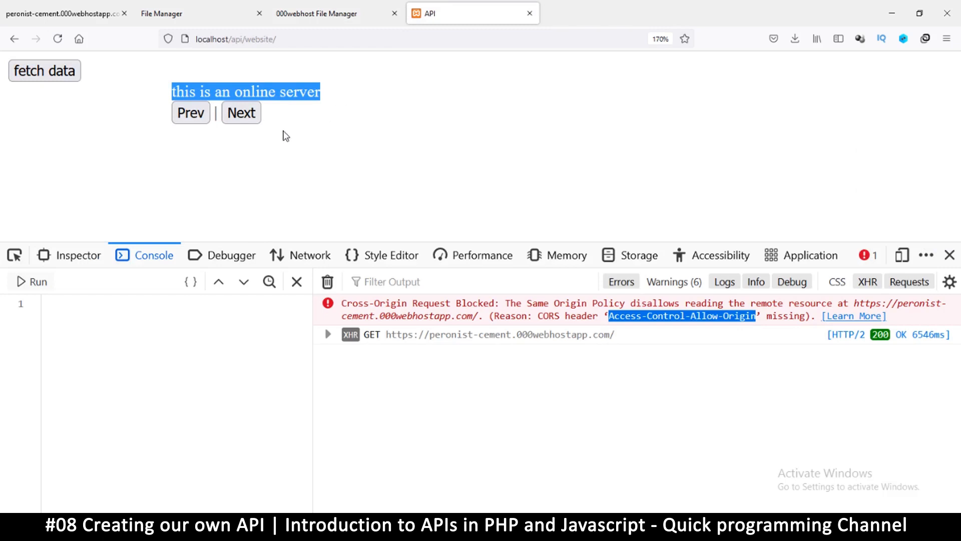
{"action": "left_click", "coordinate": [103, 72]}
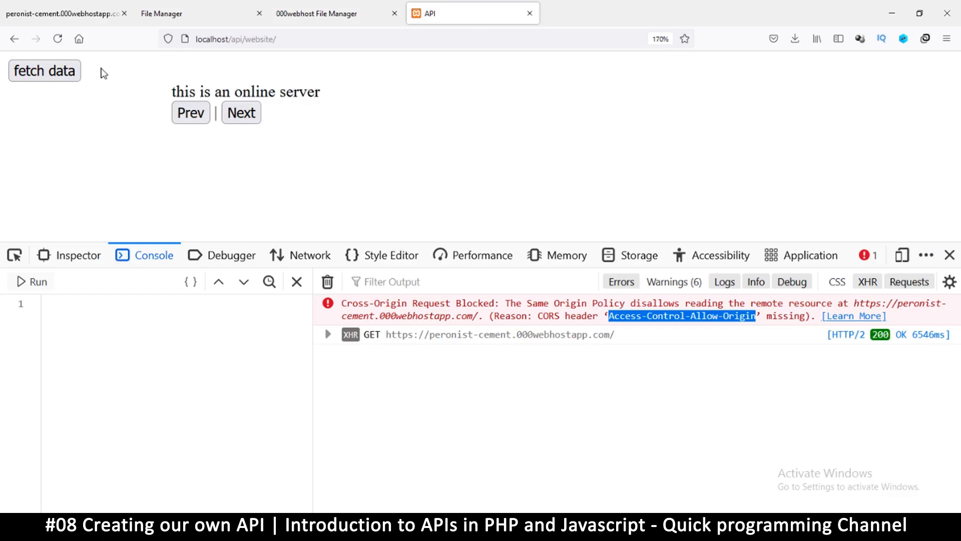
{"action": "left_click", "coordinate": [316, 13]}
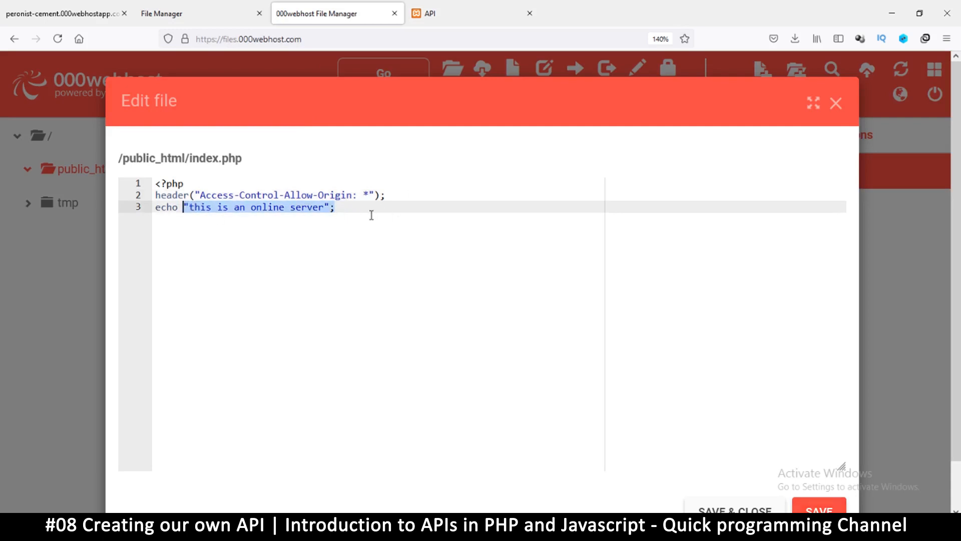
Replace the echo message with array assignments $a[] = "item 1" through "item 4".
{"action": "key", "text": "Delete"}
{"action": "type", "text": "$a"}
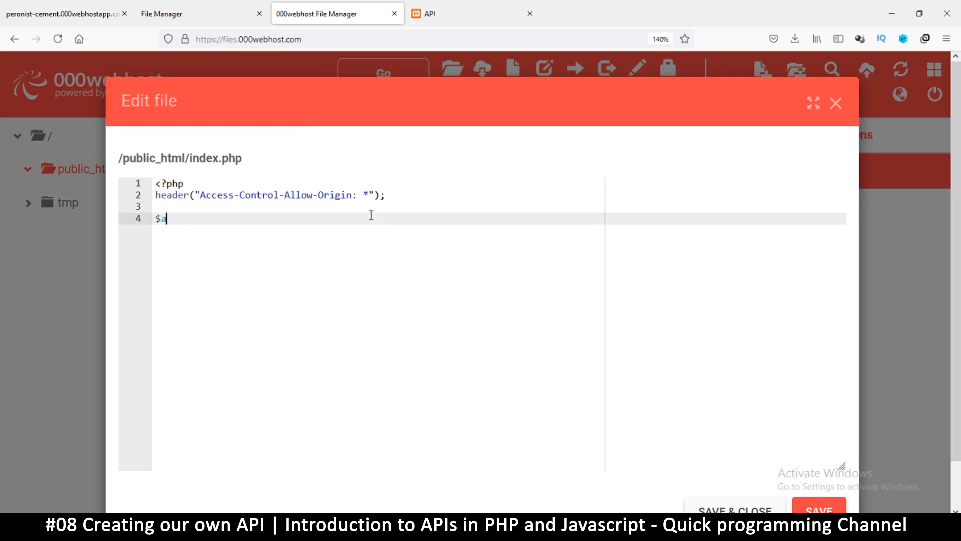
{"action": "type", "text": "[] ="}
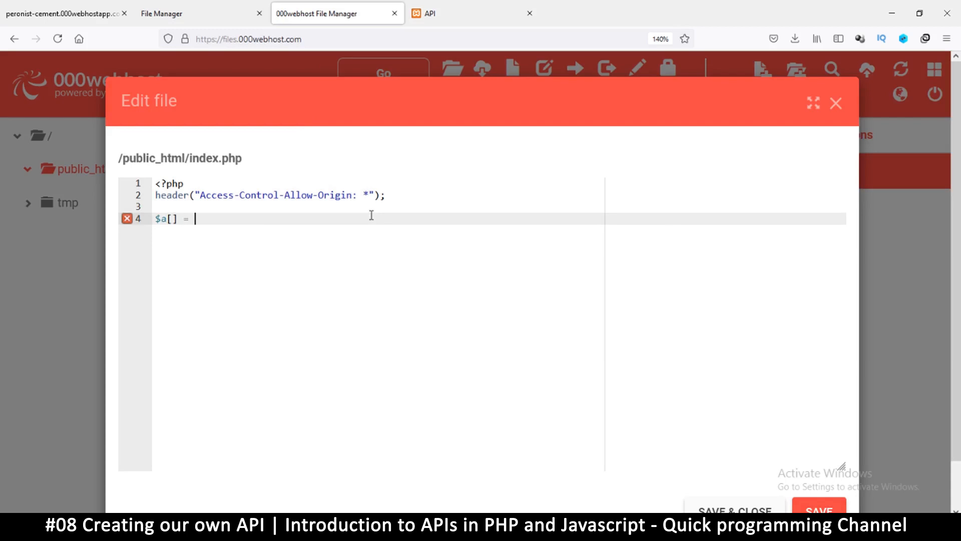
{"action": "type", "text": "\"item"}
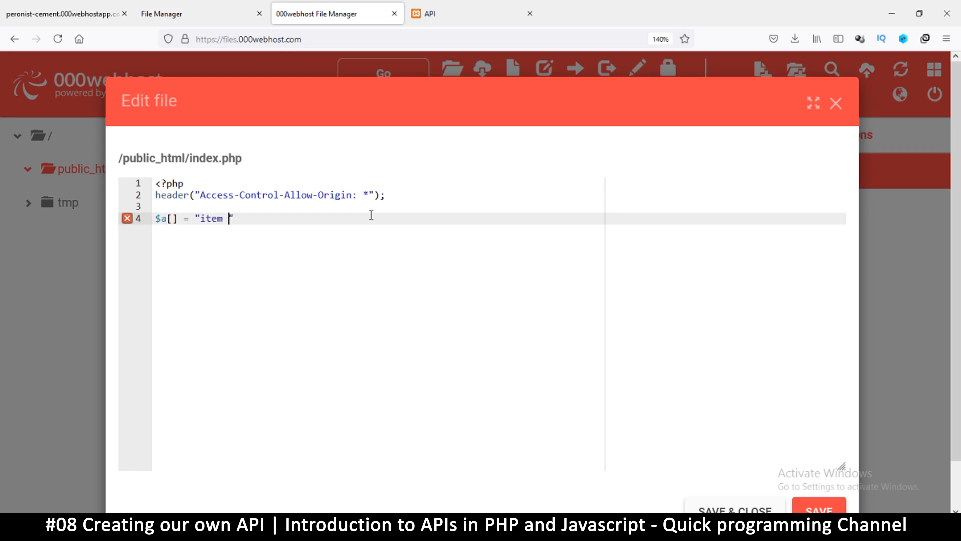
{"action": "type", "text": "1\";"}
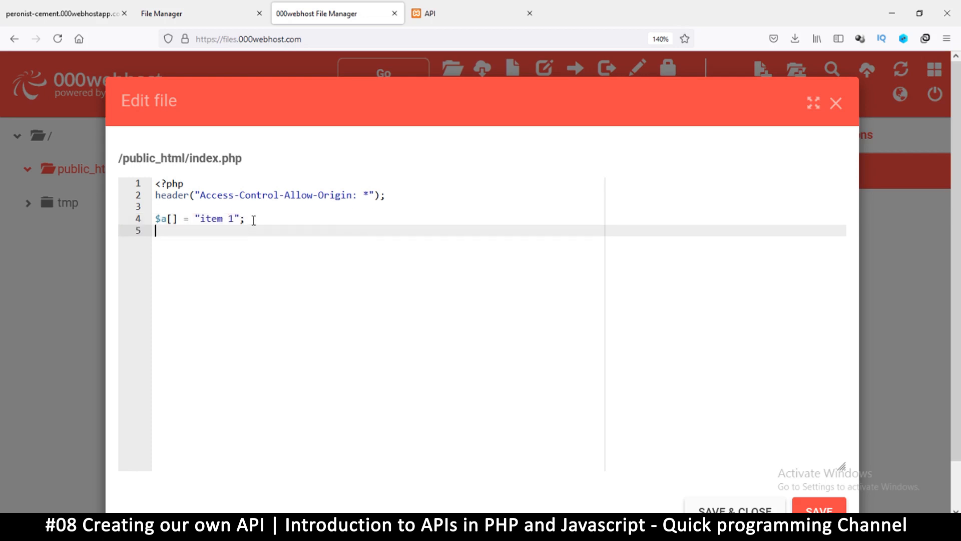
{"action": "double_click", "coordinate": [199, 218]}
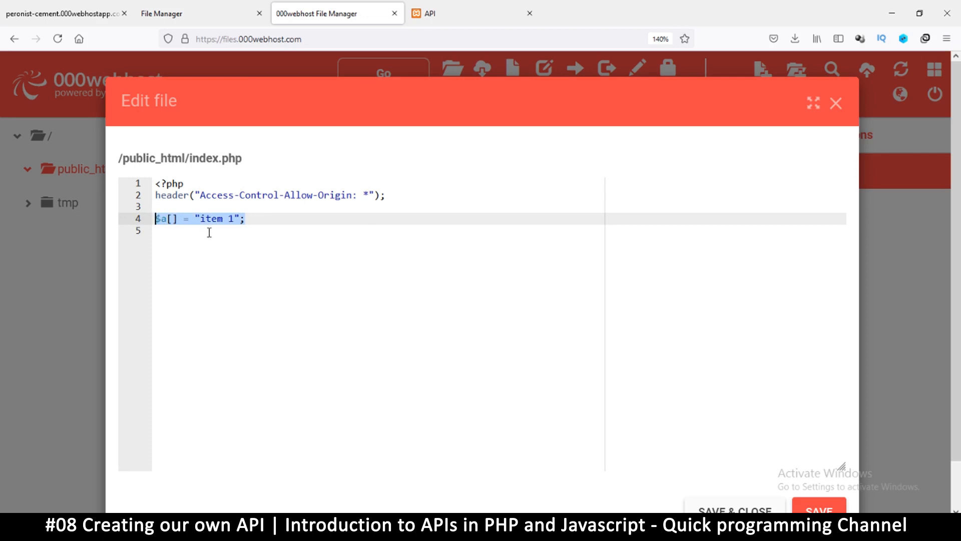
{"action": "type", "text": "$a[] = \"item 1\";"}
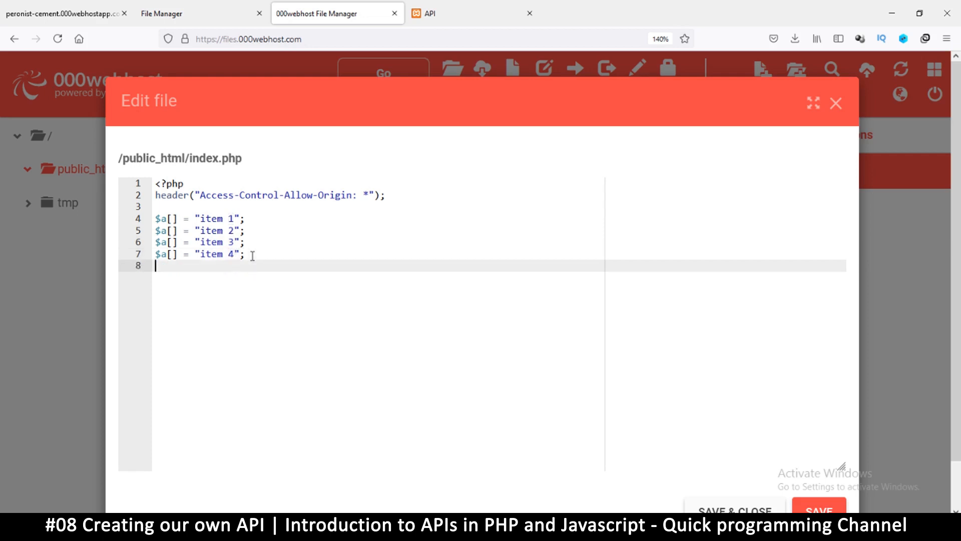
Add echo json_encode($a); and save index.php.
{"action": "type", "text": "echo"}
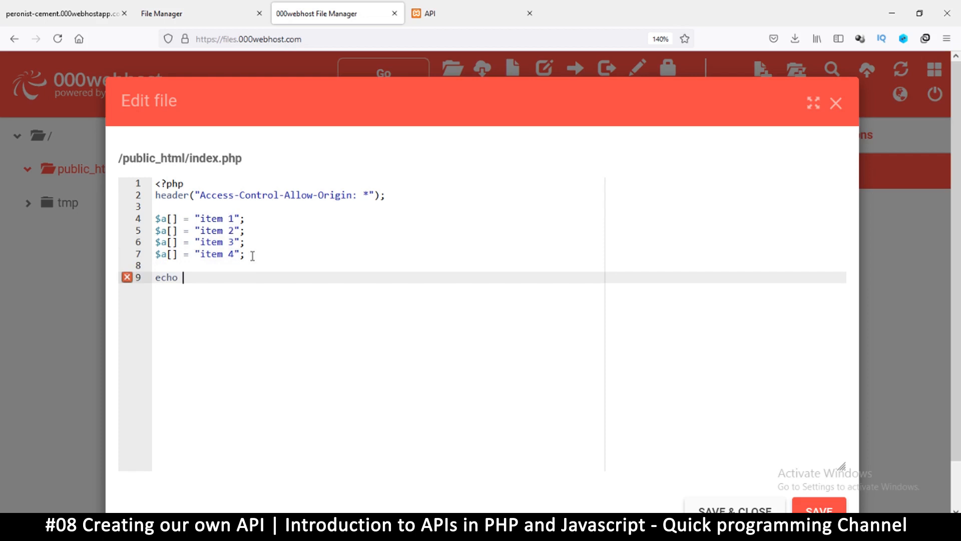
{"action": "type", "text": "json_"}
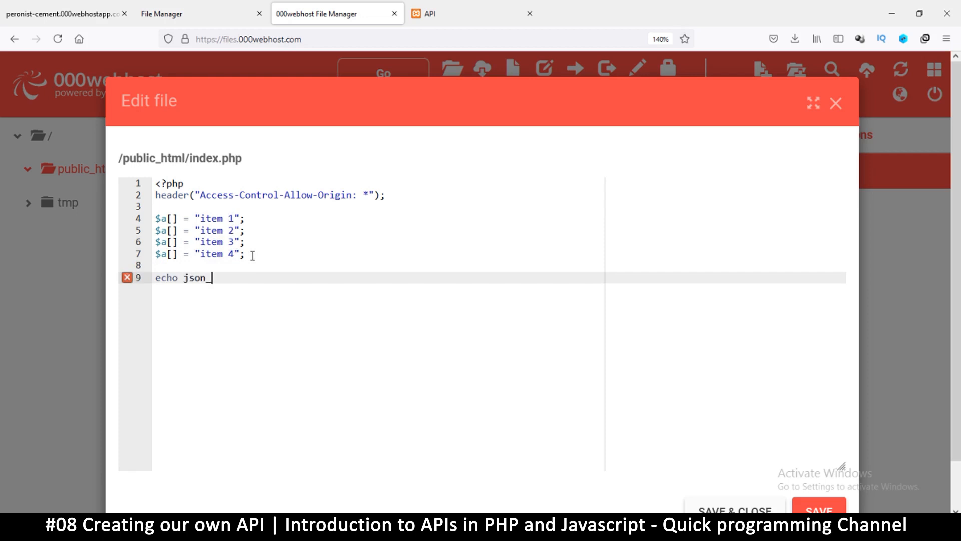
{"action": "type", "text": "encode"}
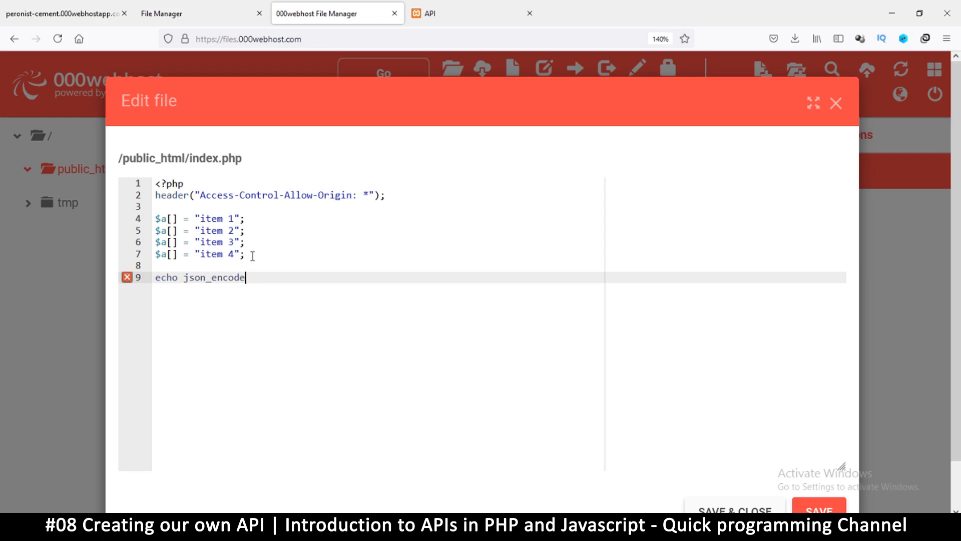
{"action": "type", "text": "($a)"}
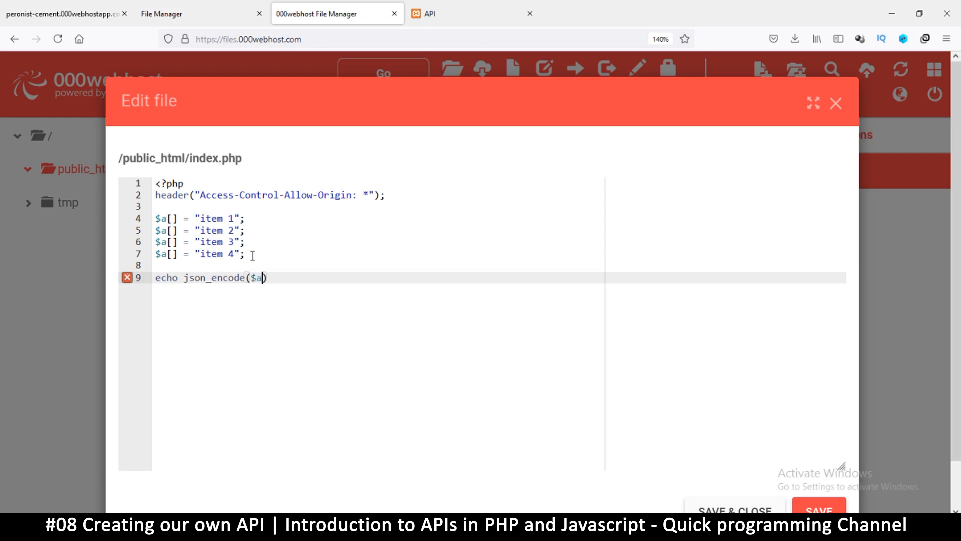
{"action": "type", "text": ";"}
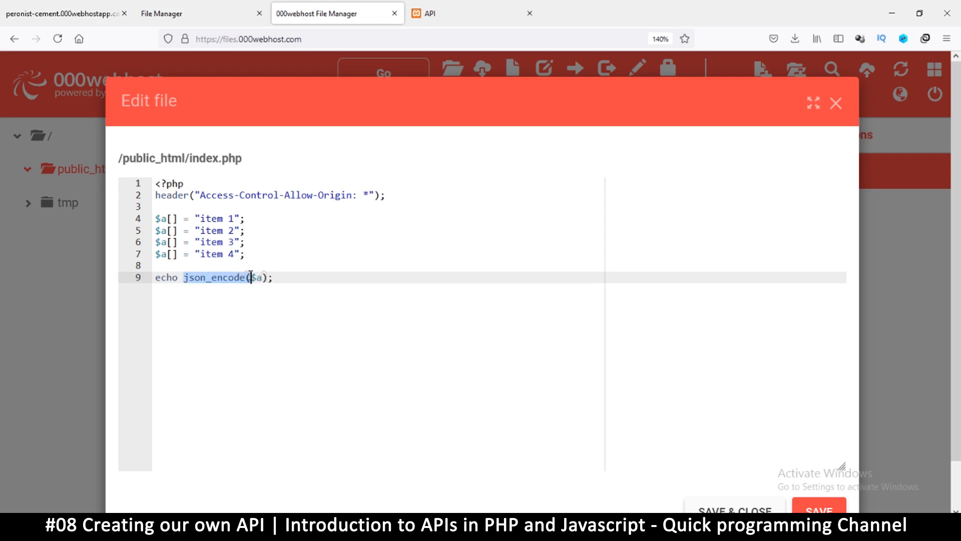
{"action": "left_click", "coordinate": [157, 277]}
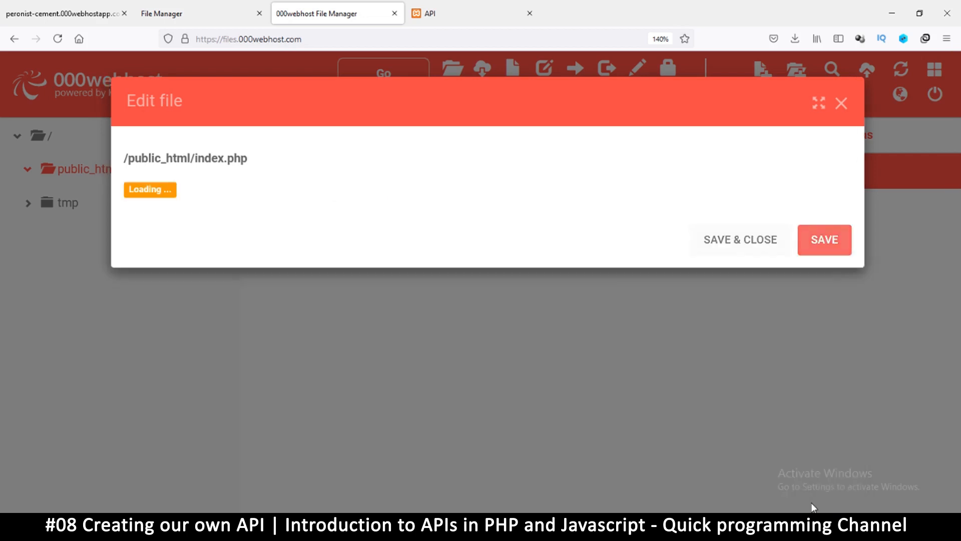
{"action": "mouse_move", "coordinate": [300, 120]}
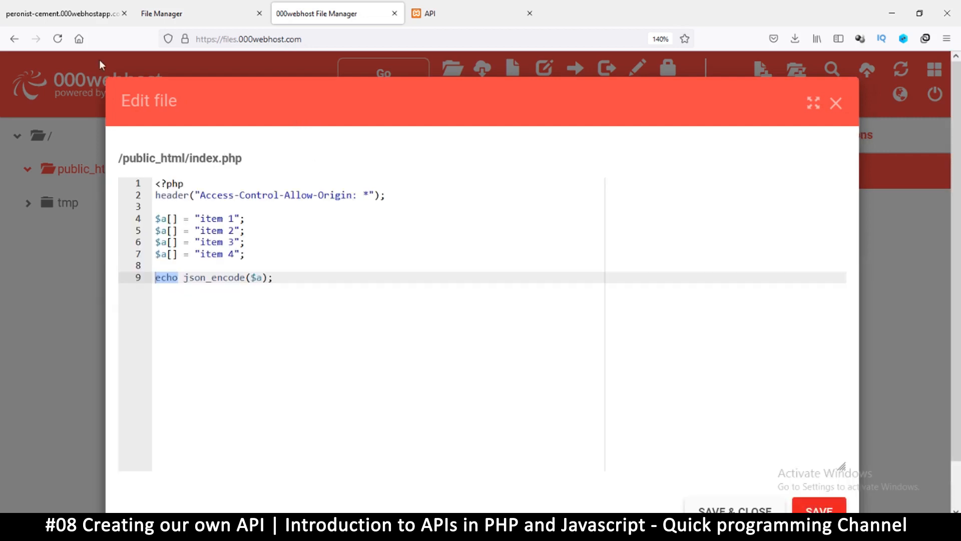
Reload the live peronist-cement site so it shows the four-item JSON array.
{"action": "left_click", "coordinate": [58, 38]}
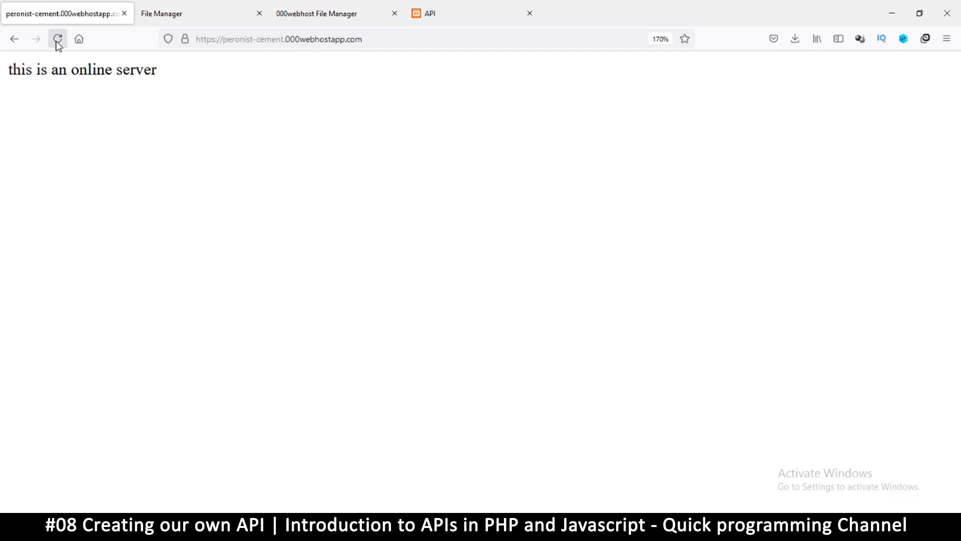
{"action": "left_click", "coordinate": [57, 38]}
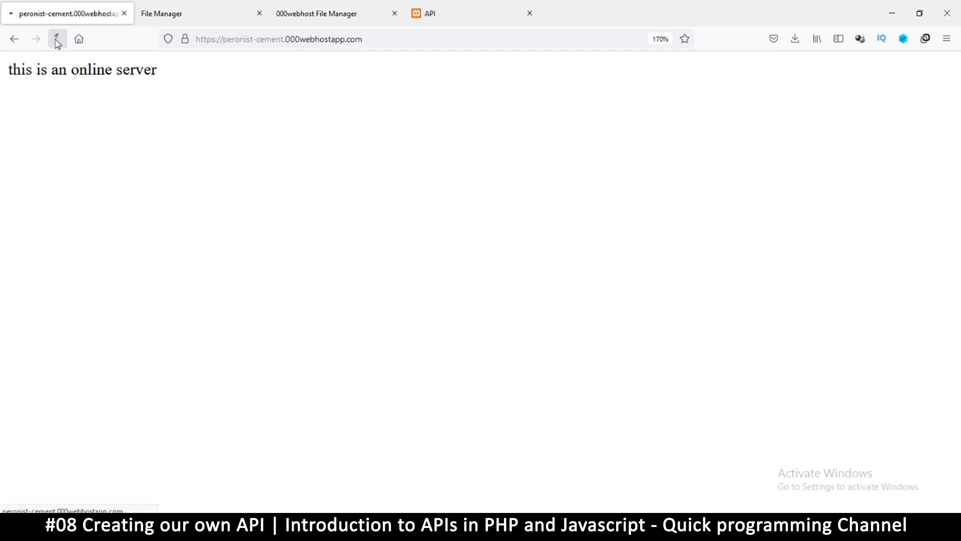
{"action": "left_click", "coordinate": [57, 39]}
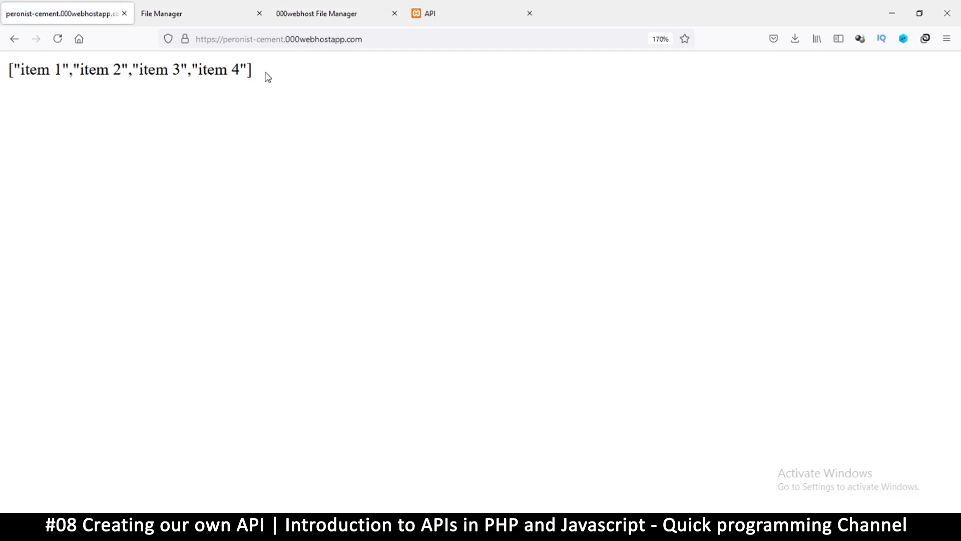
{"action": "mouse_move", "coordinate": [314, 100]}
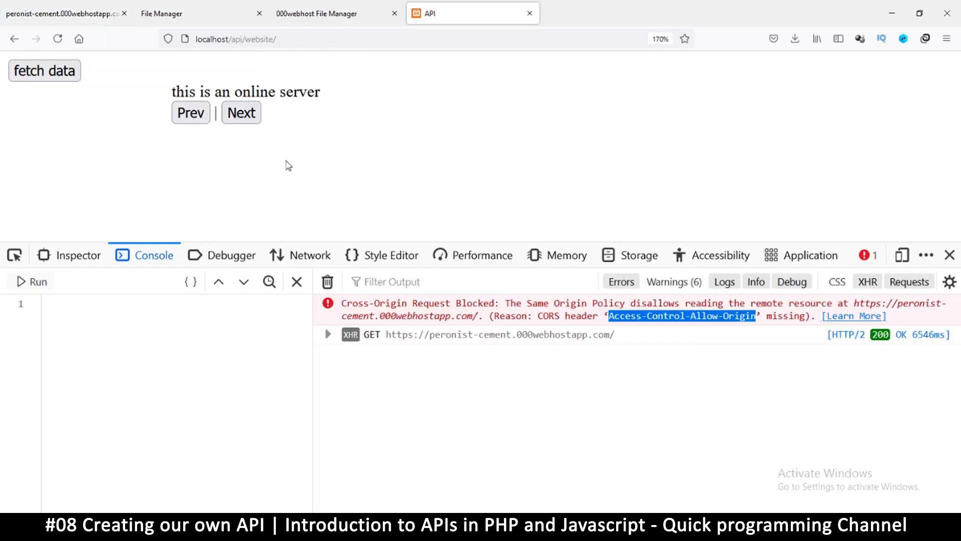
{"action": "mouse_move", "coordinate": [44, 71]}
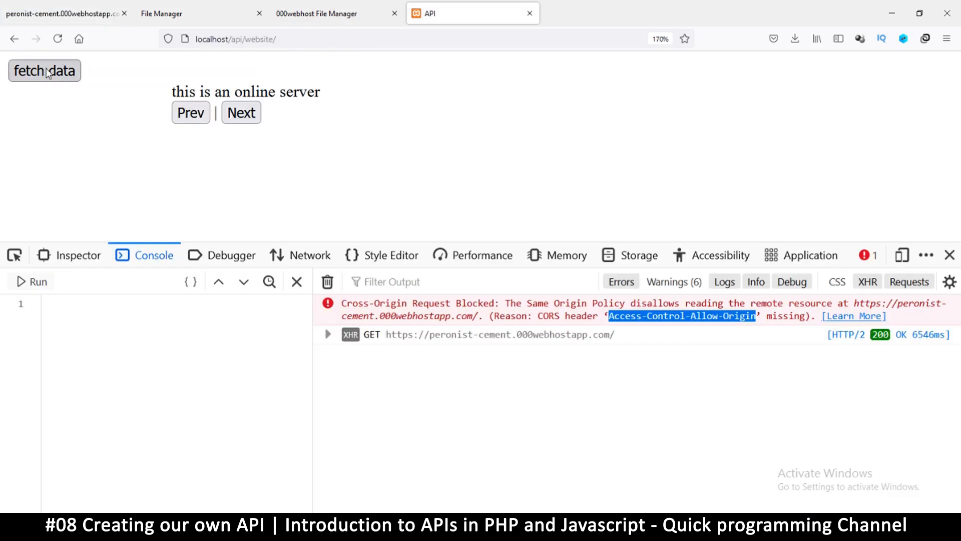
Fetch the four items from the hosted API on the localhost page, noting the CORS console error.
{"action": "left_click", "coordinate": [44, 71]}
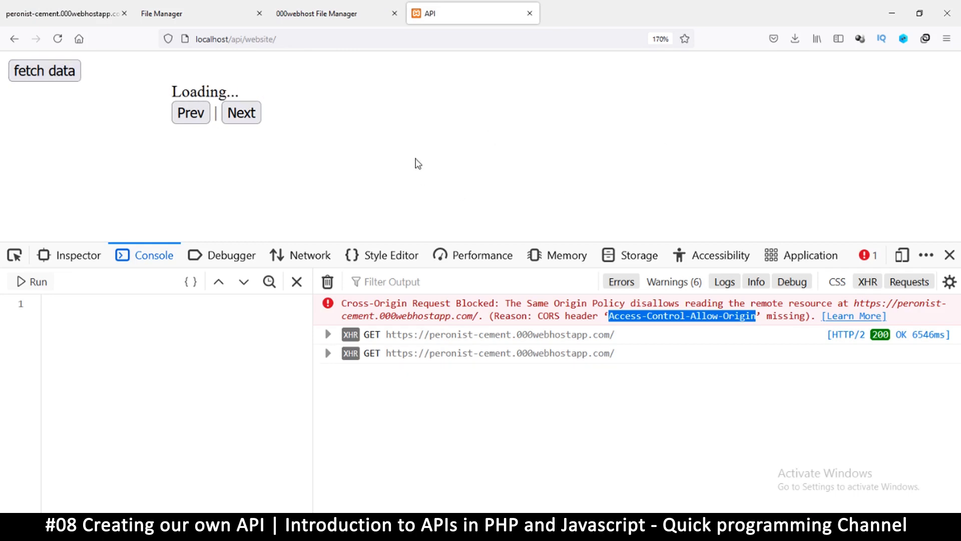
{"action": "left_click", "coordinate": [45, 71]}
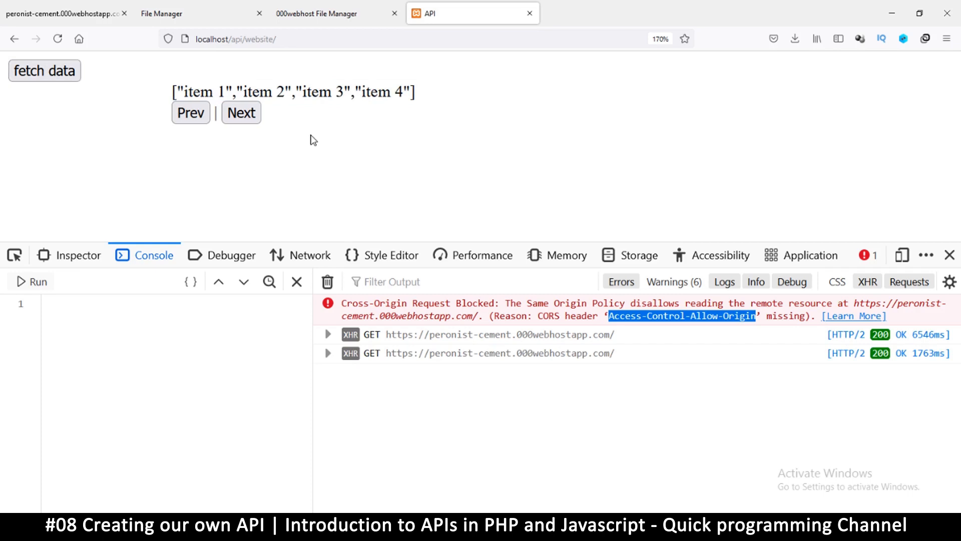
{"action": "mouse_move", "coordinate": [405, 97]}
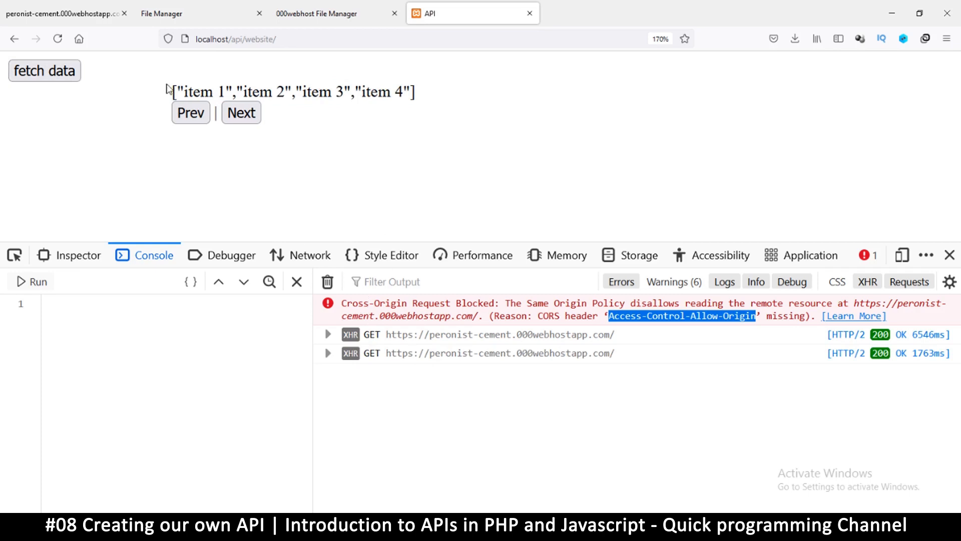
{"action": "mouse_move", "coordinate": [347, 142]}
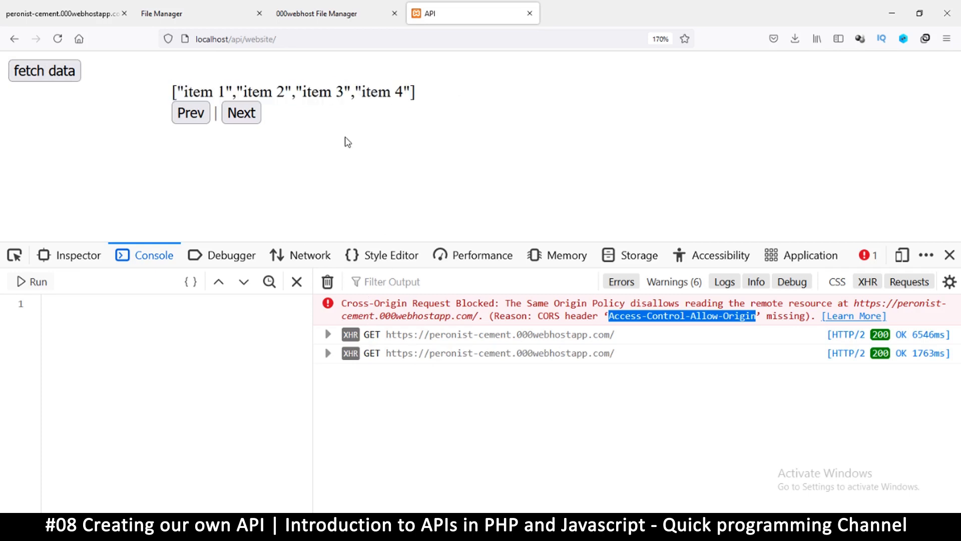
{"action": "mouse_move", "coordinate": [447, 363]}
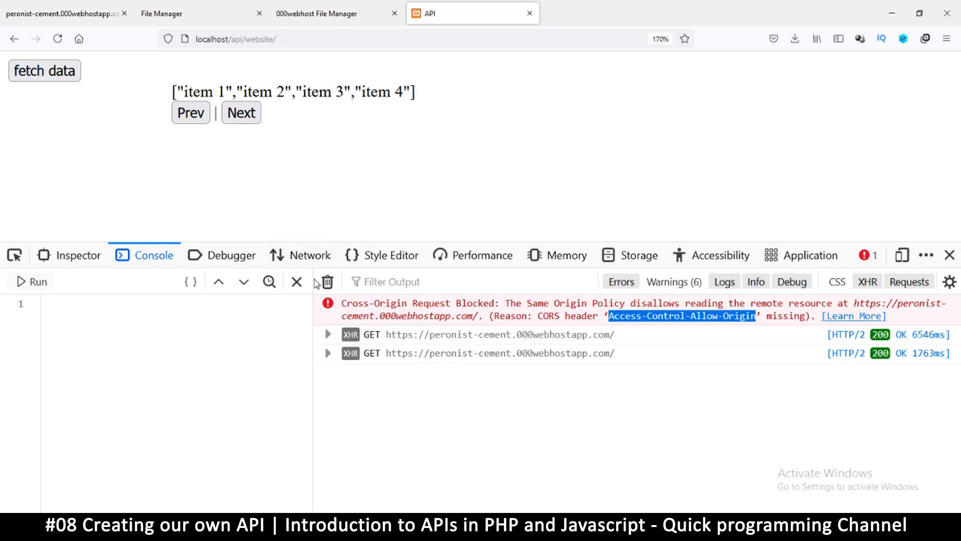
Clear the console and select the HTTP/2 value in the 200 OK request's headers.
{"action": "left_click", "coordinate": [43, 70]}
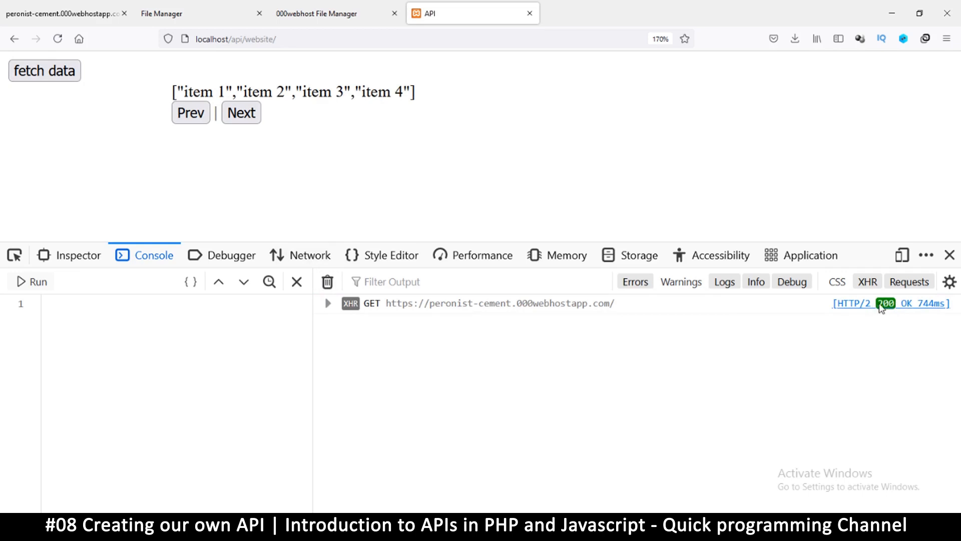
{"action": "mouse_move", "coordinate": [432, 310]}
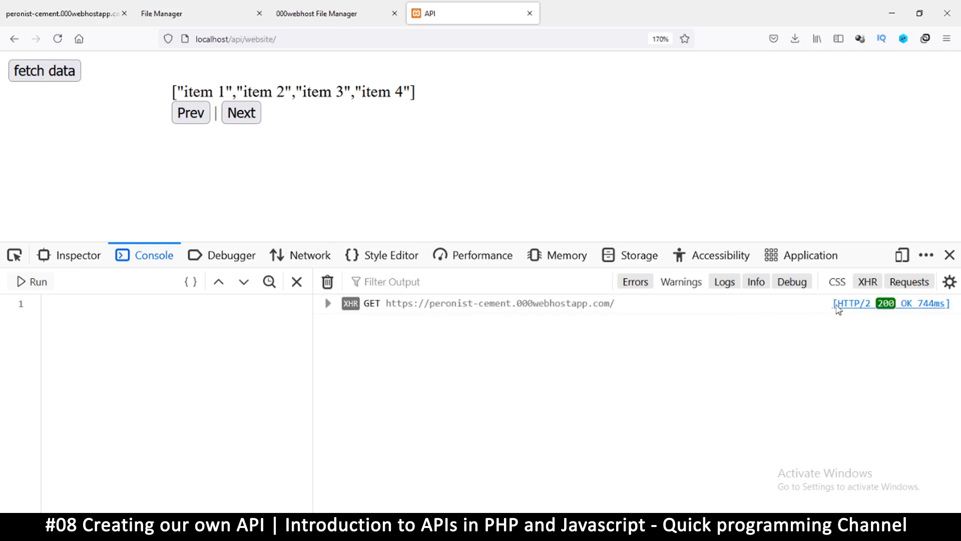
{"action": "mouse_move", "coordinate": [888, 308]}
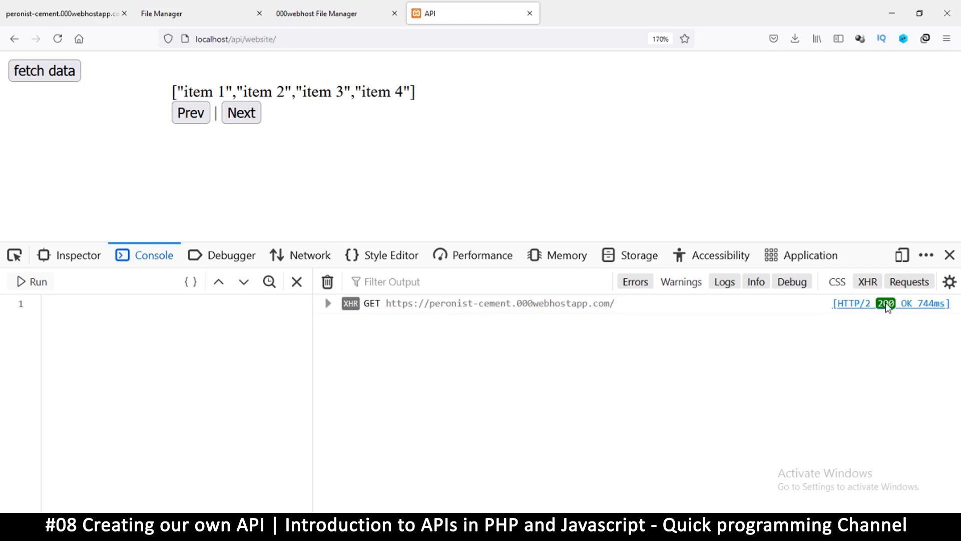
{"action": "mouse_move", "coordinate": [894, 309]}
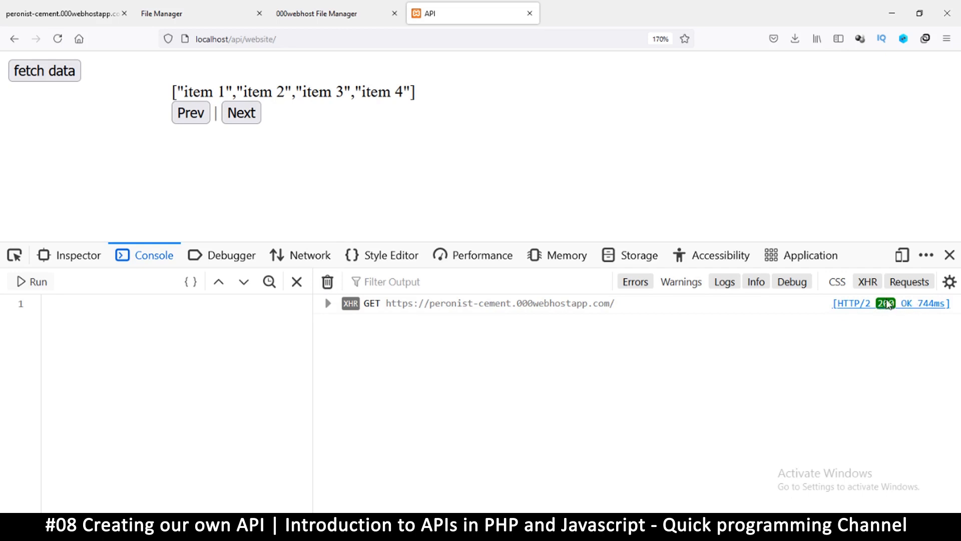
{"action": "mouse_move", "coordinate": [889, 311]}
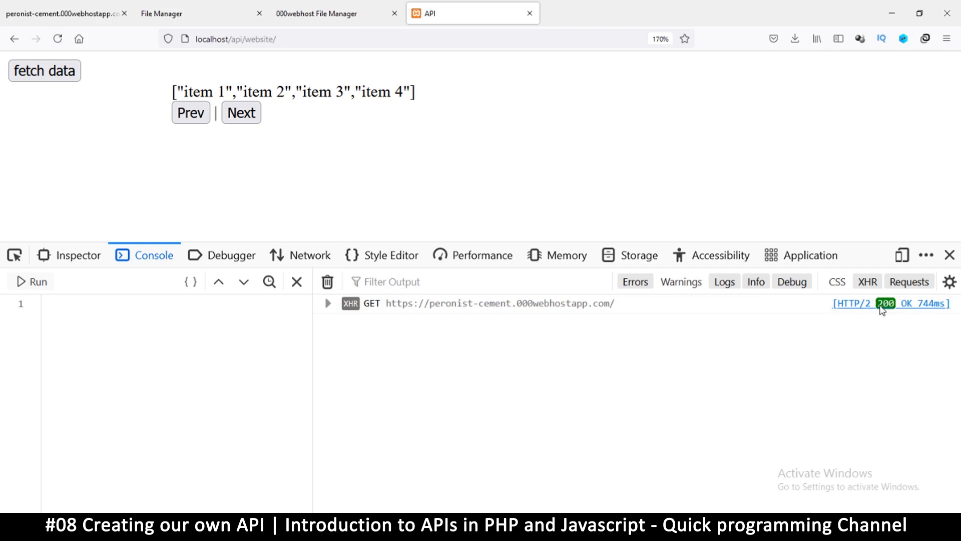
{"action": "mouse_move", "coordinate": [884, 303]}
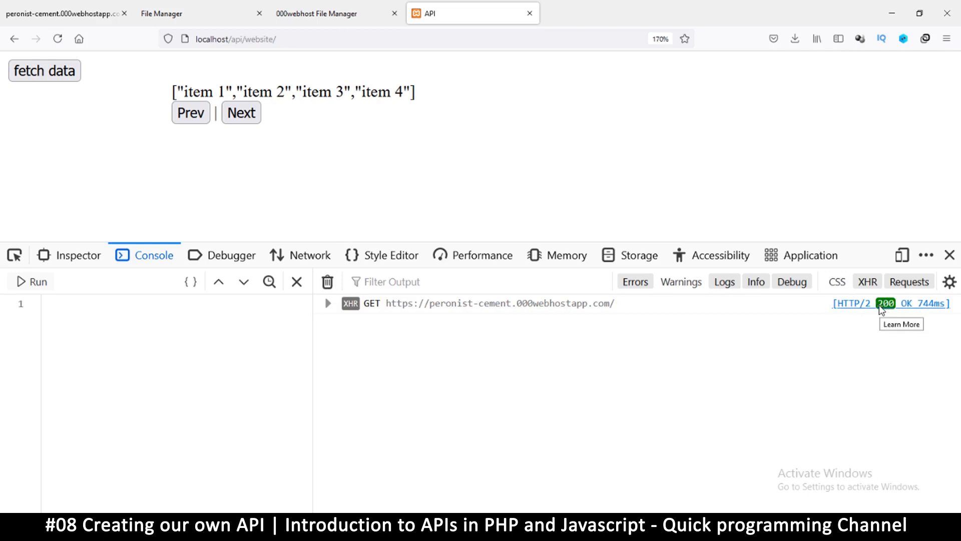
{"action": "mouse_move", "coordinate": [854, 311]}
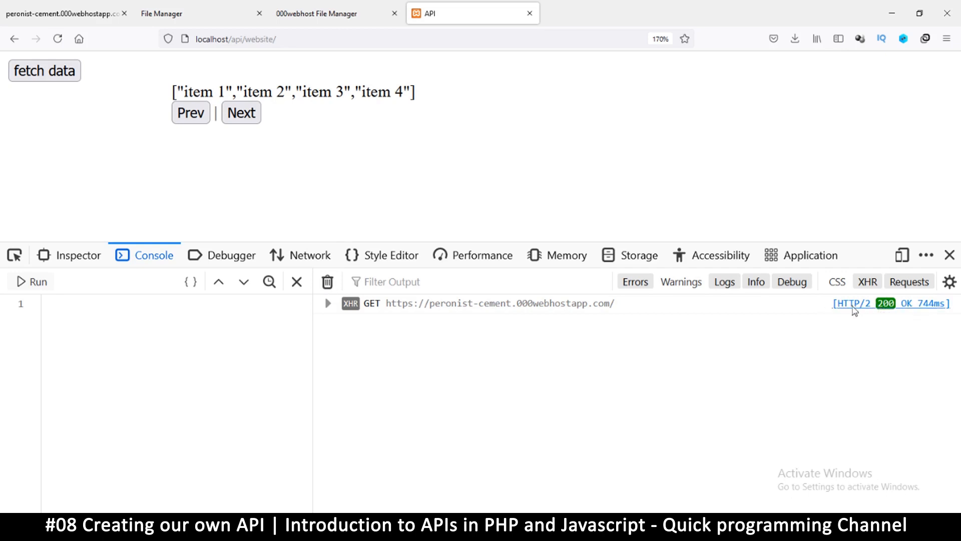
{"action": "mouse_move", "coordinate": [913, 308]}
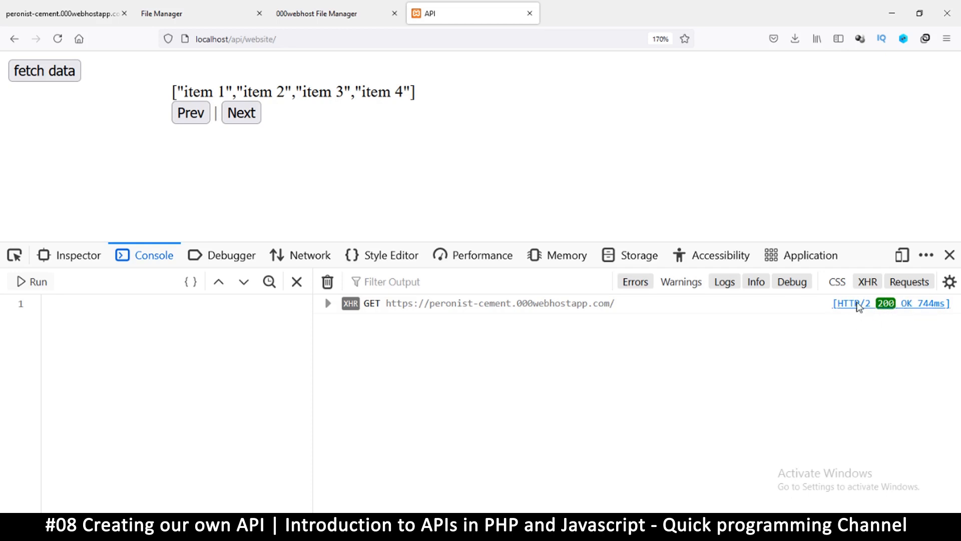
{"action": "mouse_move", "coordinate": [887, 310]}
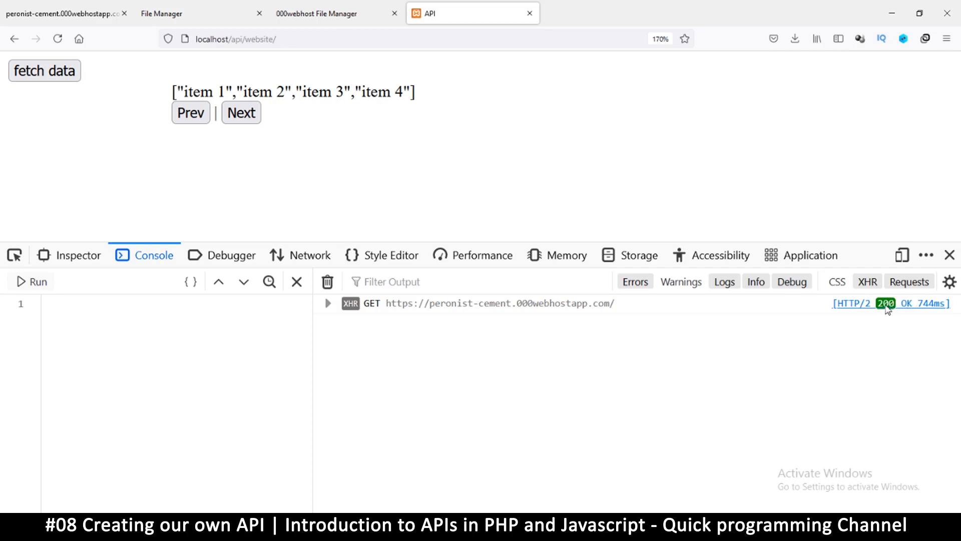
{"action": "mouse_move", "coordinate": [899, 307]}
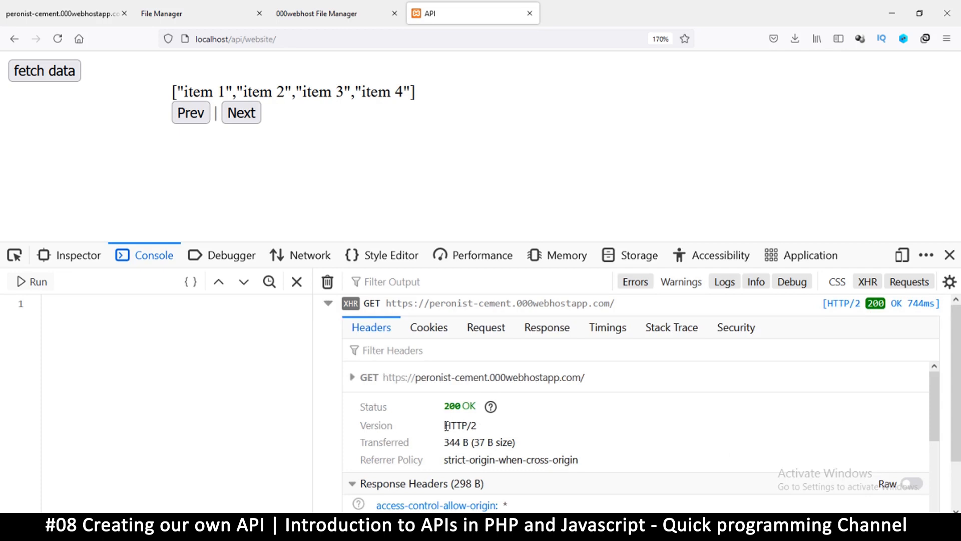
{"action": "double_click", "coordinate": [459, 425]}
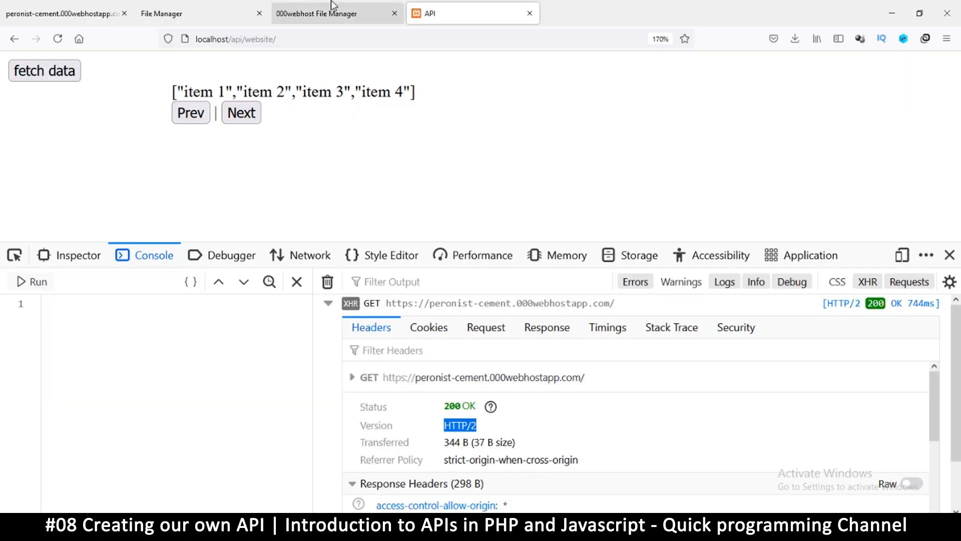
Add header("some text: some text"); on line 3 of index.php, attempt Ctrl+S and cancel the Save As prompt.
{"action": "left_click", "coordinate": [337, 13]}
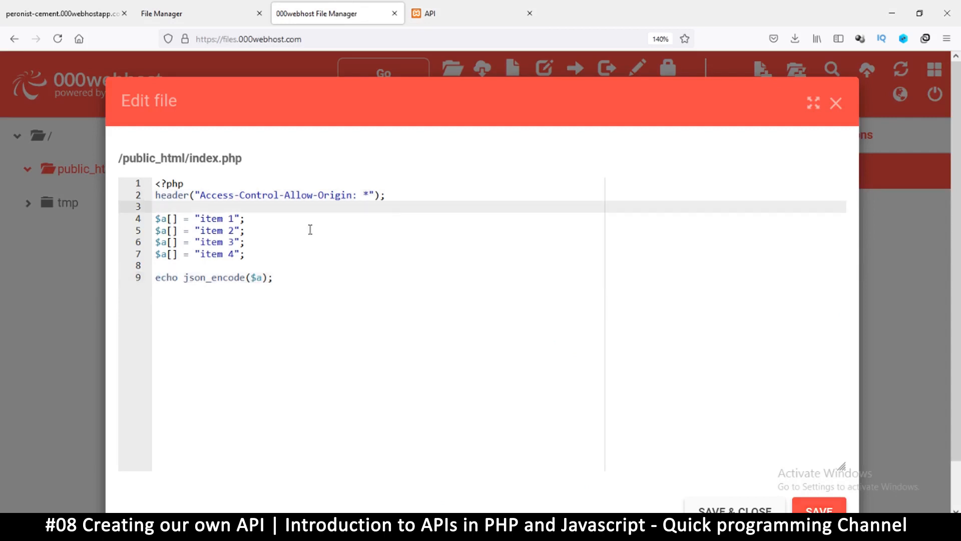
{"action": "type", "text": "header("}
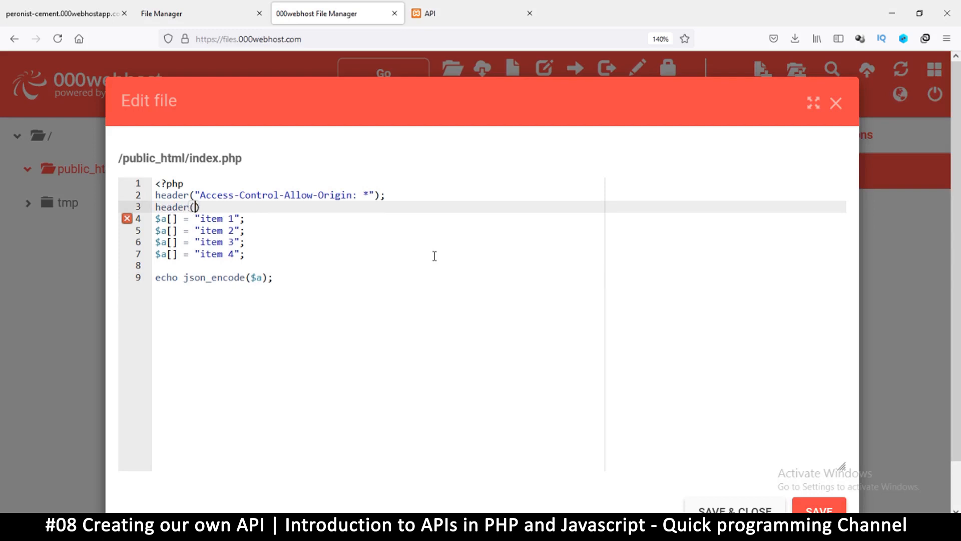
{"action": "mouse_move", "coordinate": [467, 259]}
{"action": "type", "text": ";"}
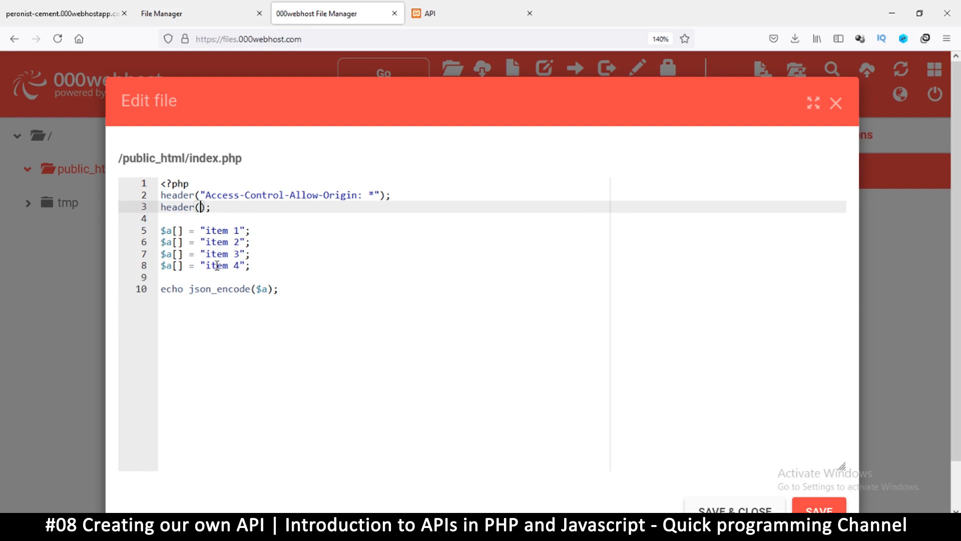
{"action": "type", "text": "\"some text\""}
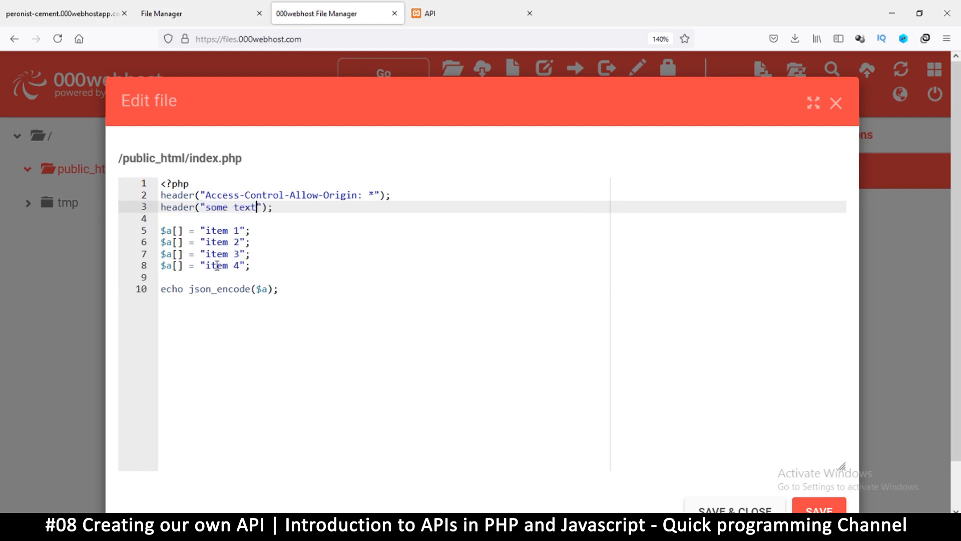
{"action": "type", "text": ":"}
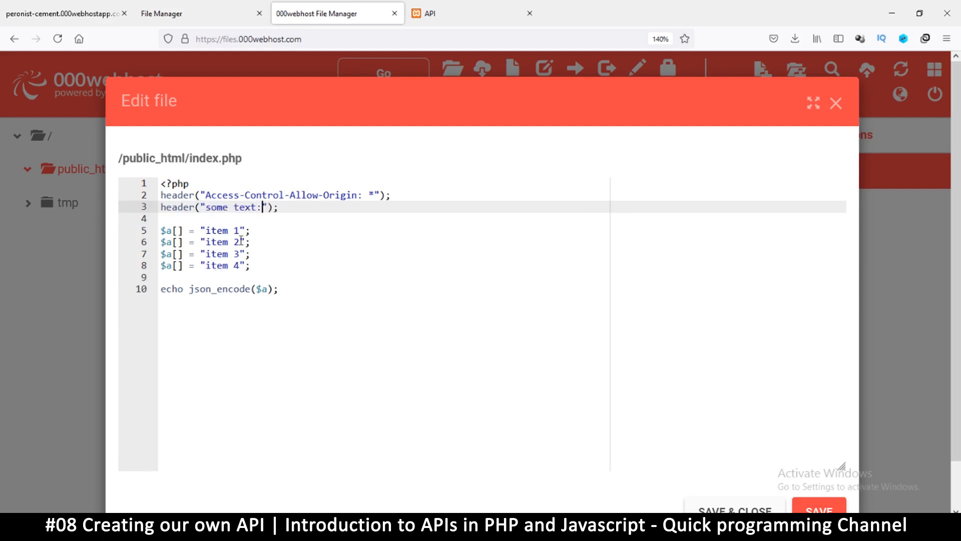
{"action": "type", "text": "some text"}
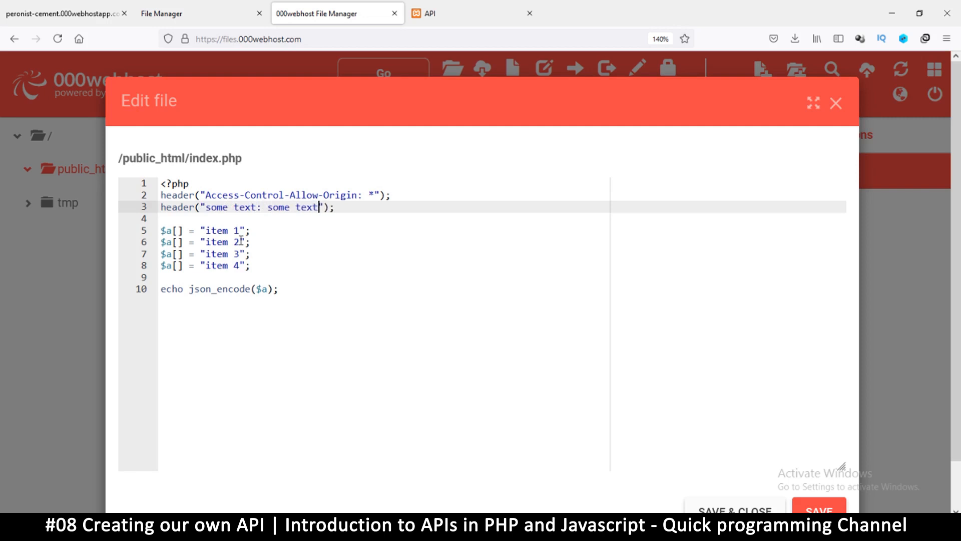
{"action": "key", "text": "ctrl+s"}
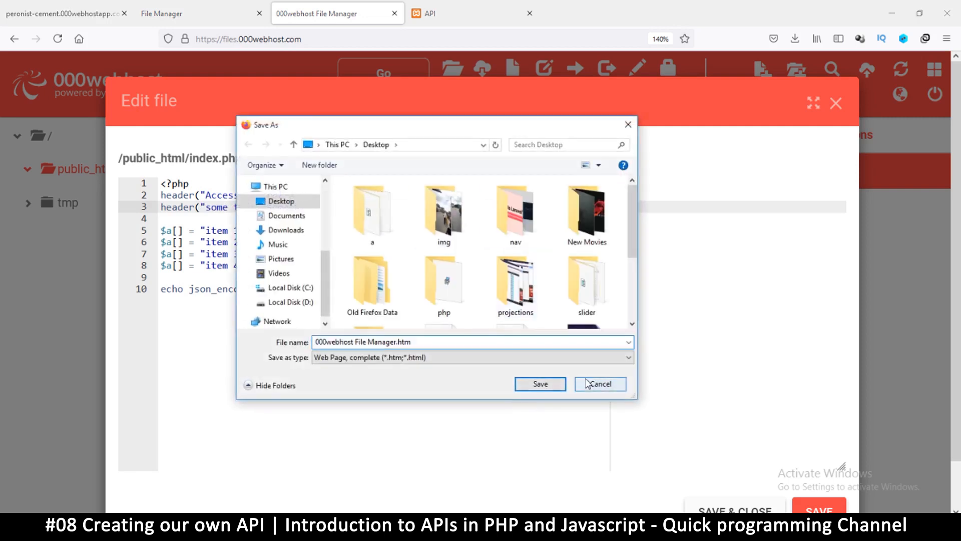
{"action": "left_click", "coordinate": [600, 384]}
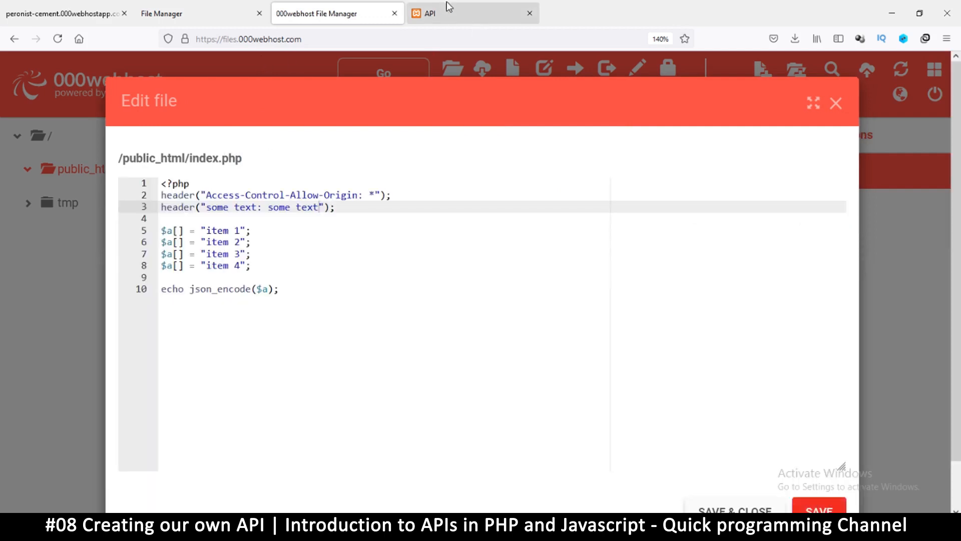
Refetch from the hosted API on the local page, now failing with NetworkError and CORS Missing Allow Origin.
{"action": "left_click", "coordinate": [429, 13]}
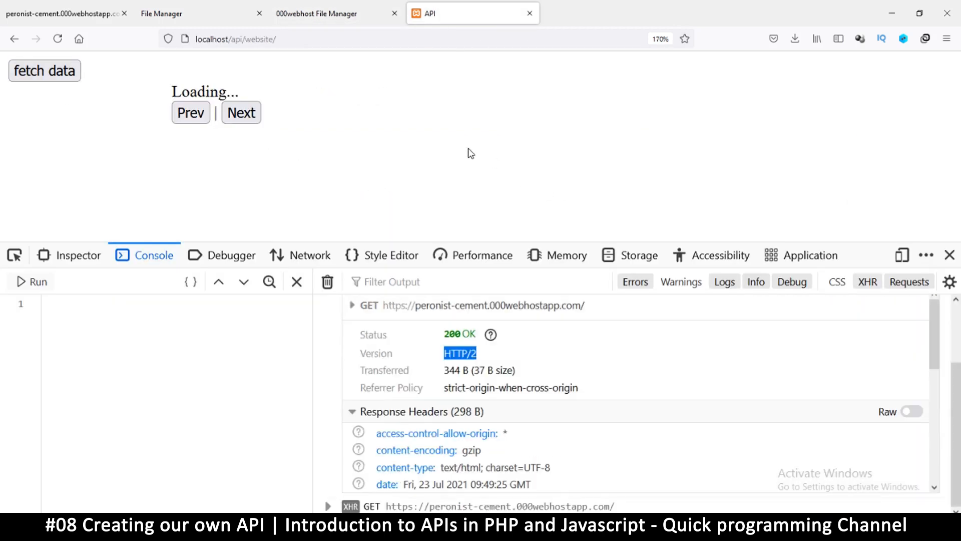
{"action": "left_click", "coordinate": [44, 71]}
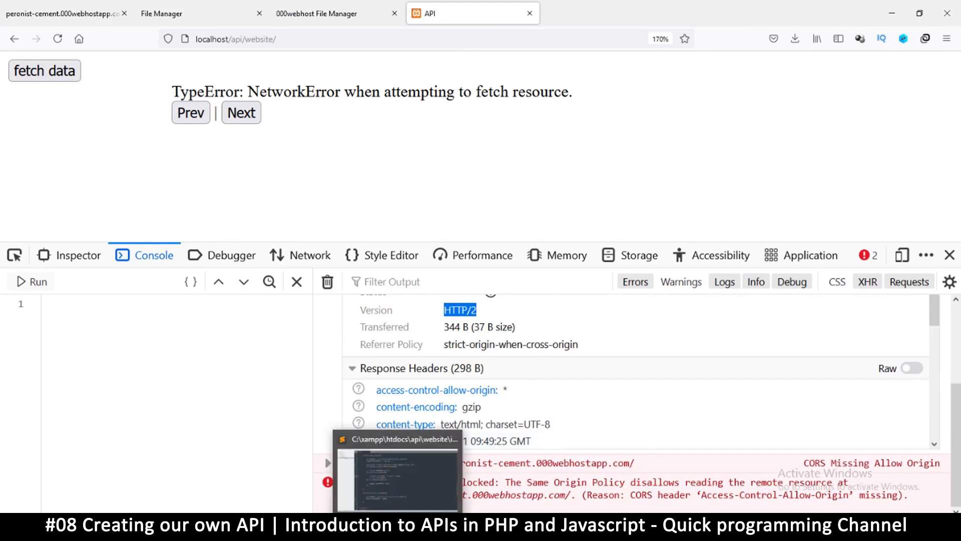
{"action": "mouse_move", "coordinate": [505, 462]}
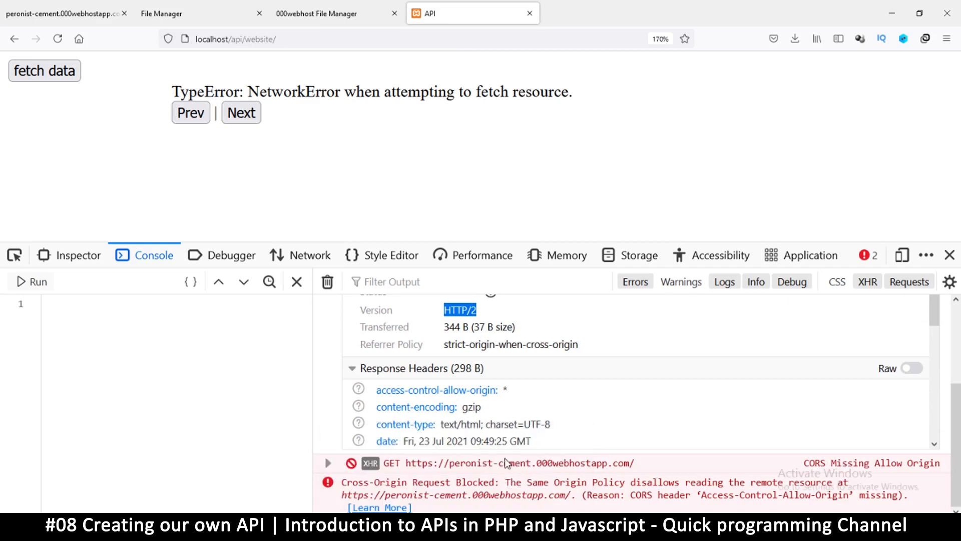
Move "some text: some text" into line 2's header() call as a second argument, empty line 3, and save.
{"action": "left_click", "coordinate": [317, 13]}
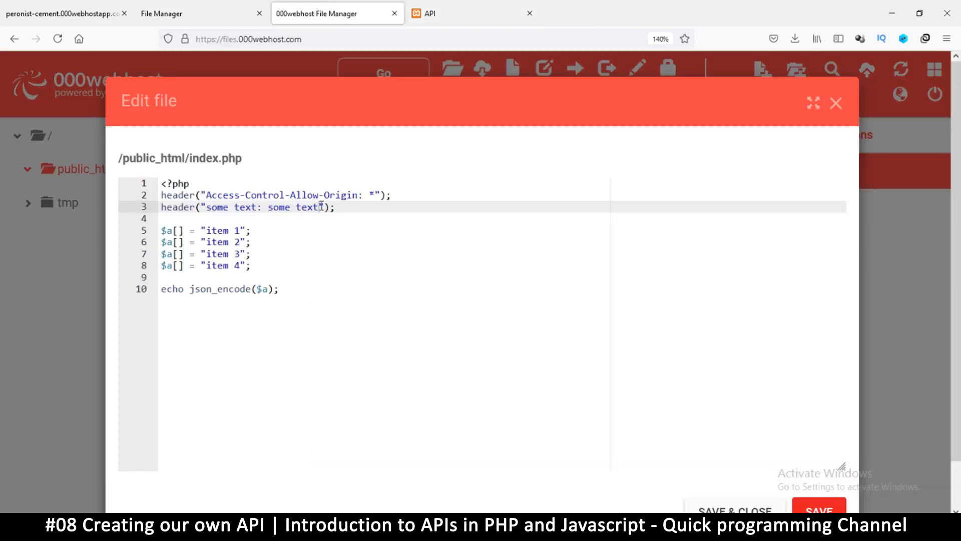
{"action": "left_click_drag", "start_coordinate": [321, 207], "coordinate": [203, 195]}
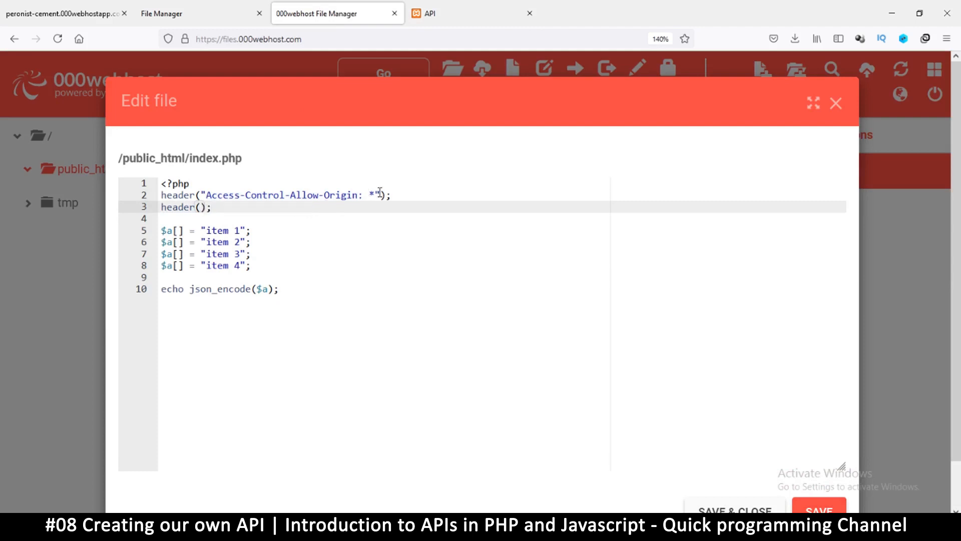
{"action": "type", "text": ",\"some text: some text\""}
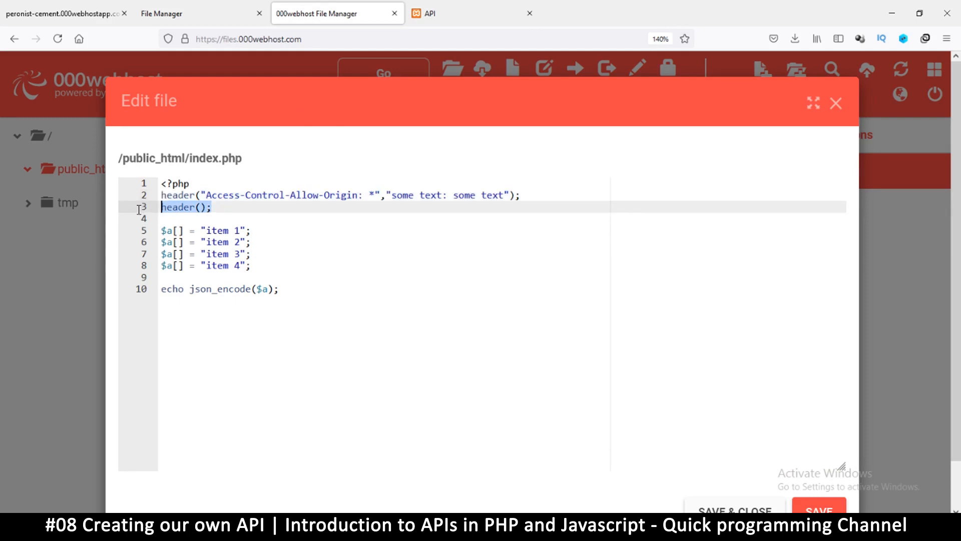
{"action": "key", "text": "Delete"}
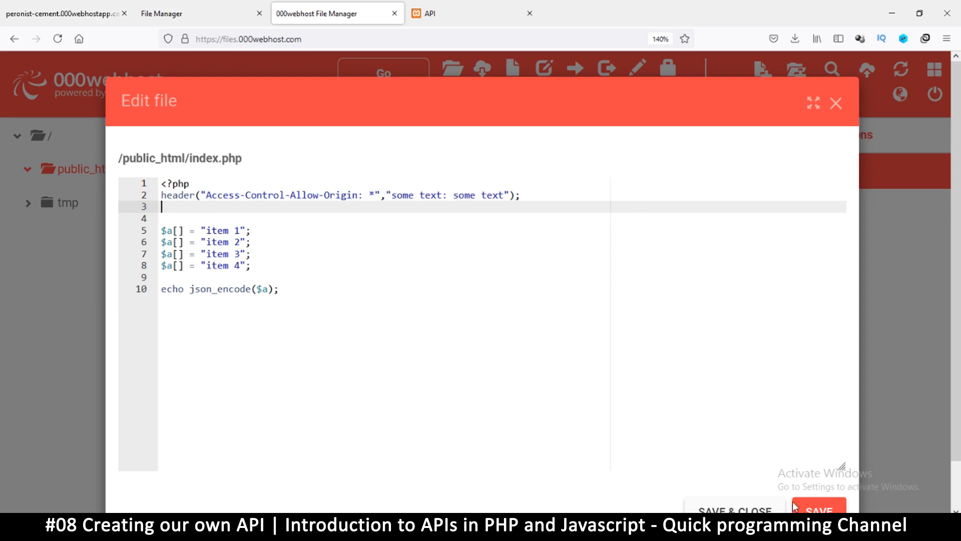
{"action": "left_click", "coordinate": [817, 511]}
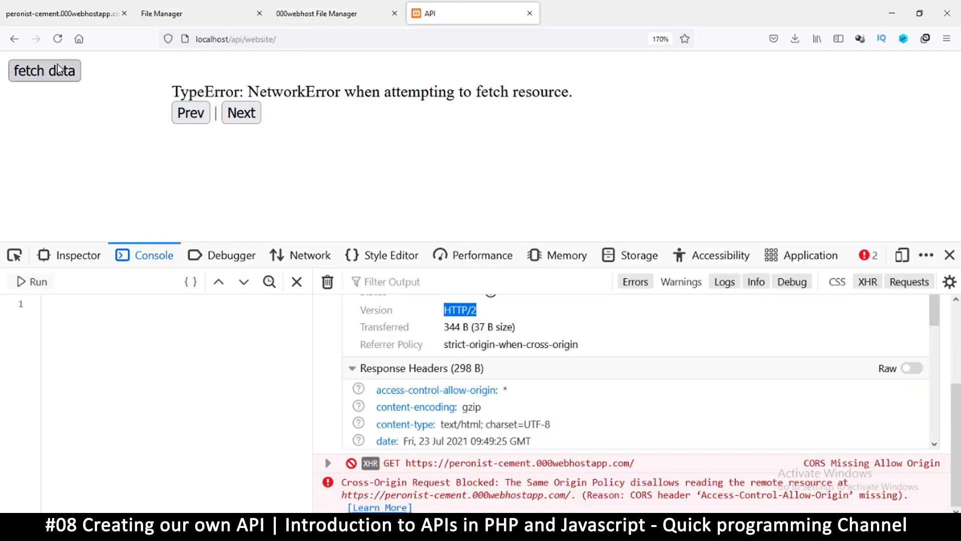
Refetch the four-item list successfully from the hosted API and clear the console.
{"action": "left_click", "coordinate": [44, 71]}
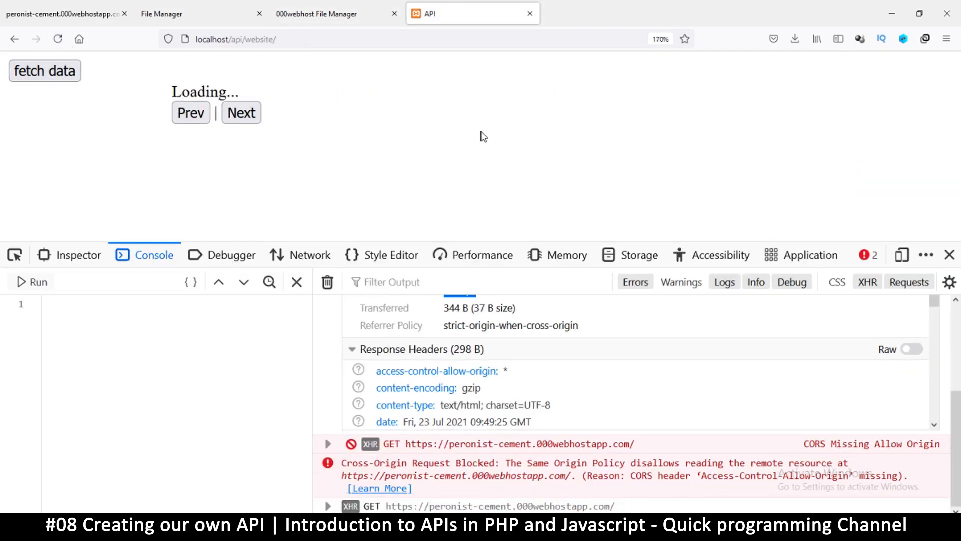
{"action": "left_click", "coordinate": [44, 71]}
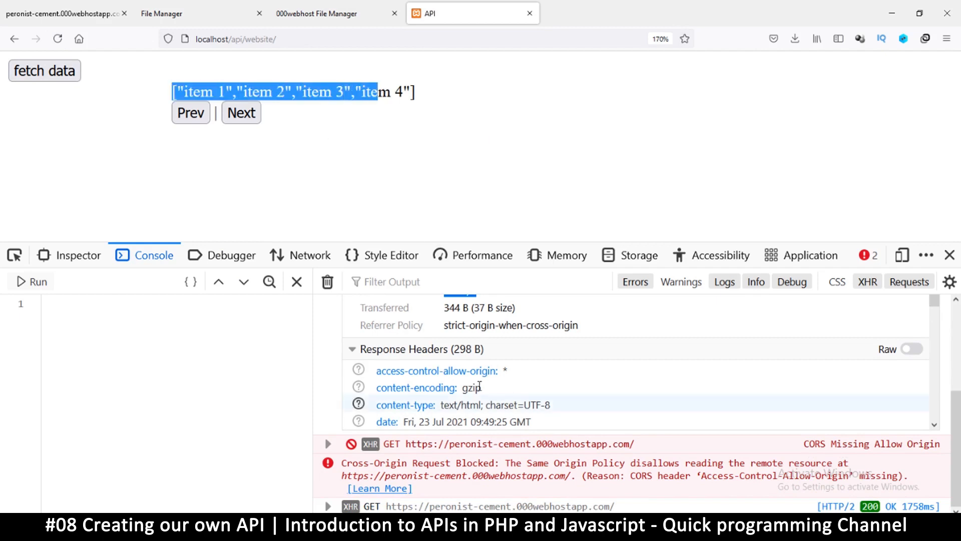
{"action": "left_click", "coordinate": [327, 281]}
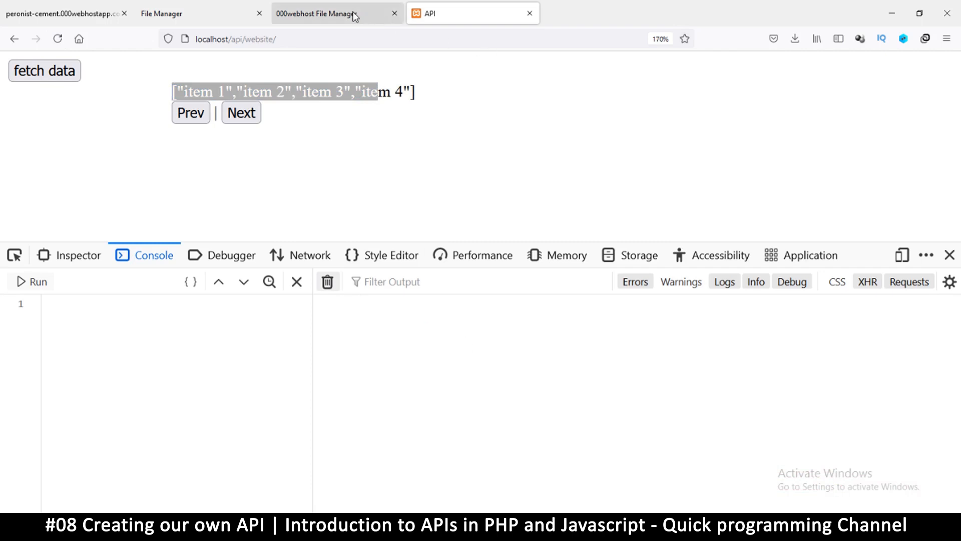
Glance at index.php in the File Manager, then fetch the data again from the hosted API.
{"action": "left_click", "coordinate": [336, 14]}
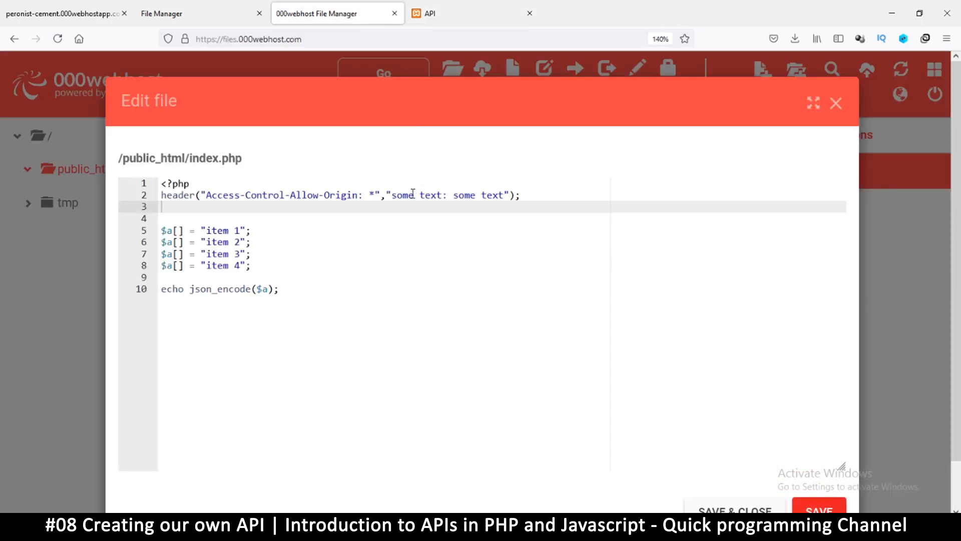
{"action": "double_click", "coordinate": [406, 195]}
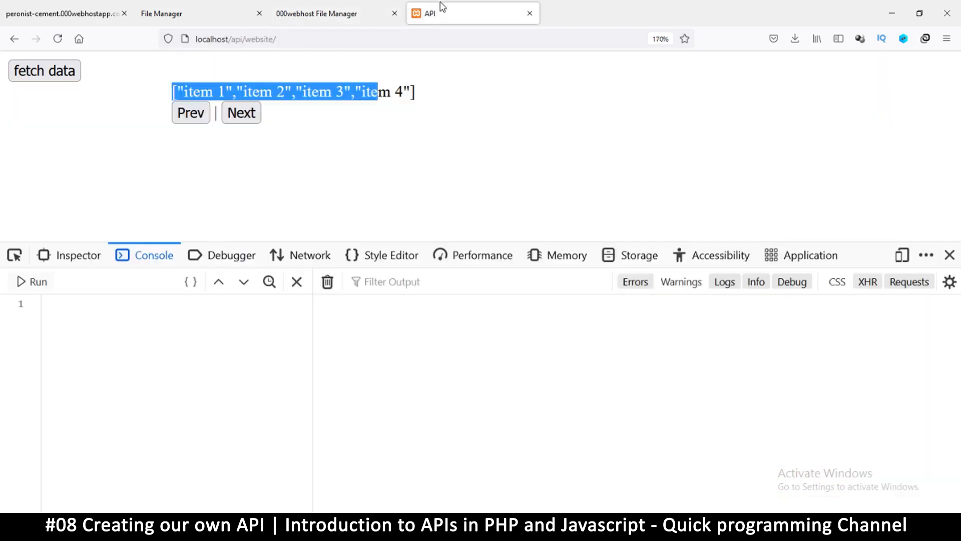
{"action": "left_click", "coordinate": [44, 70]}
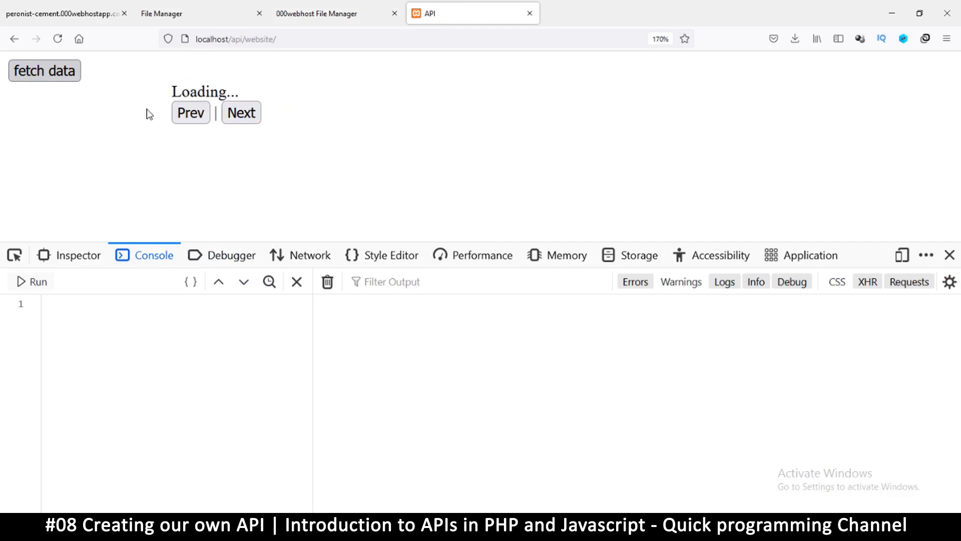
{"action": "left_click", "coordinate": [44, 70]}
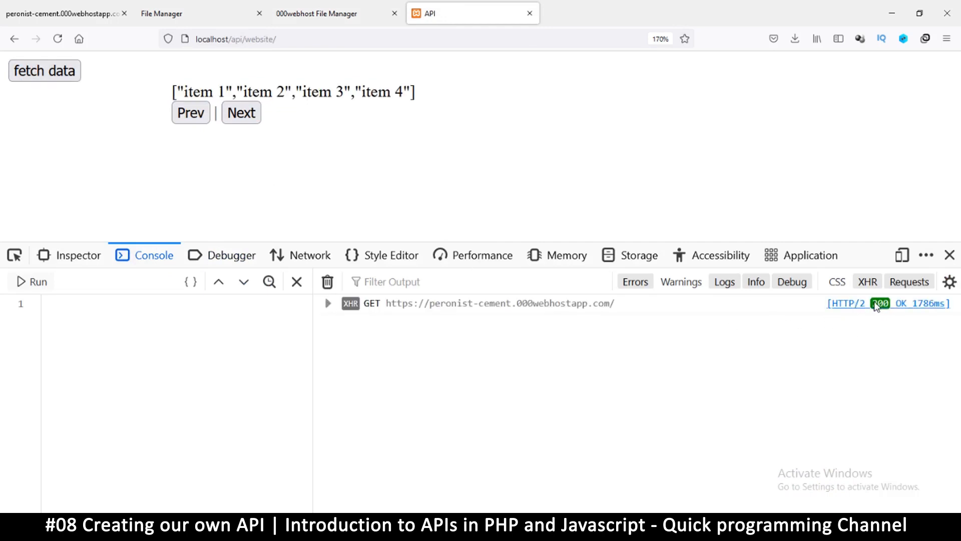
Expand the GET request's details confirming 200 OK over HTTP/2 with access-control-allow-origin *.
{"action": "left_click", "coordinate": [881, 303]}
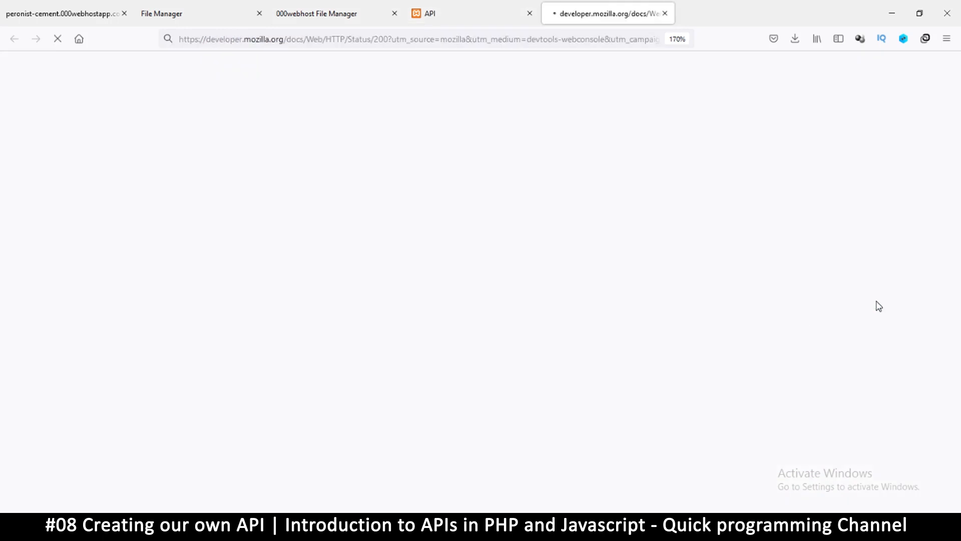
{"action": "left_click", "coordinate": [473, 13]}
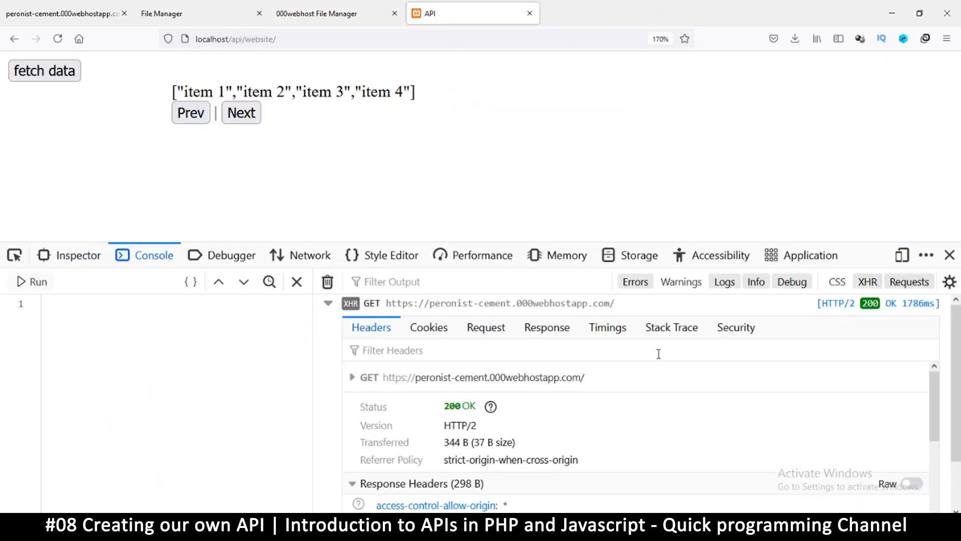
{"action": "scroll", "scroll_direction": "down", "scroll_amount": 3}
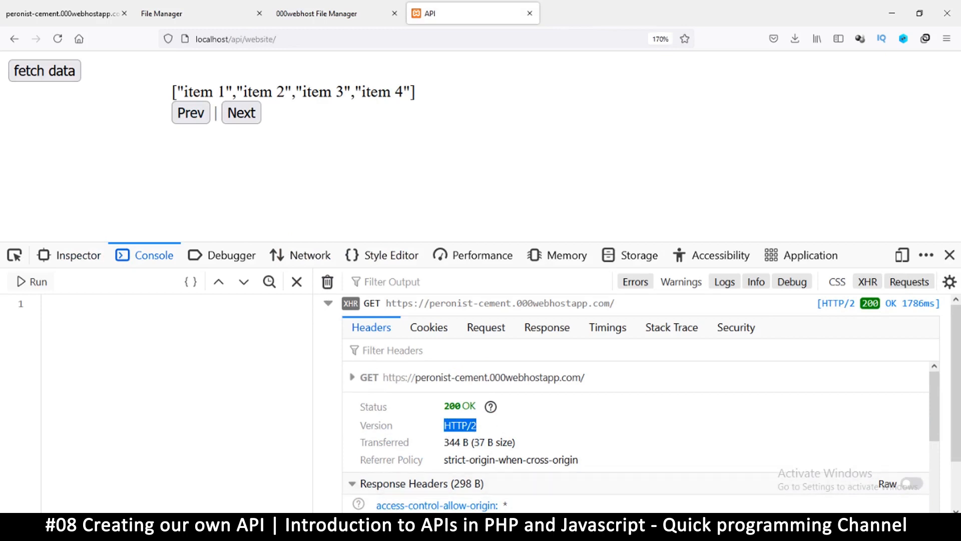
{"action": "left_click", "coordinate": [235, 39]}
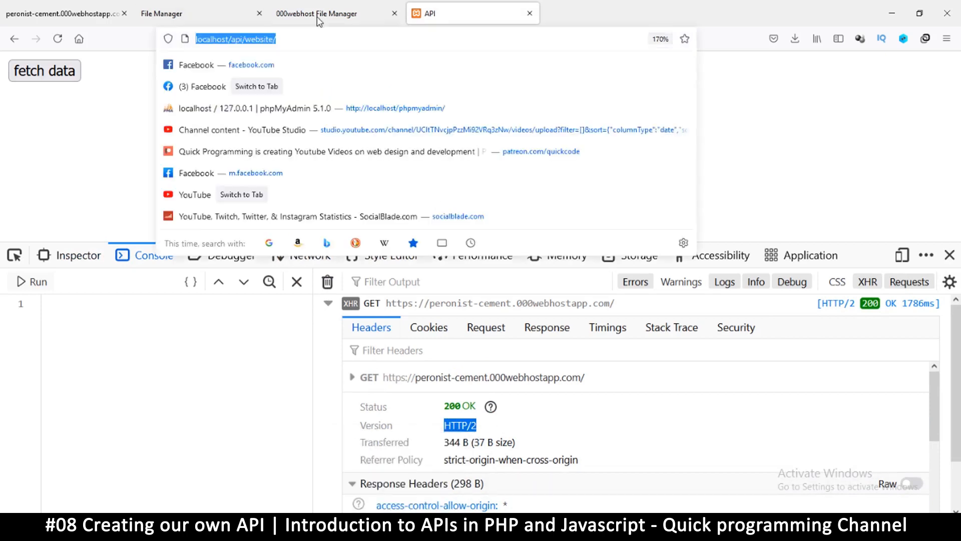
Replace $a inside json_encode() with getallheaders() in index.php.
{"action": "left_click", "coordinate": [334, 13]}
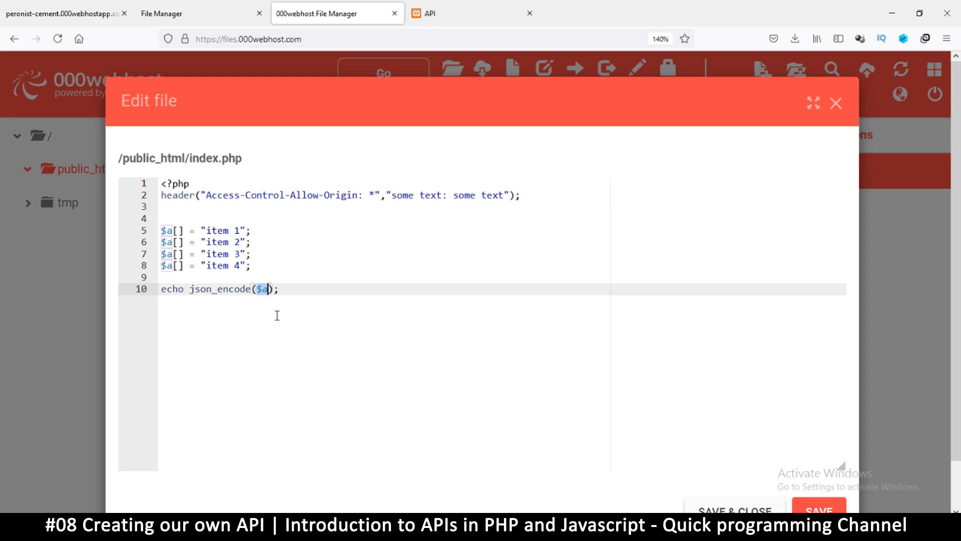
{"action": "type", "text": "get"}
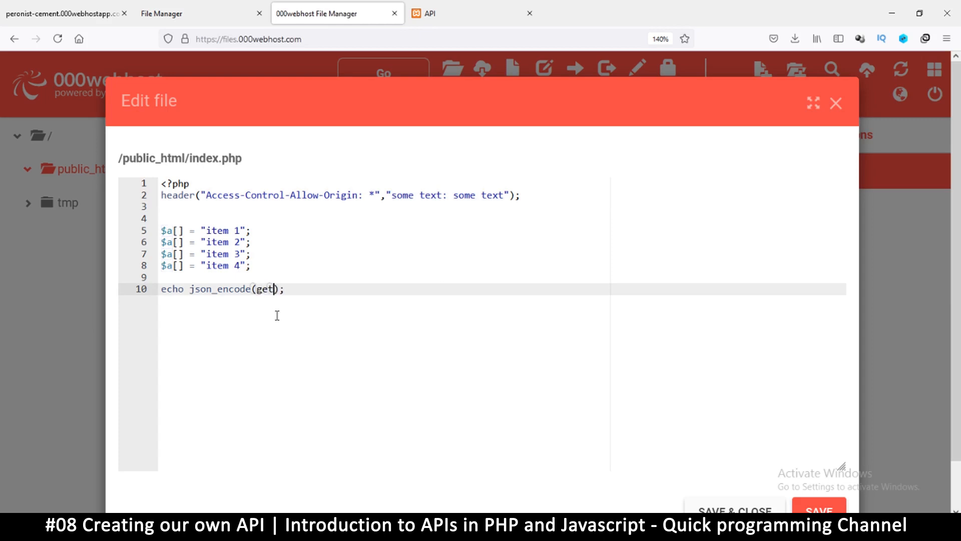
{"action": "type", "text": "allhe"}
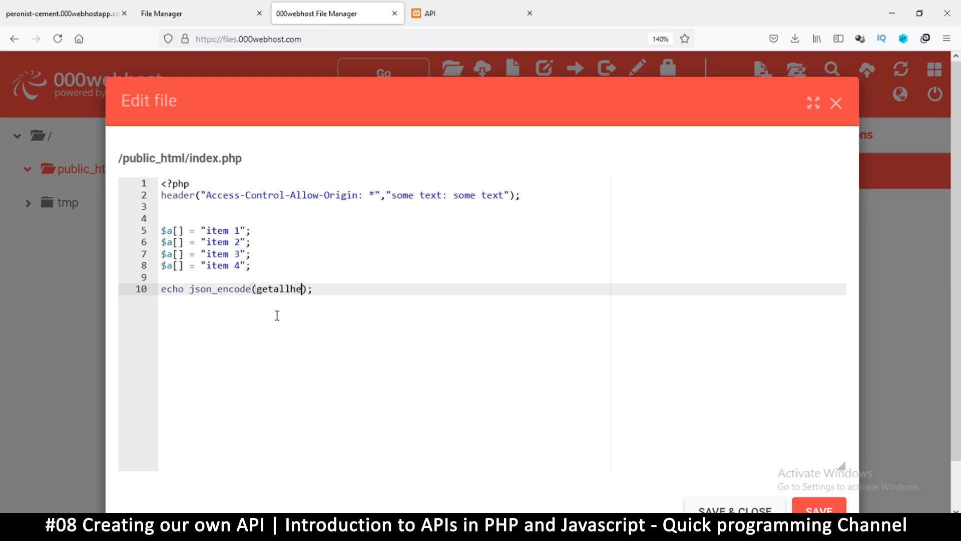
{"action": "type", "text": "aders"}
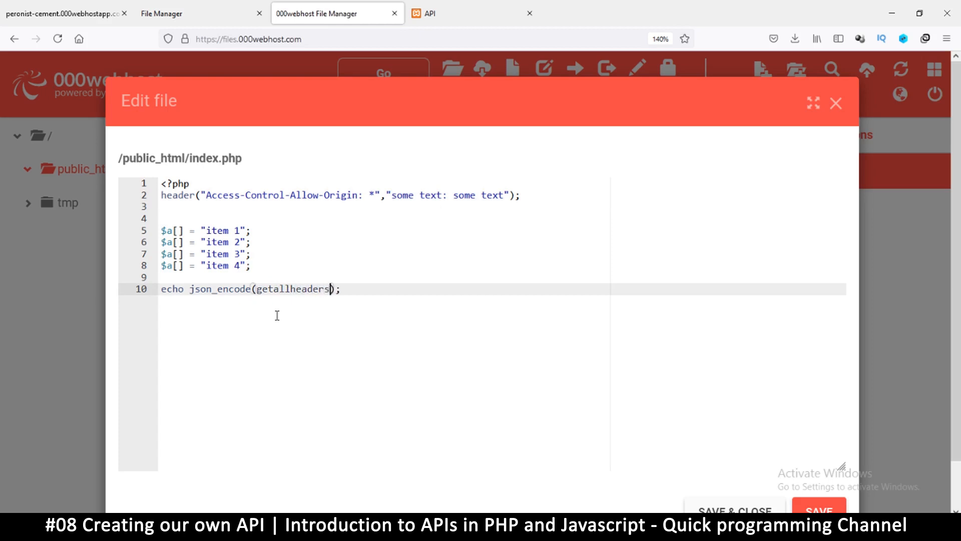
{"action": "type", "text": "()"}
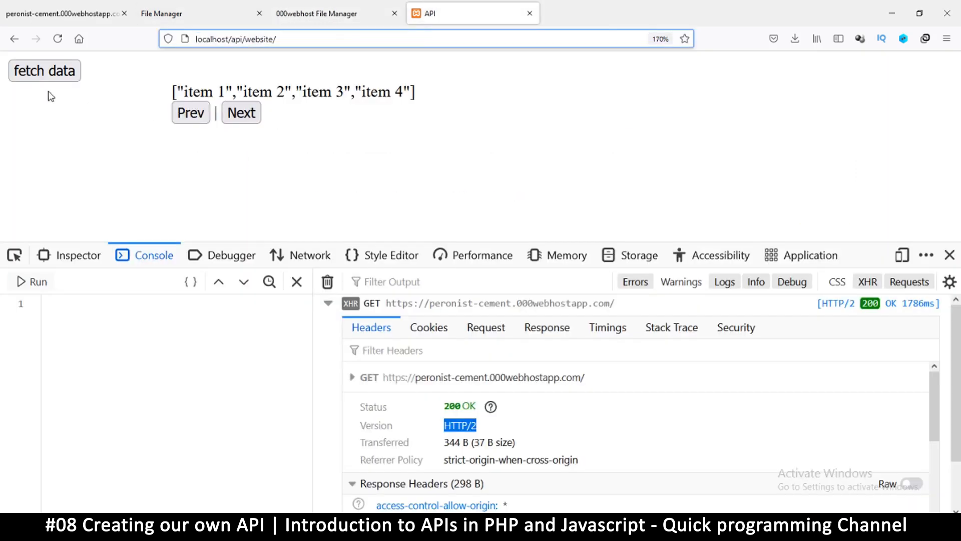
Fetch from the hosted API and review the returned request headers JSON, noting the Host header.
{"action": "left_click", "coordinate": [44, 70]}
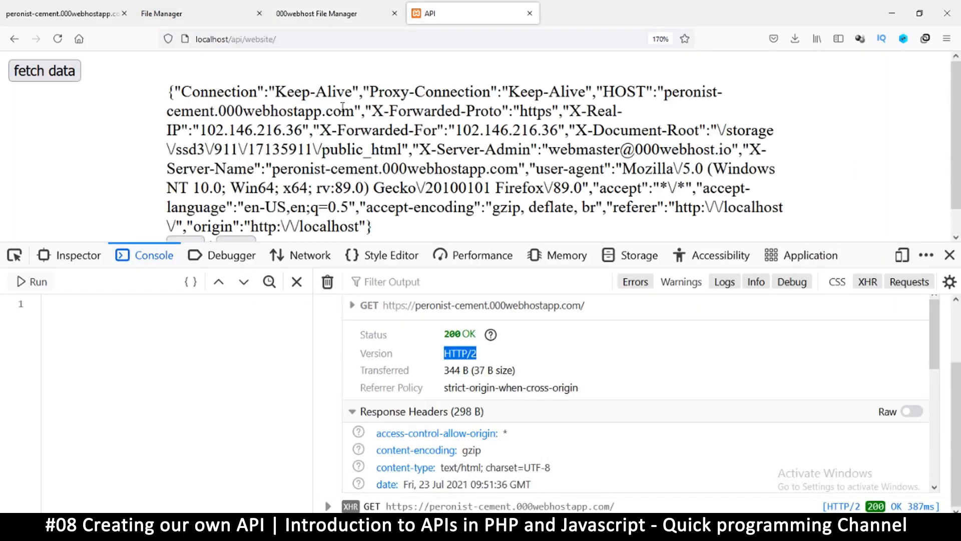
{"action": "scroll", "scroll_direction": "down", "scroll_amount": 3}
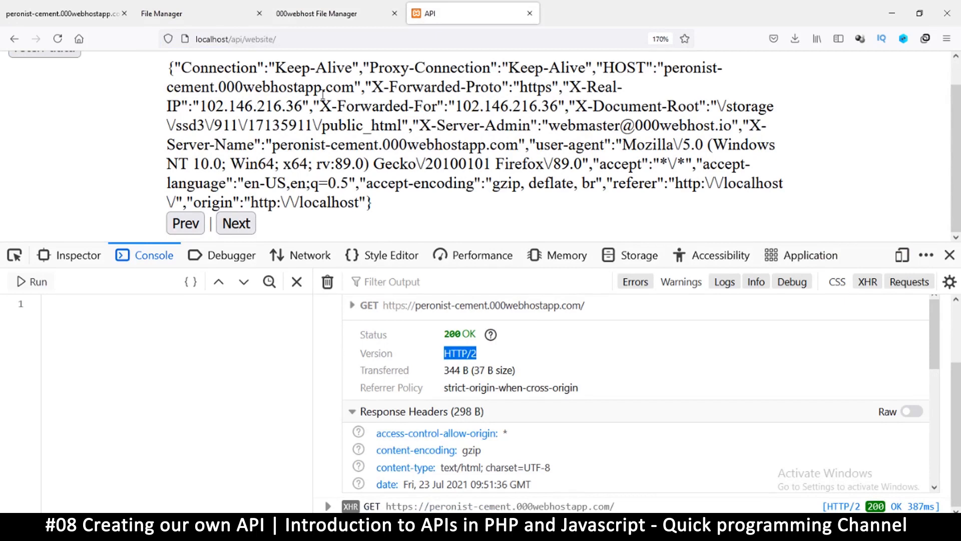
{"action": "mouse_move", "coordinate": [518, 157]}
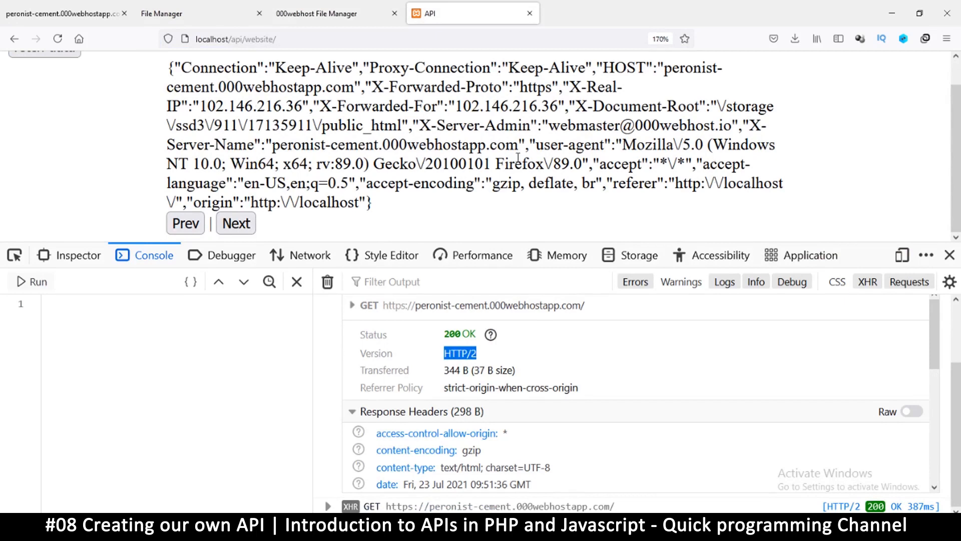
{"action": "scroll", "scroll_direction": "up", "scroll_amount": 3}
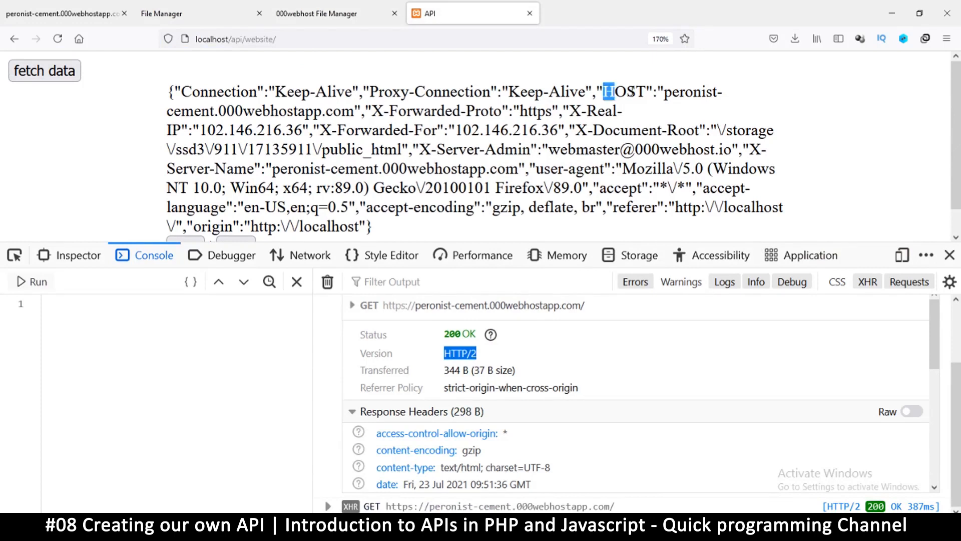
{"action": "double_click", "coordinate": [417, 111]}
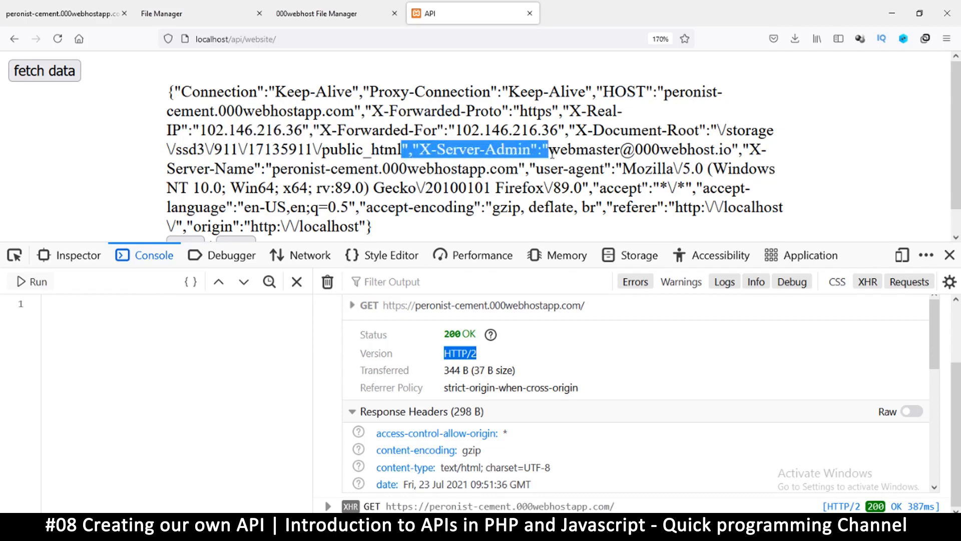
{"action": "left_click", "coordinate": [469, 150]}
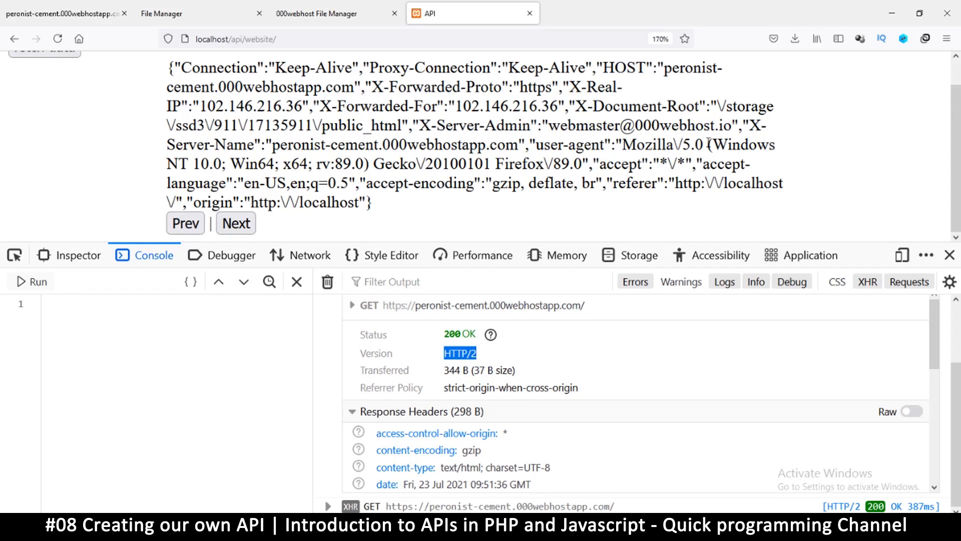
Highlight the forwarded and document-root headers and look through the request and response headers.
{"action": "scroll", "scroll_direction": "up", "scroll_amount": 3}
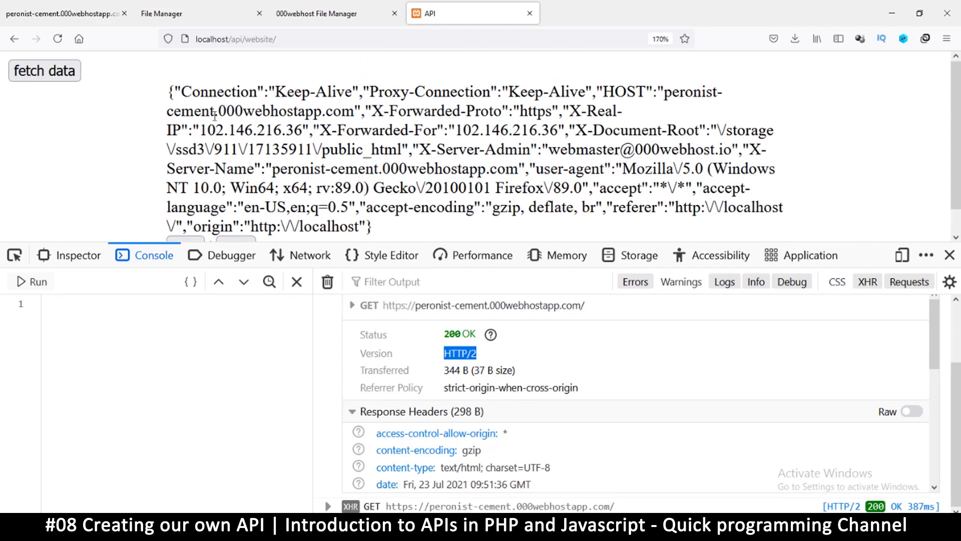
{"action": "left_click_drag", "start_coordinate": [195, 111], "coordinate": [334, 149]}
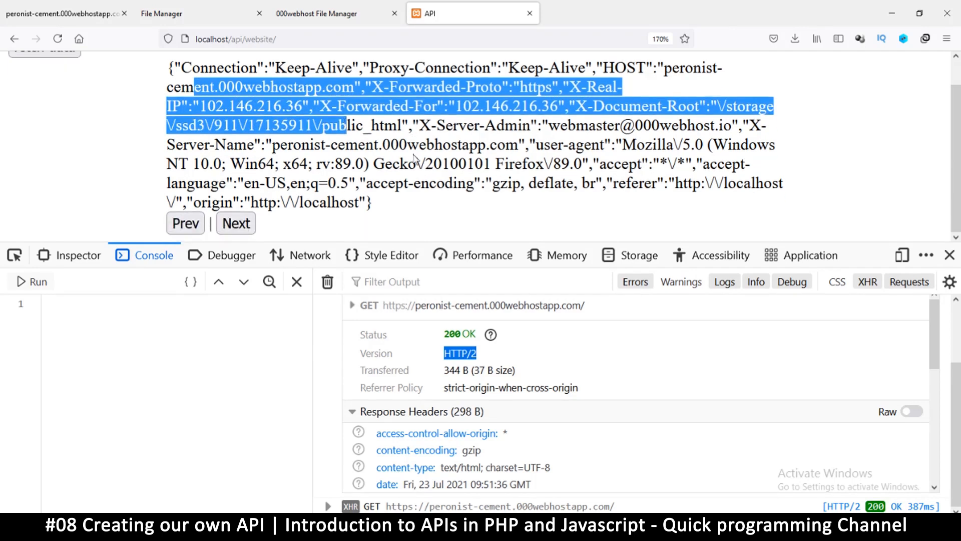
{"action": "scroll", "scroll_direction": "down", "scroll_amount": 3}
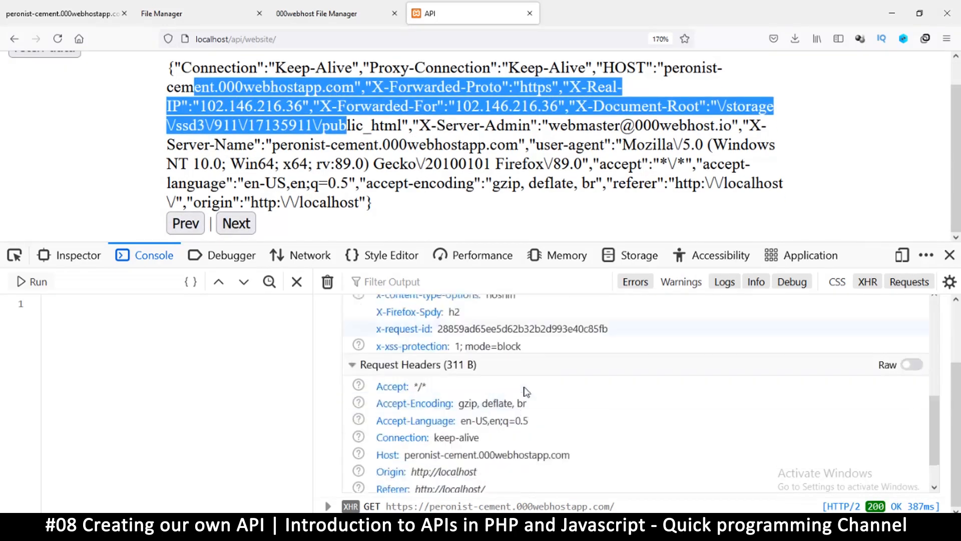
{"action": "scroll", "scroll_direction": "up", "scroll_amount": 3}
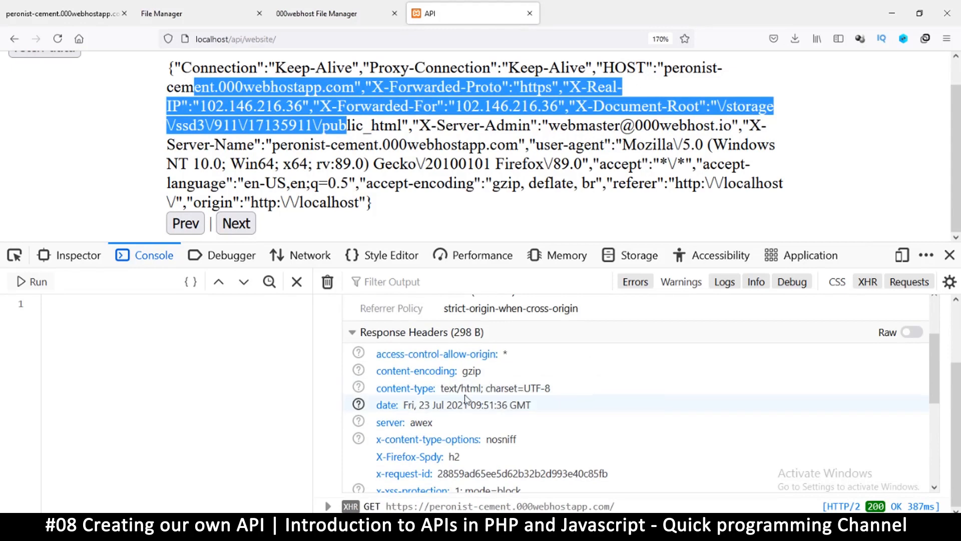
{"action": "scroll", "scroll_direction": "down", "scroll_amount": 3}
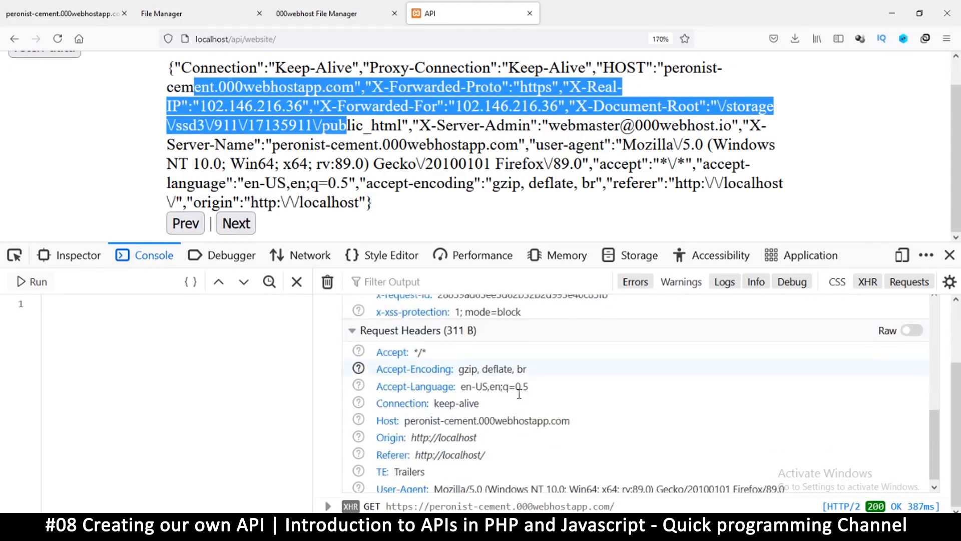
{"action": "scroll", "scroll_direction": "up", "scroll_amount": 3}
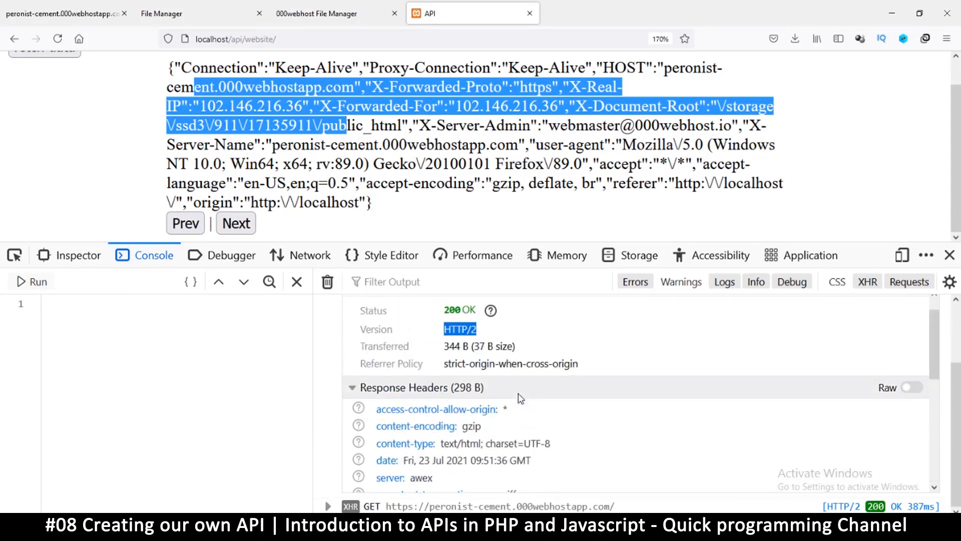
{"action": "mouse_move", "coordinate": [529, 379]}
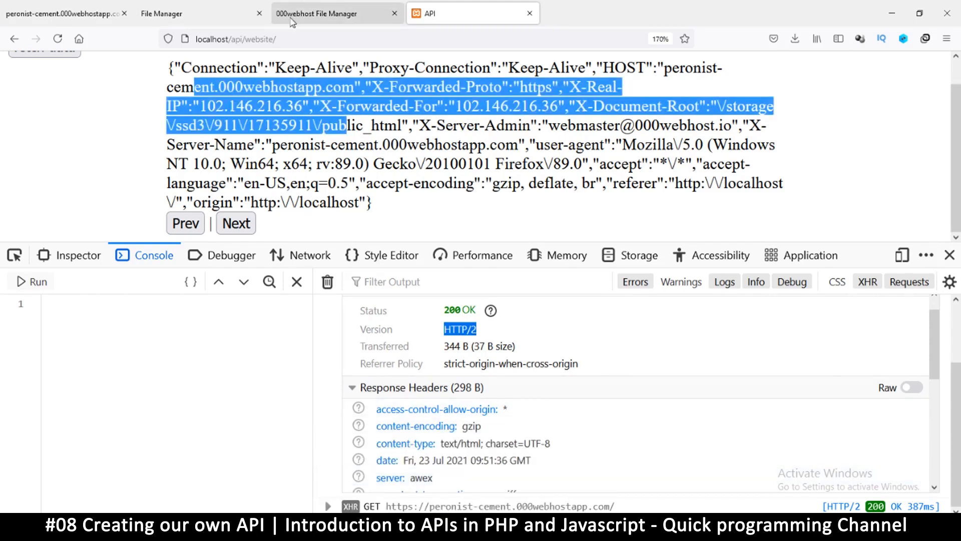
Check the HTTP/2 version value in the console response details and return to the index.php editor.
{"action": "left_click", "coordinate": [334, 13]}
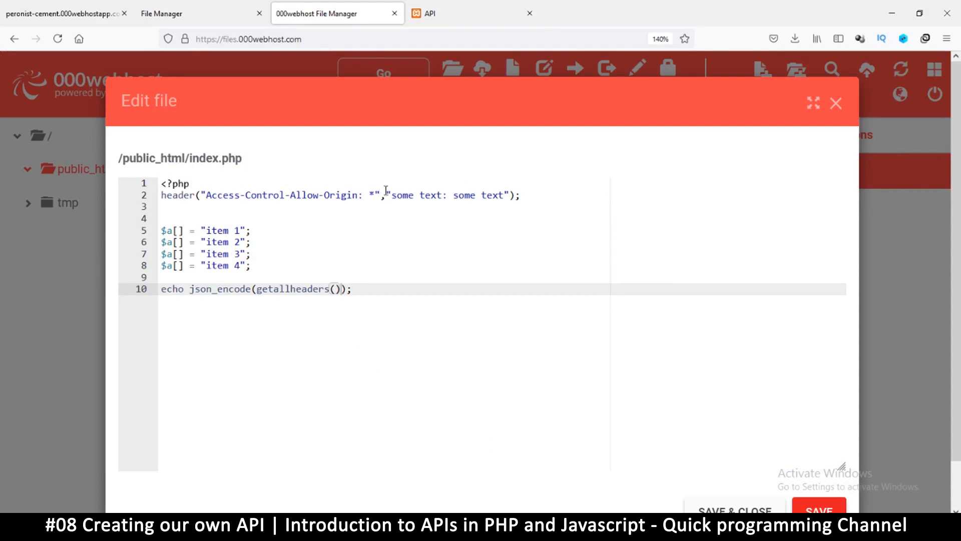
{"action": "double_click", "coordinate": [417, 195]}
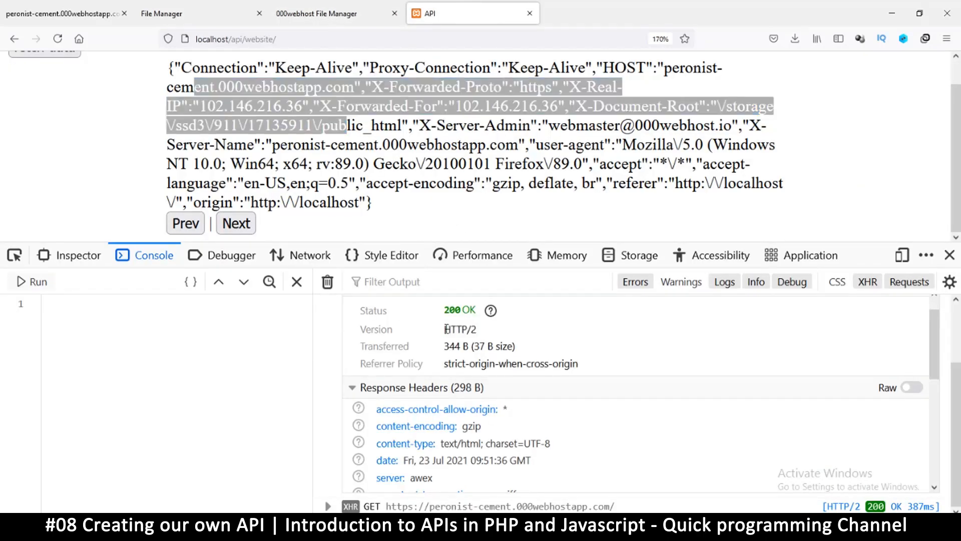
{"action": "double_click", "coordinate": [459, 329]}
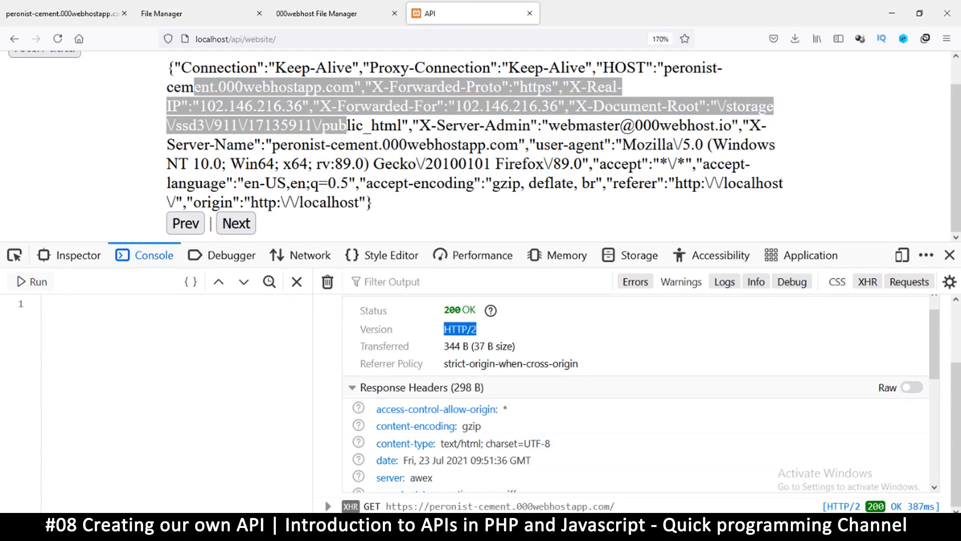
{"action": "left_click", "coordinate": [314, 14]}
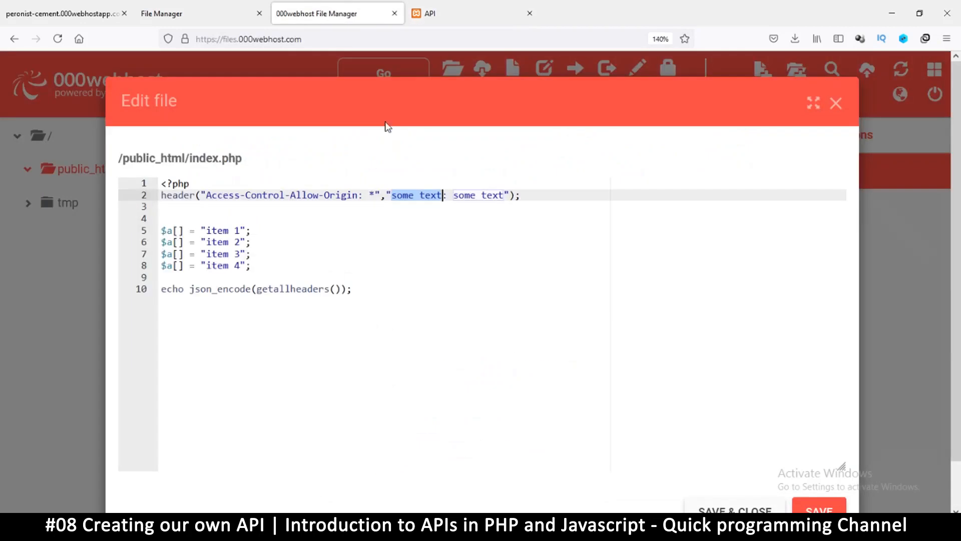
Make the header call's second argument read "HTTP/2: 404 not found: some text".
{"action": "type", "text": "HTTP/2:"}
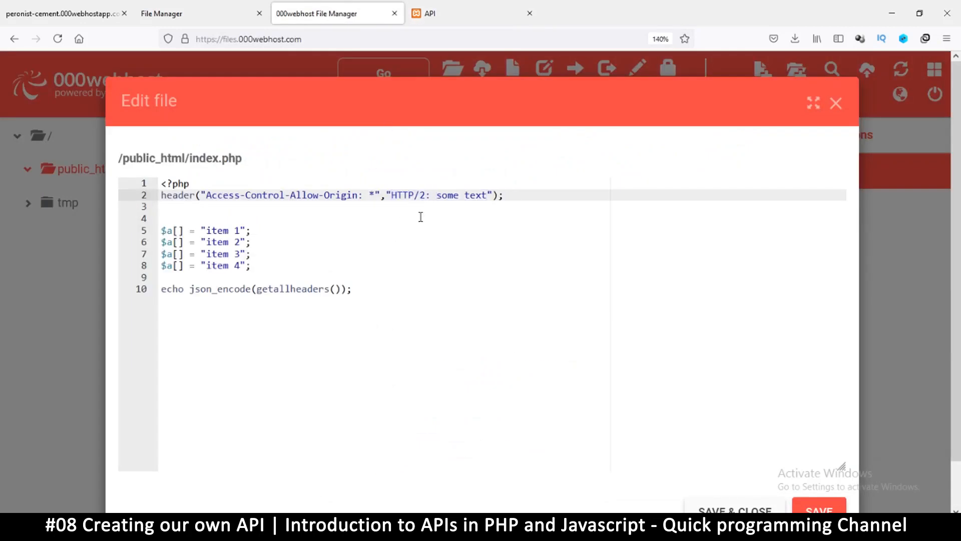
{"action": "type", "text": "404"}
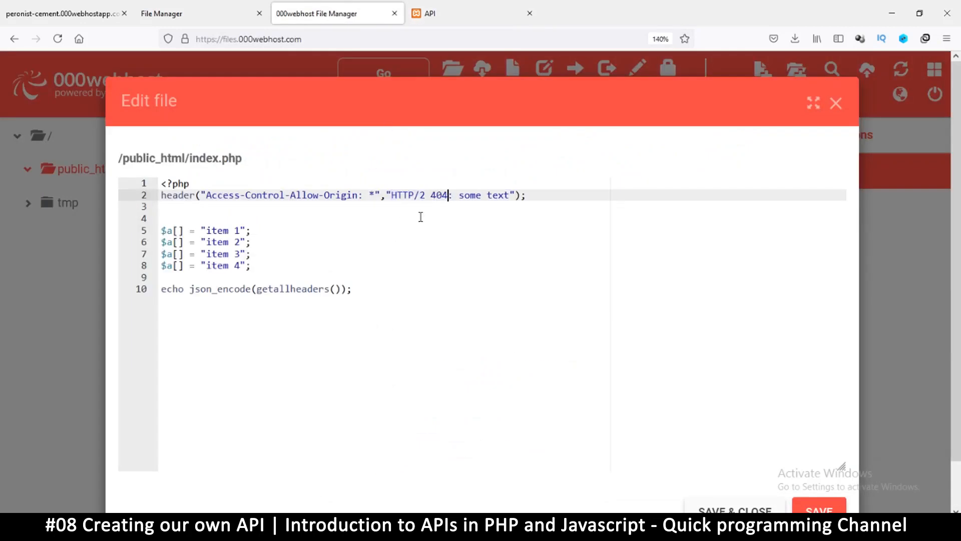
{"action": "type", "text": "not foun"}
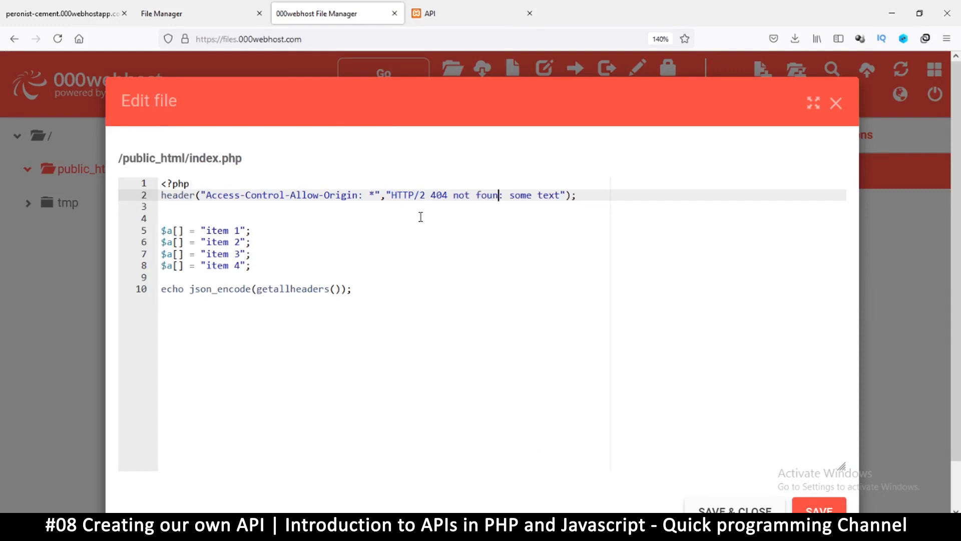
{"action": "type", "text": "d"}
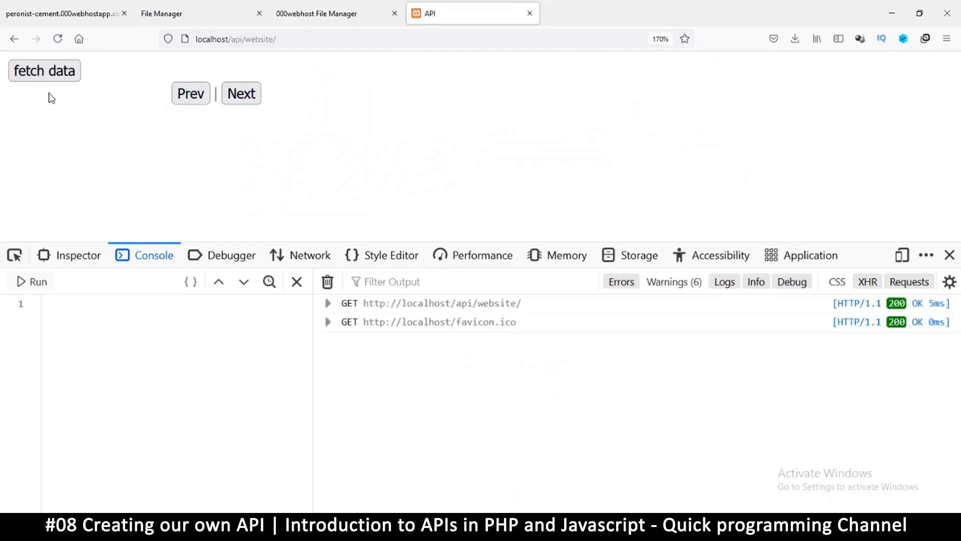
Refetch from the hosted index.php, confirm it still returns 200 OK, and return to the editor.
{"action": "left_click", "coordinate": [44, 71]}
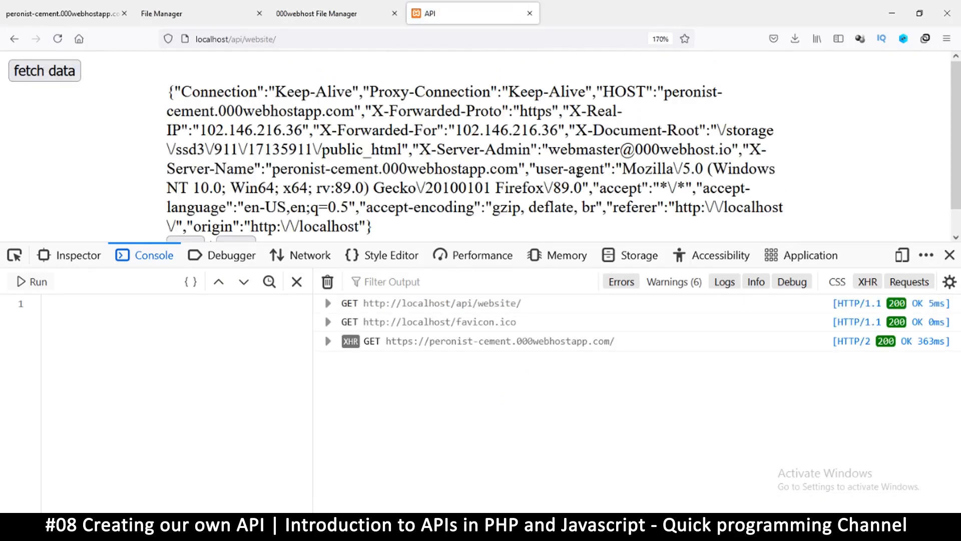
{"action": "left_click", "coordinate": [288, 13]}
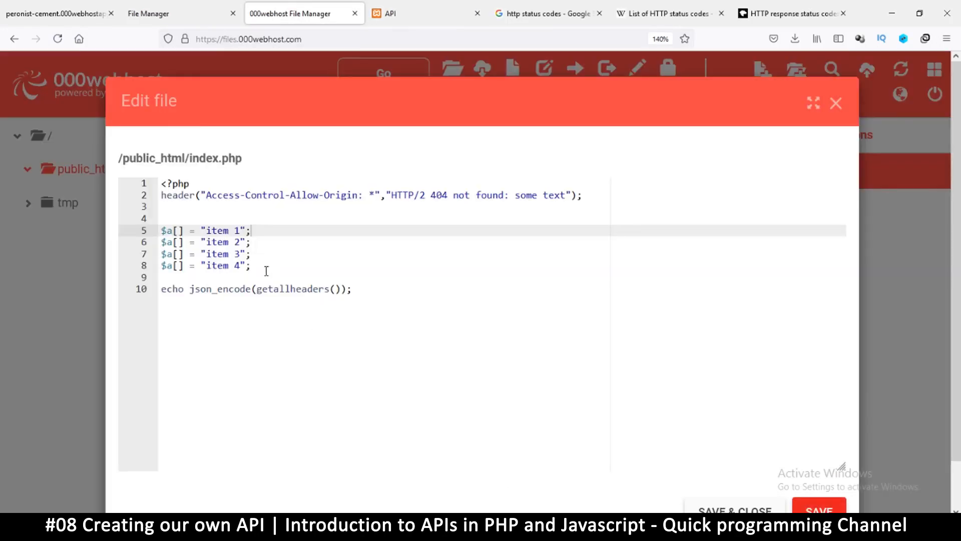
{"action": "left_click", "coordinate": [251, 265]}
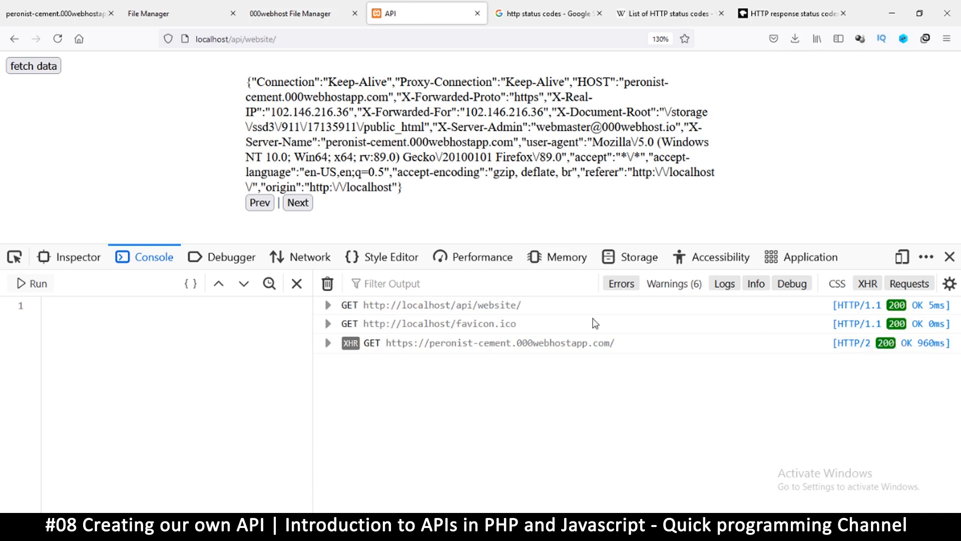
{"action": "mouse_move", "coordinate": [532, 344]}
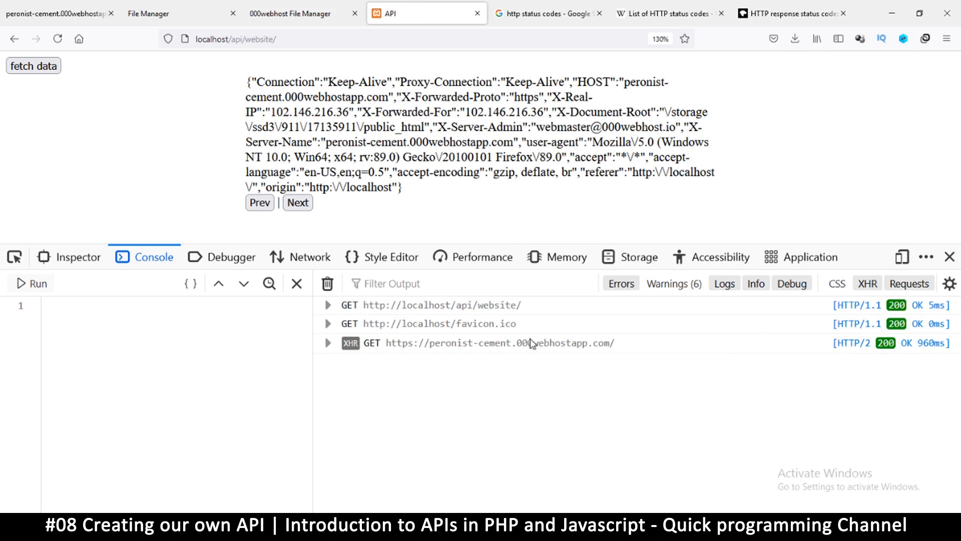
{"action": "mouse_move", "coordinate": [881, 348]}
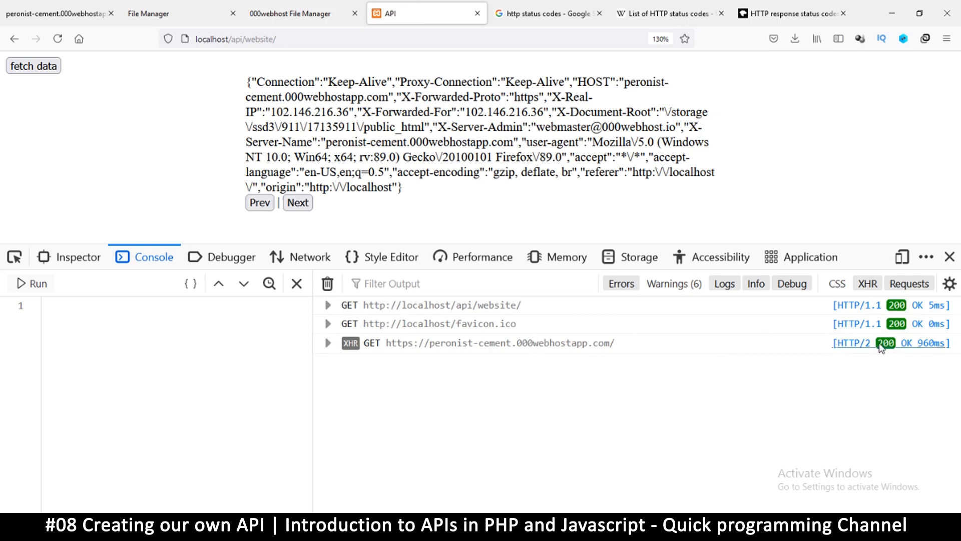
{"action": "mouse_move", "coordinate": [885, 355]}
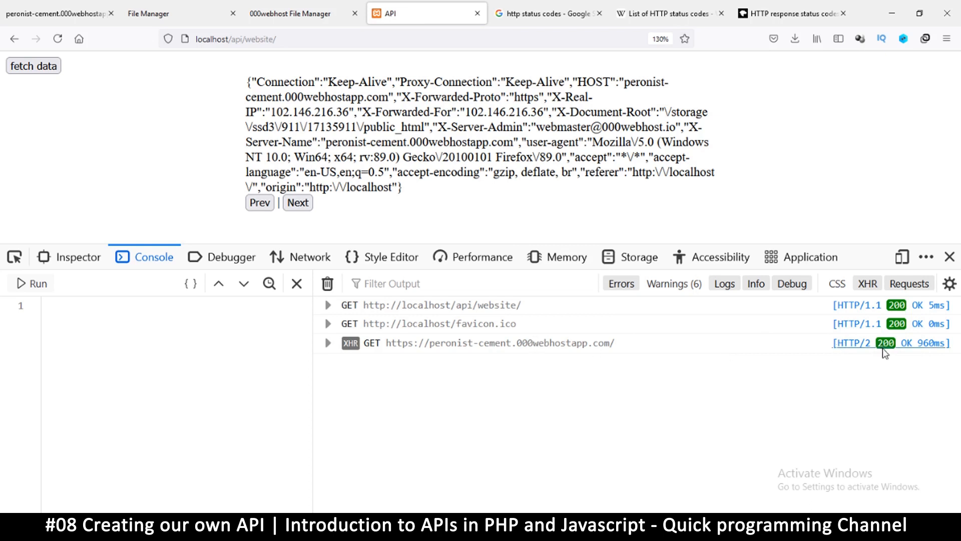
{"action": "mouse_move", "coordinate": [915, 356]}
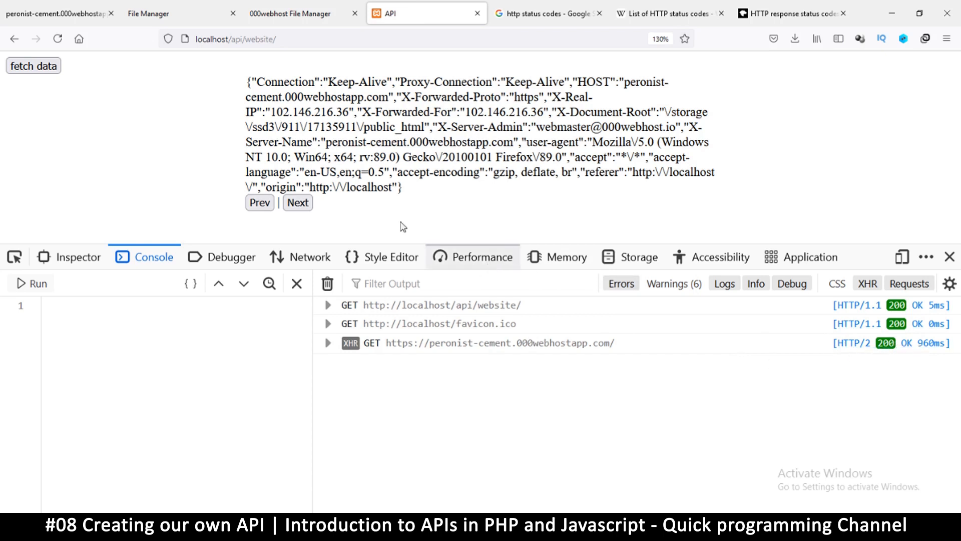
{"action": "left_click", "coordinate": [290, 13]}
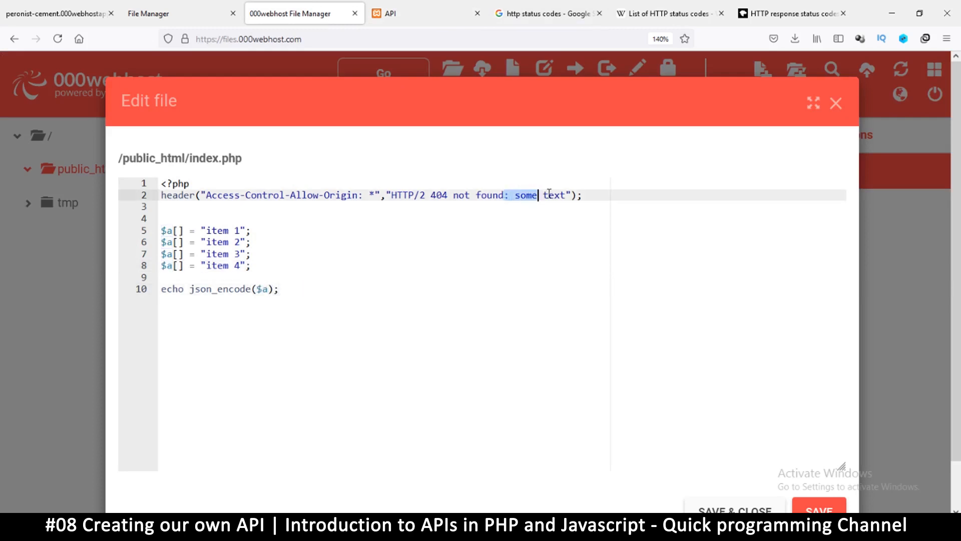
Send "HTTP/2 404 not found" from its own separate header() call below the CORS header and save index.php.
{"action": "key", "text": "Backspace"}
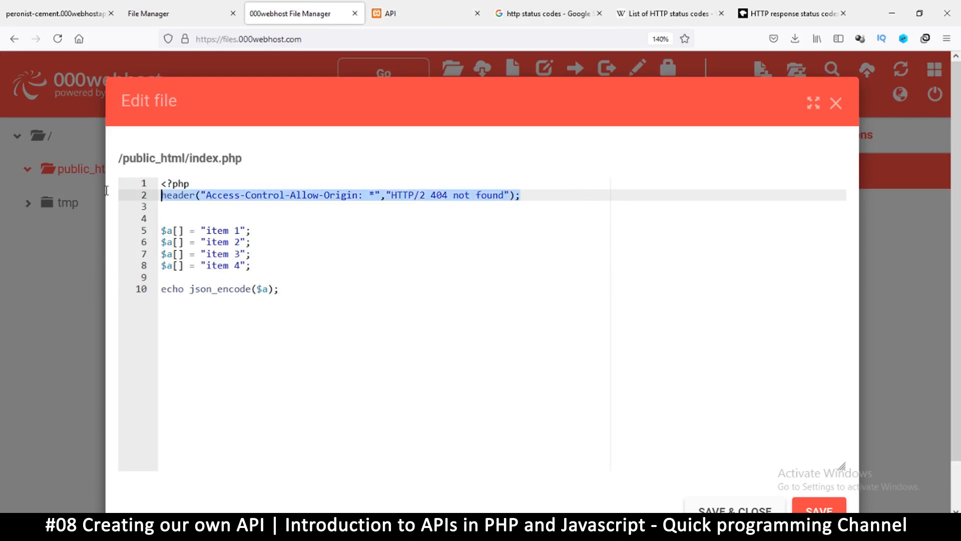
{"action": "left_click", "coordinate": [172, 206]}
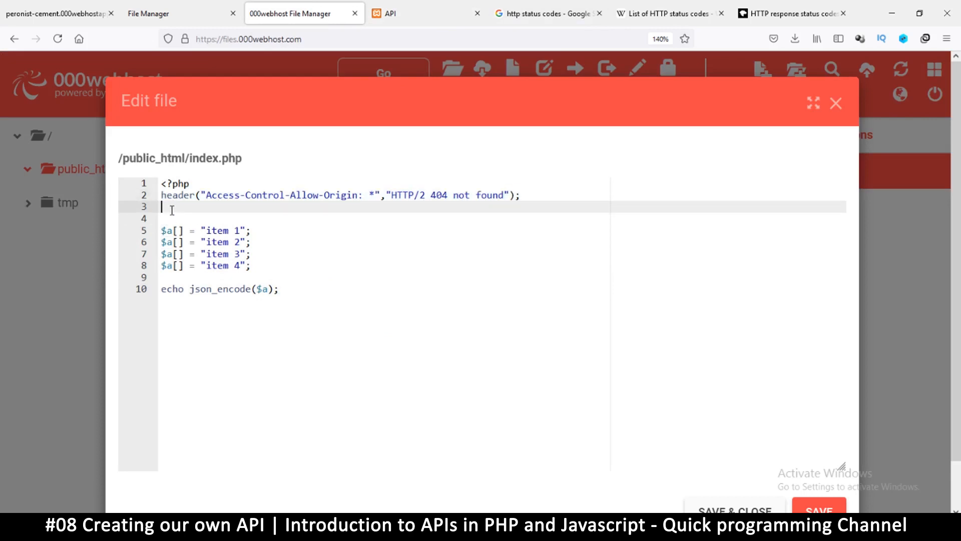
{"action": "type", "text": "header(\"Access-Control-Allow-Origin: *\",\"HTTP/2 404 not found\");"}
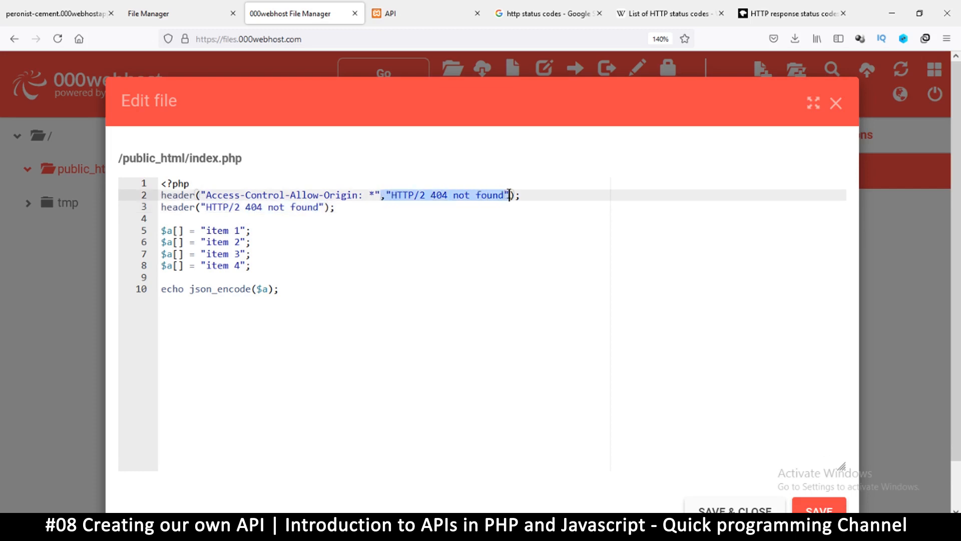
{"action": "key", "text": "Backspace"}
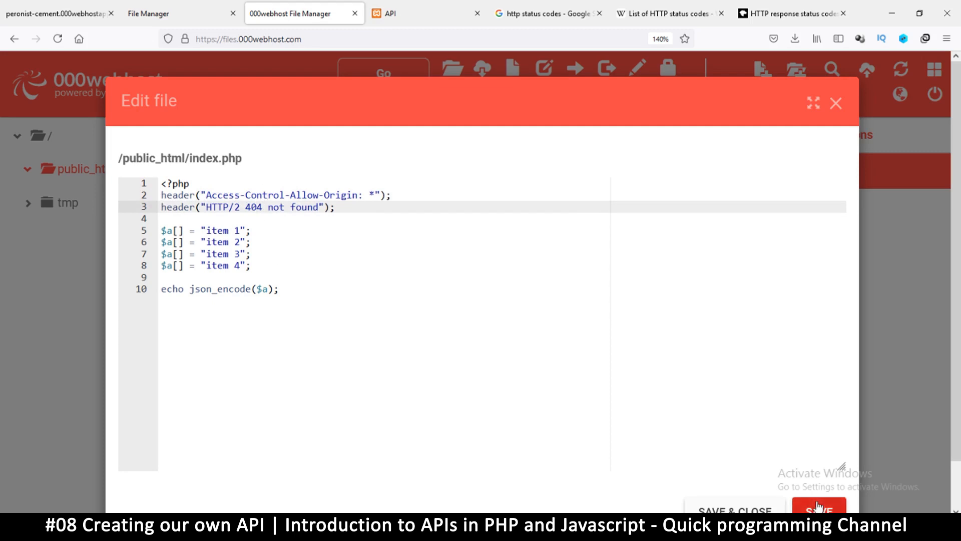
{"action": "left_click", "coordinate": [819, 506]}
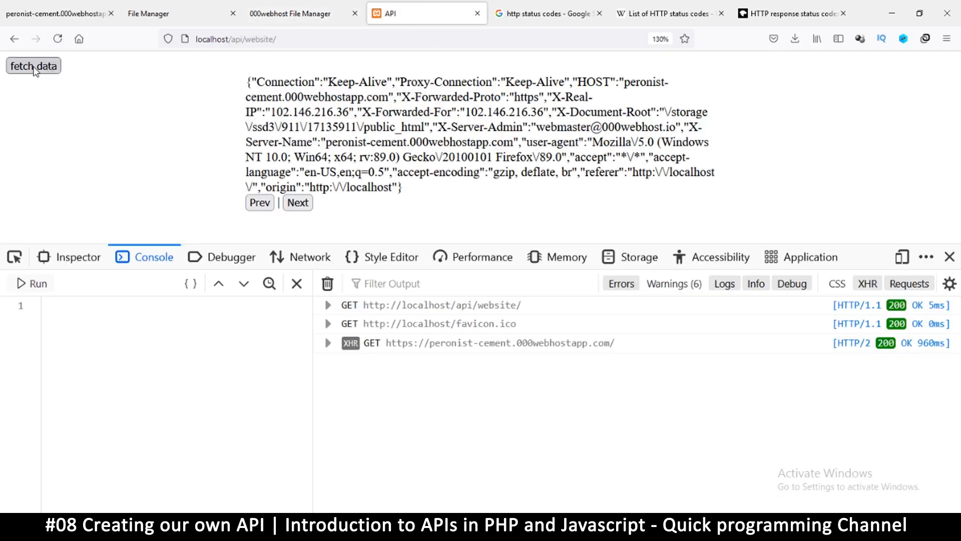
Refetch so the console logs HTTP/2 404 Not Found, then go to the HTTP status codes search results.
{"action": "left_click", "coordinate": [33, 66]}
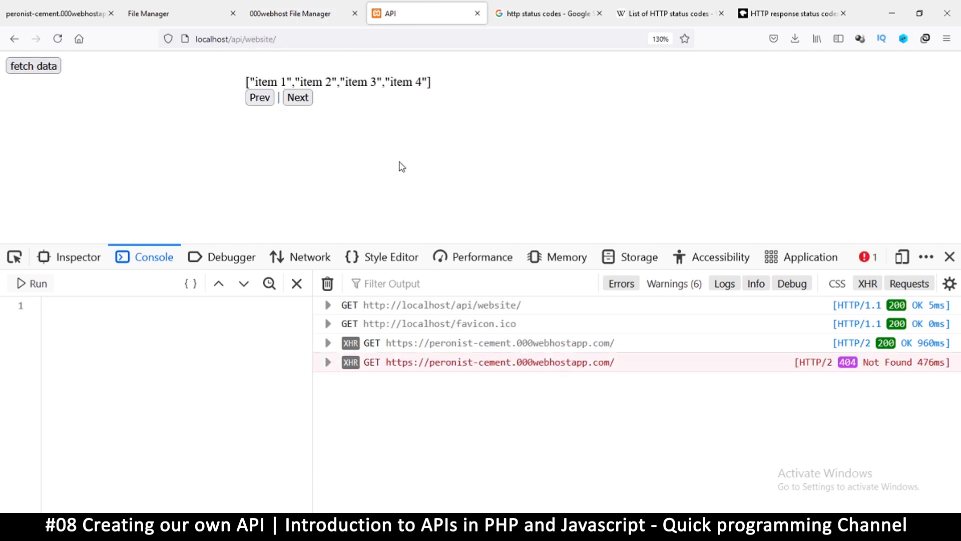
{"action": "mouse_move", "coordinate": [451, 366]}
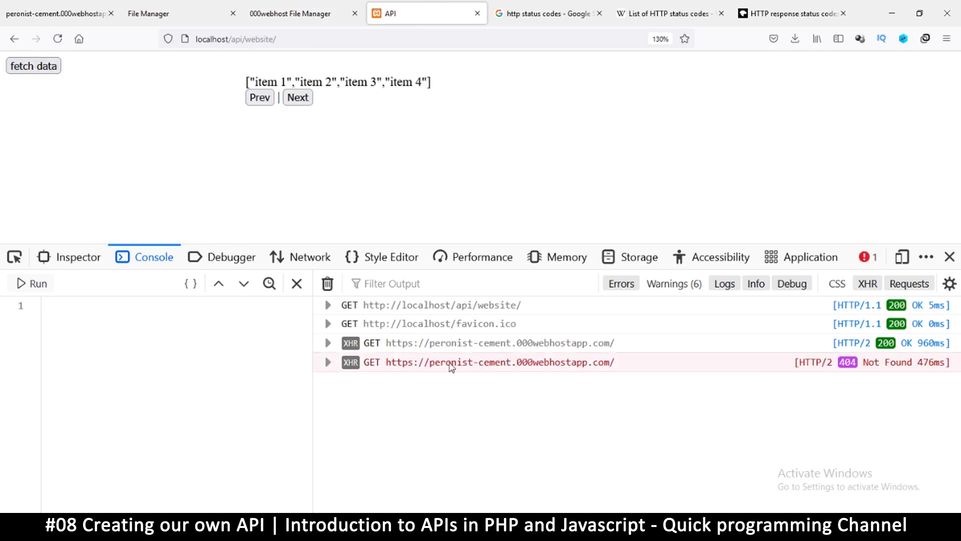
{"action": "mouse_move", "coordinate": [849, 362]}
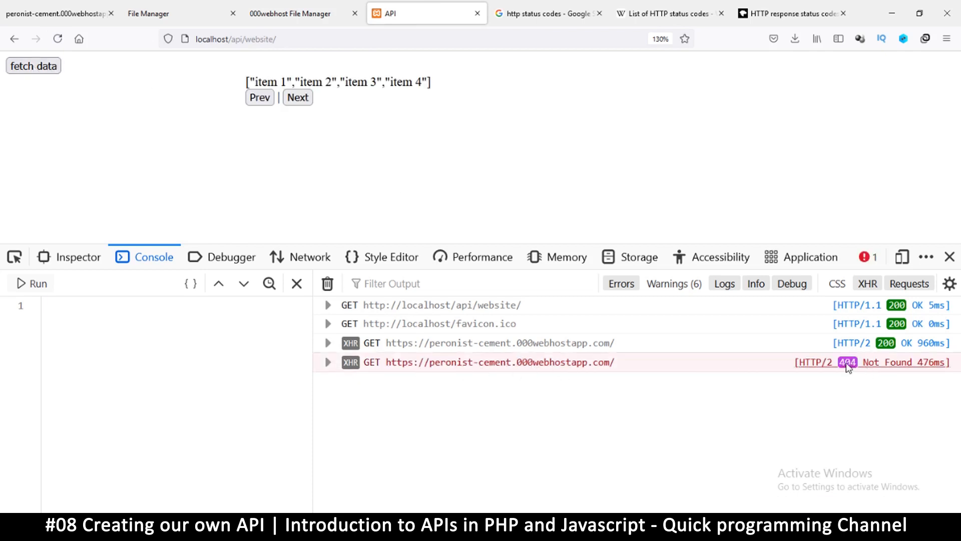
{"action": "mouse_move", "coordinate": [862, 368]}
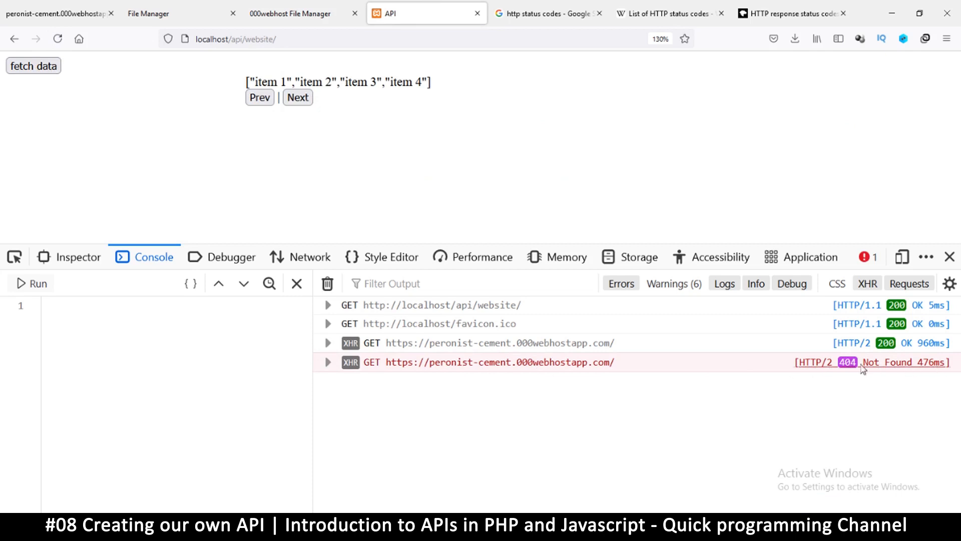
{"action": "mouse_move", "coordinate": [849, 368]}
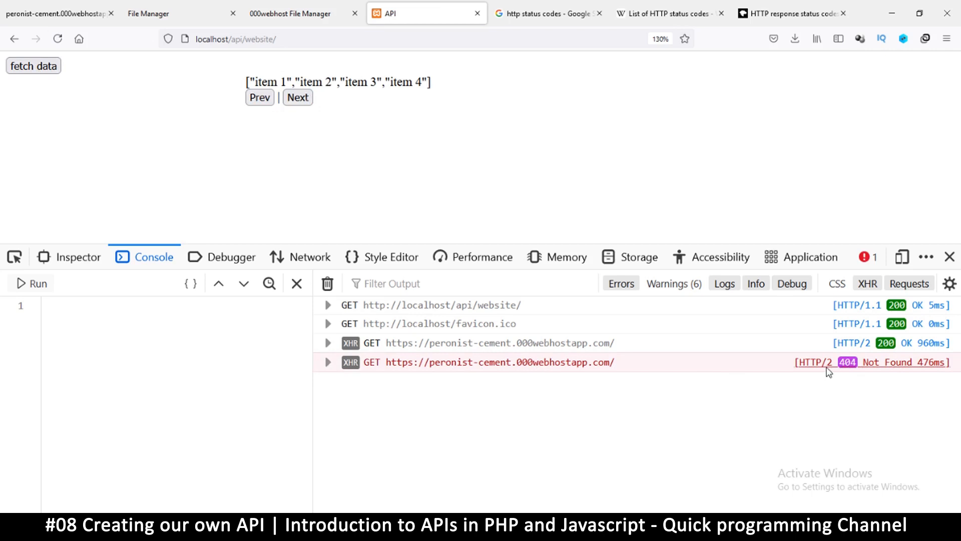
{"action": "left_click", "coordinate": [545, 13]}
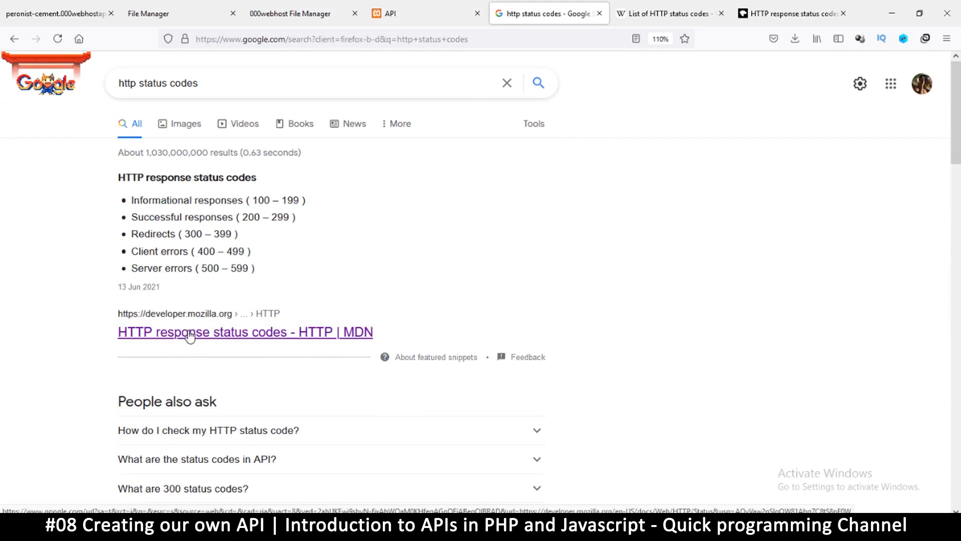
Browse Wikipedia's status code list from 510 Not Extended up to the 4xx client errors.
{"action": "scroll", "scroll_direction": "down", "scroll_amount": 3}
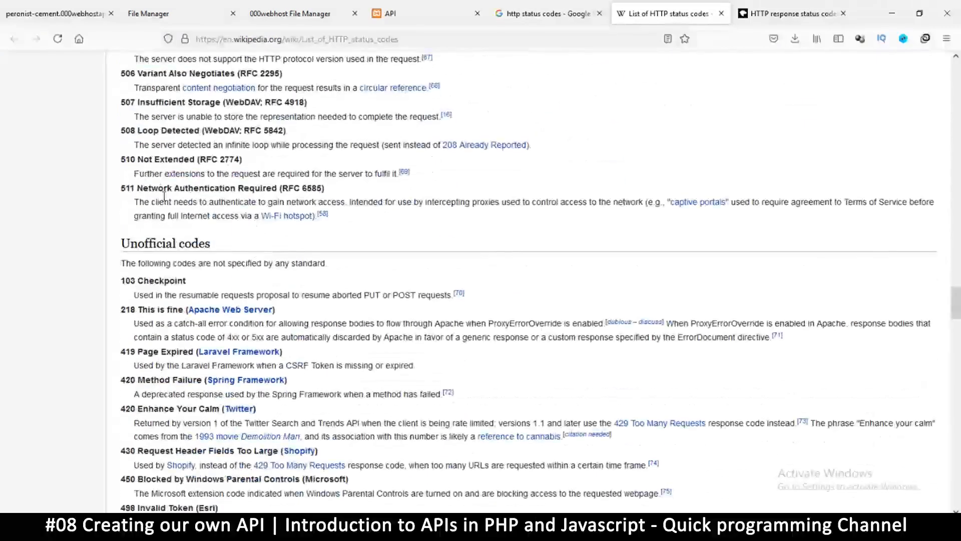
{"action": "double_click", "coordinate": [172, 159]}
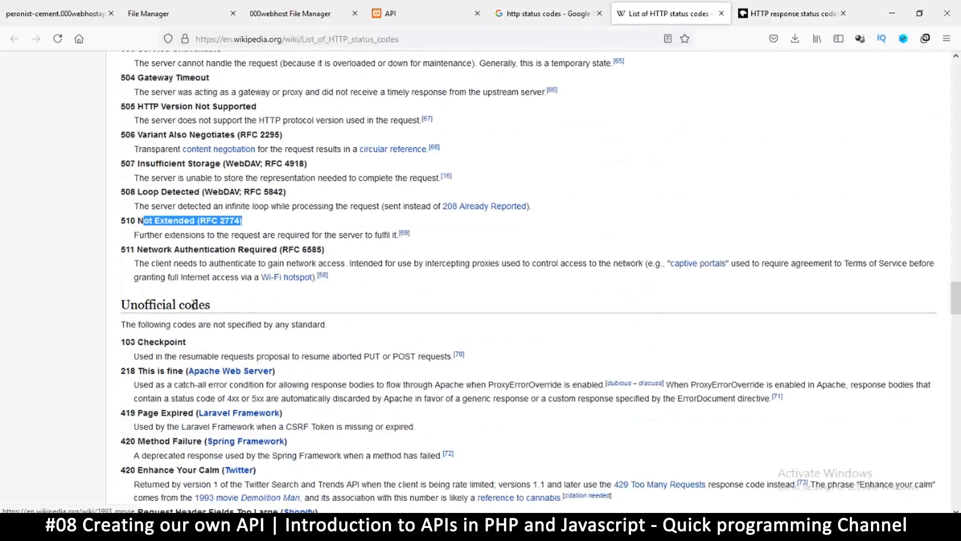
{"action": "scroll", "scroll_direction": "up", "scroll_amount": 3}
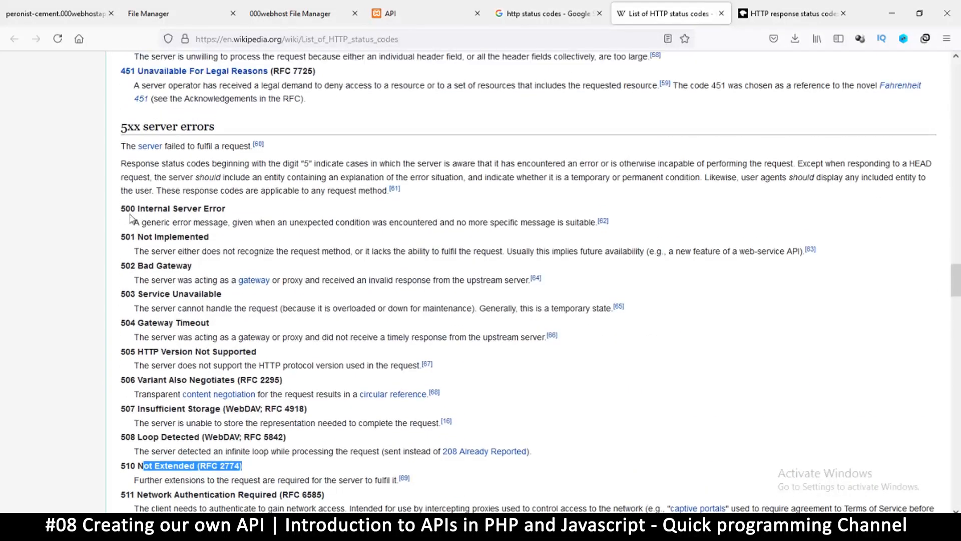
{"action": "scroll", "scroll_direction": "up", "scroll_amount": 3}
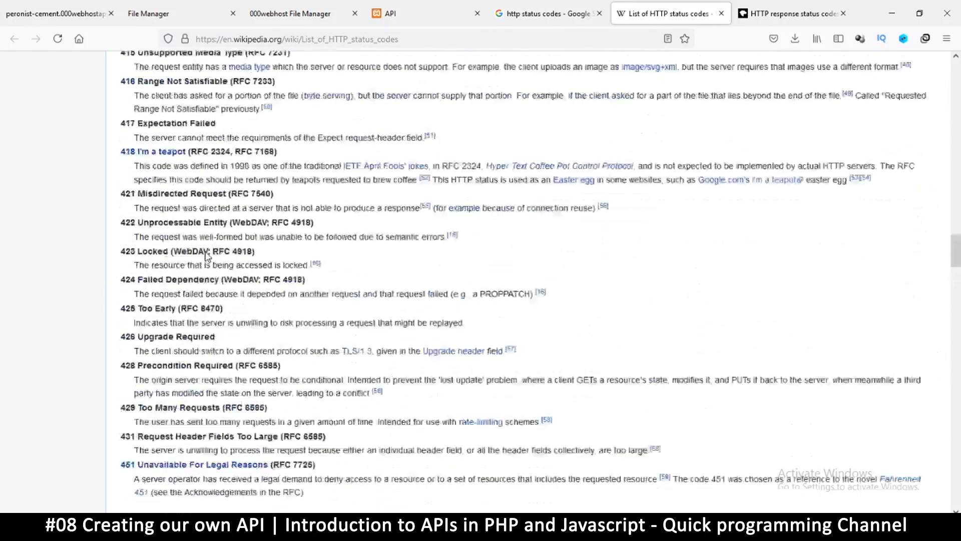
{"action": "scroll", "scroll_direction": "up", "scroll_amount": 3}
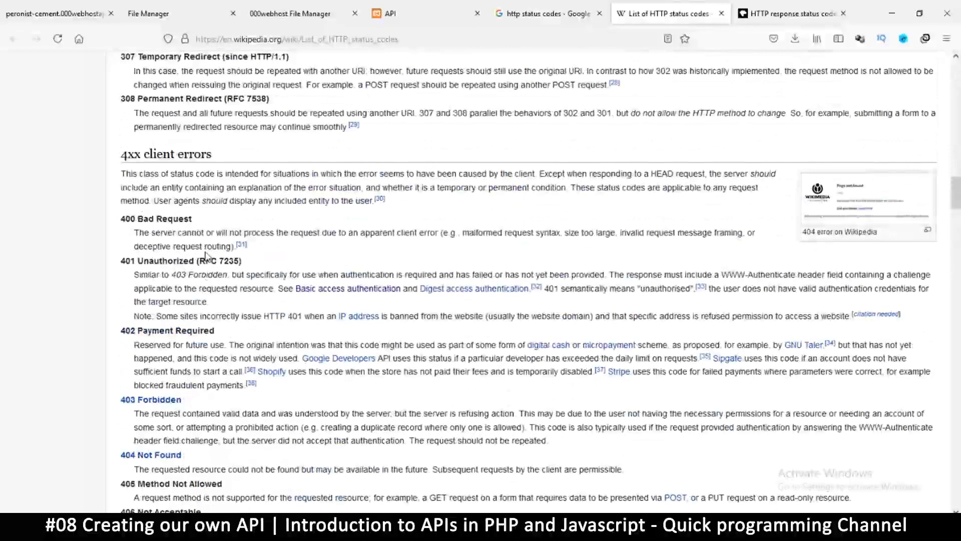
Compare 400 Bad Request, 401 Unauthorized and 403 Forbidden, settling on 403 Forbidden.
{"action": "double_click", "coordinate": [127, 219]}
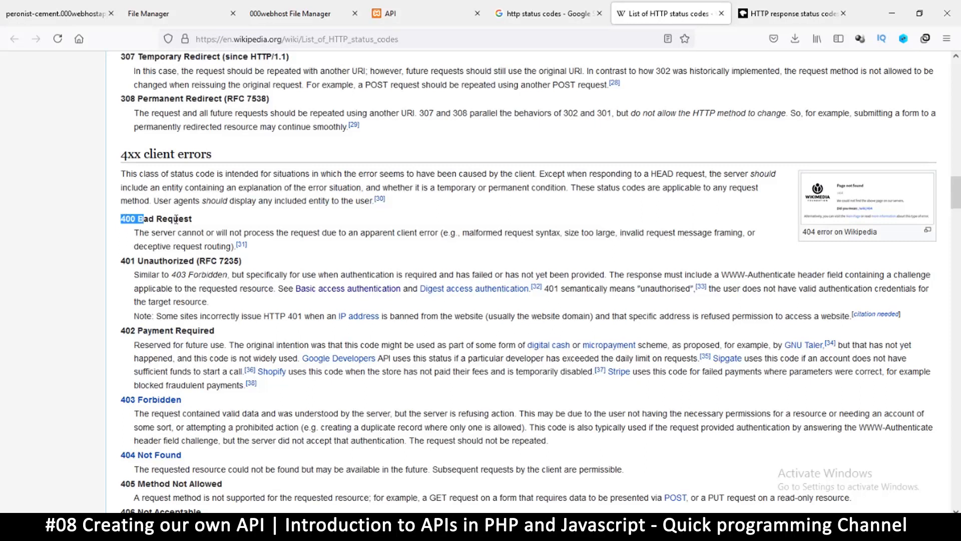
{"action": "double_click", "coordinate": [150, 219]}
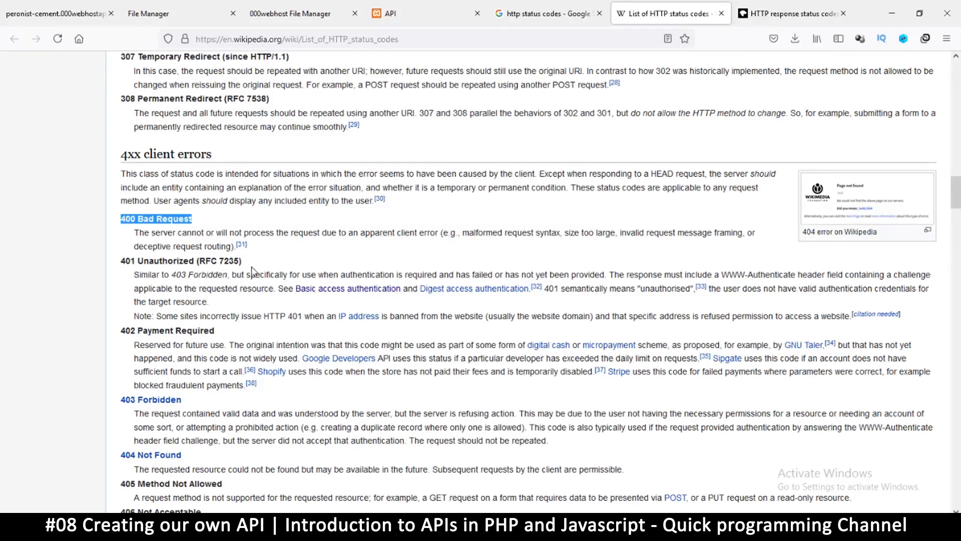
{"action": "double_click", "coordinate": [190, 260]}
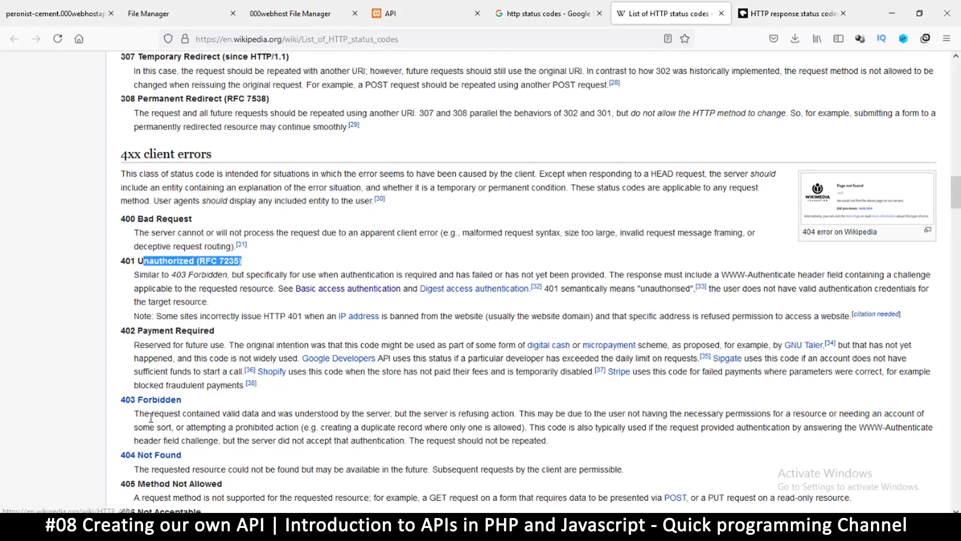
{"action": "mouse_move", "coordinate": [188, 464]}
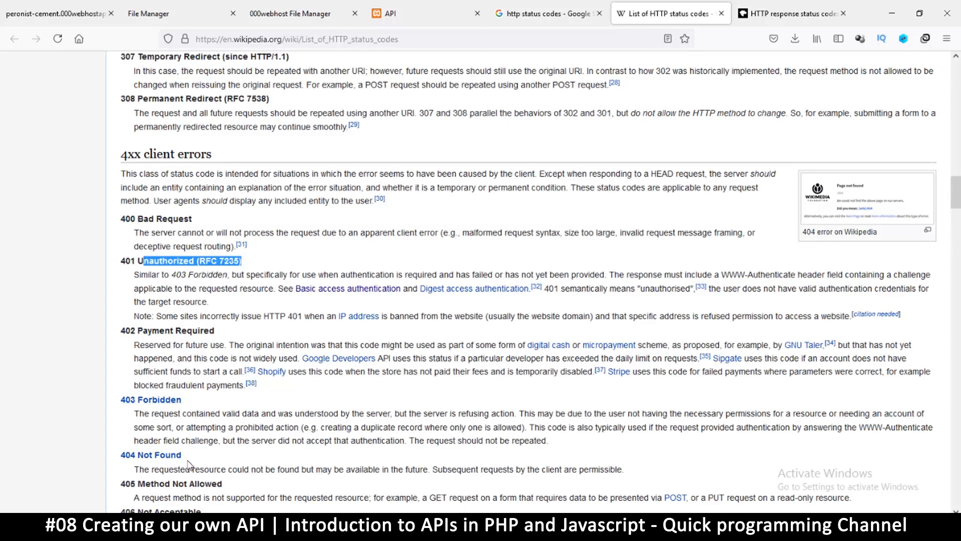
{"action": "mouse_move", "coordinate": [187, 404]}
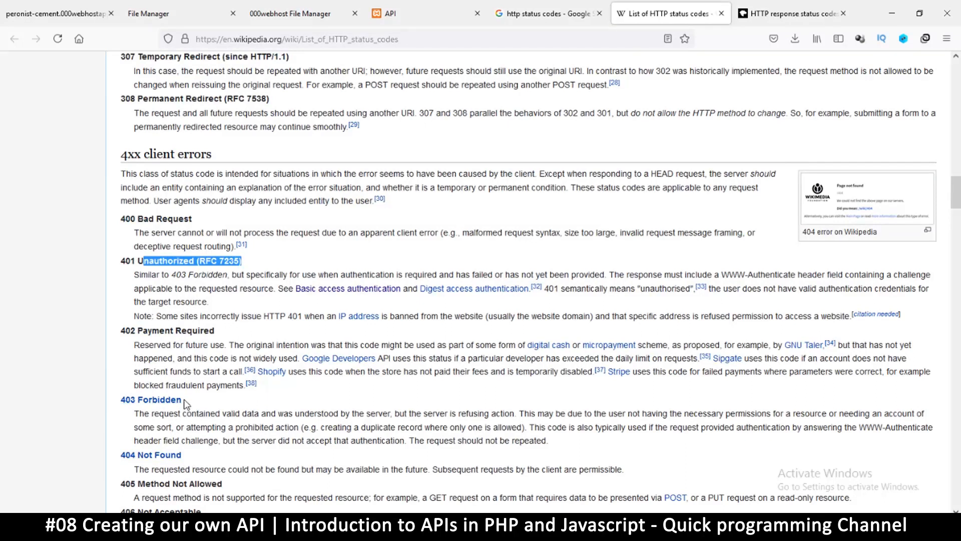
{"action": "double_click", "coordinate": [150, 399]}
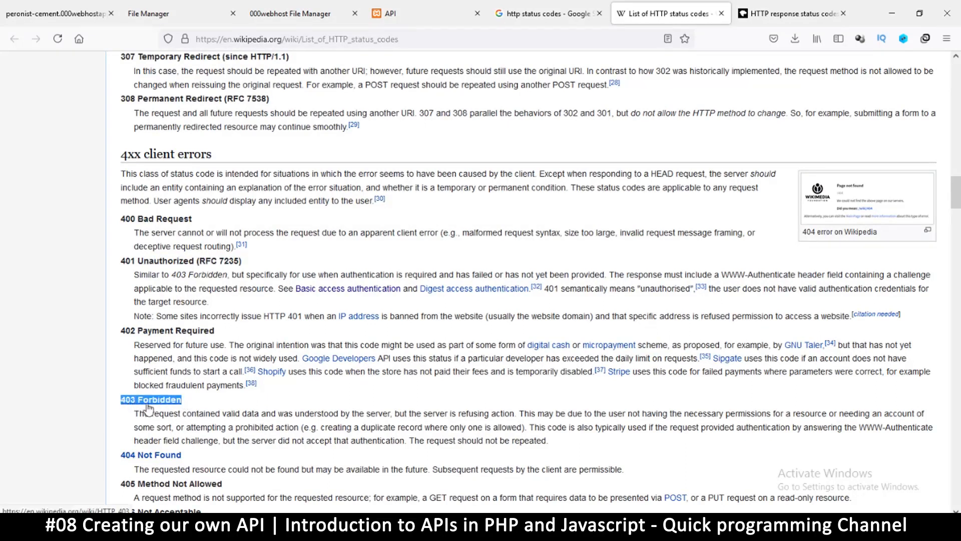
{"action": "left_click", "coordinate": [301, 13]}
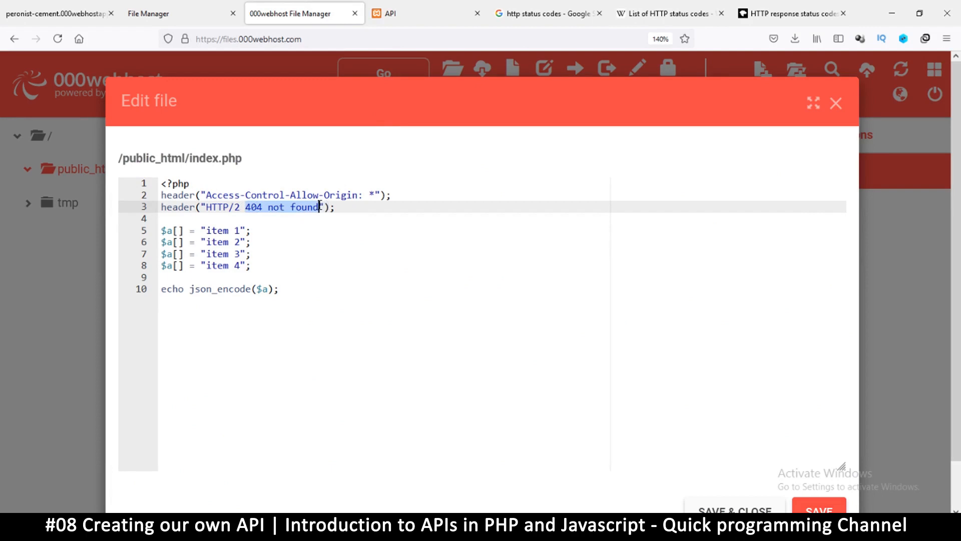
Replace the status header value with "HTTP/2 403 Forbidden" and save index.php.
{"action": "type", "text": "403 Forbidden"}
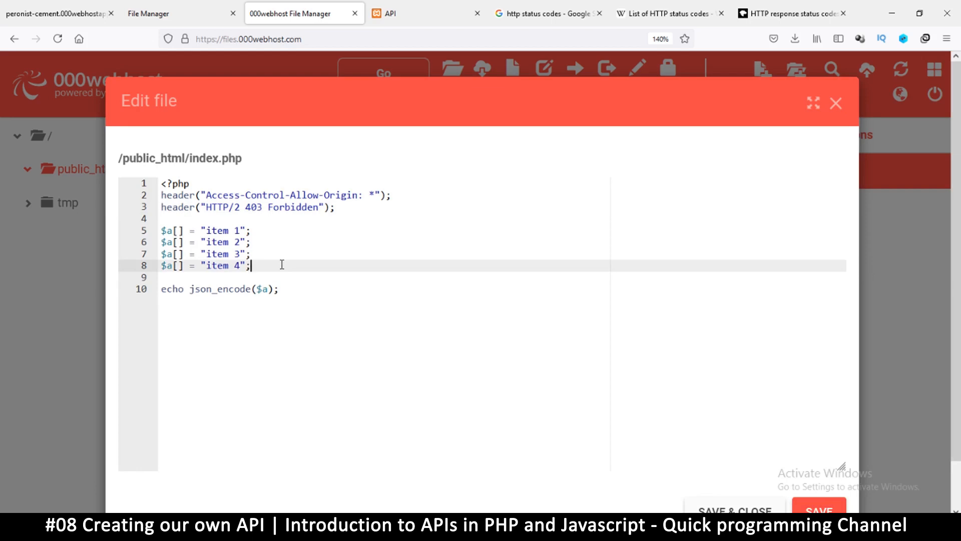
{"action": "mouse_move", "coordinate": [315, 252]}
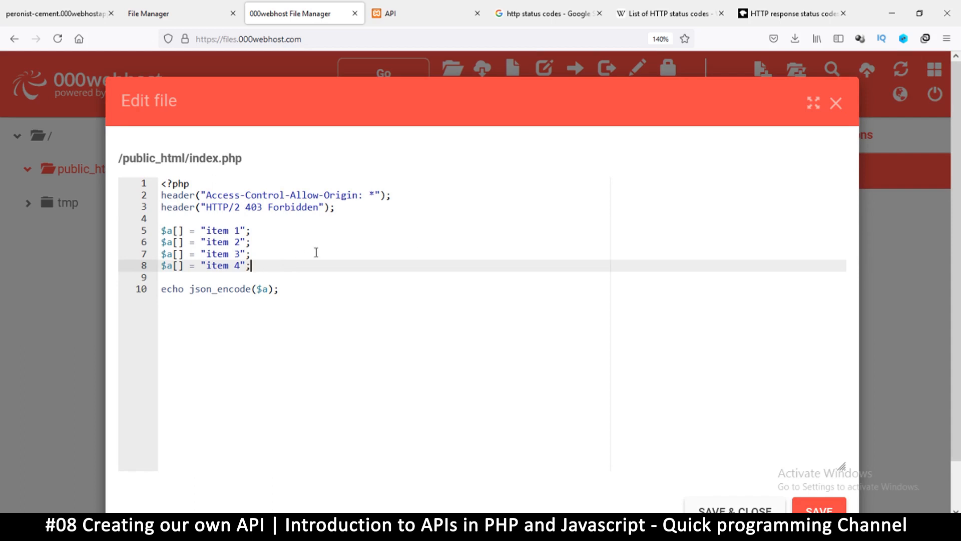
{"action": "mouse_move", "coordinate": [377, 164]}
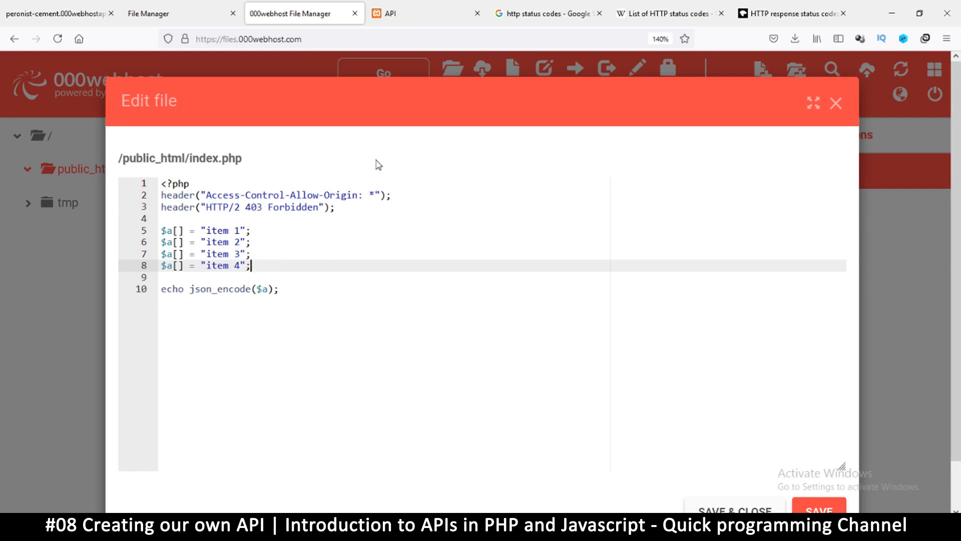
{"action": "left_click", "coordinate": [425, 13]}
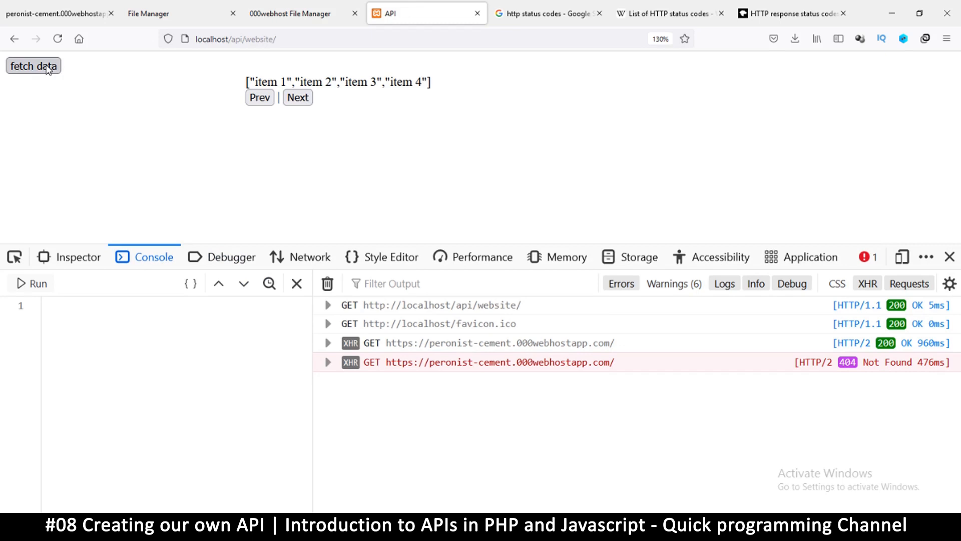
{"action": "mouse_move", "coordinate": [101, 80]}
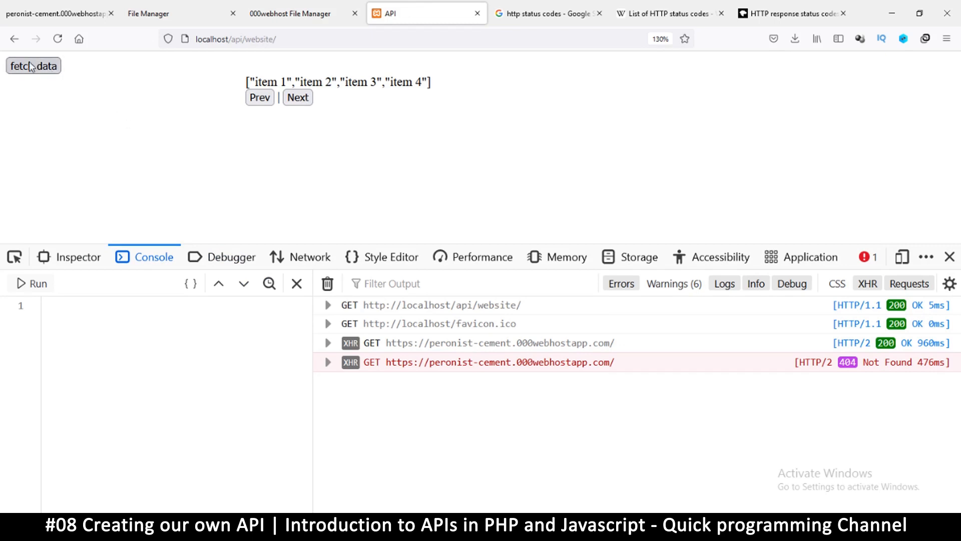
Refetch so the console logs HTTP/2 403 Forbidden, then revisit the HTTP status code list.
{"action": "left_click", "coordinate": [33, 66]}
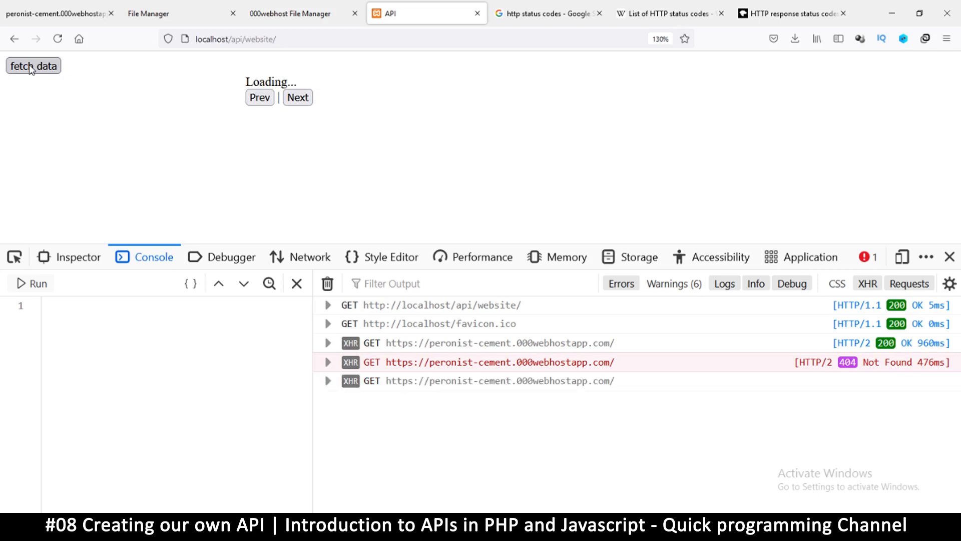
{"action": "left_click", "coordinate": [33, 65]}
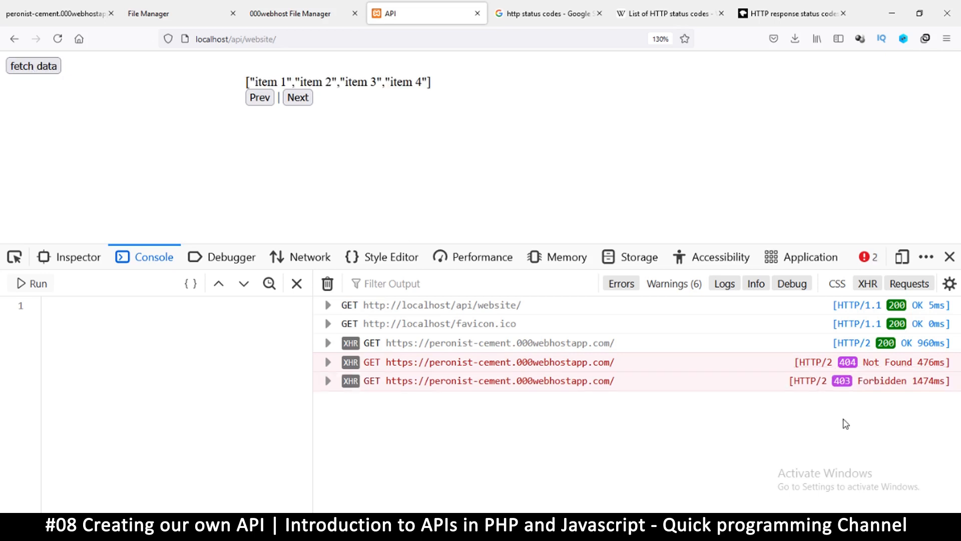
{"action": "mouse_move", "coordinate": [889, 381]}
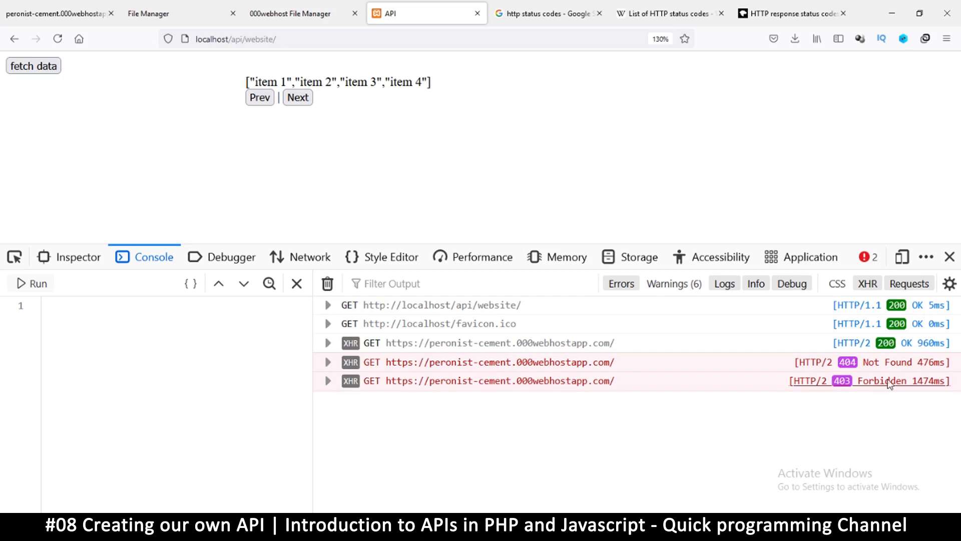
{"action": "mouse_move", "coordinate": [558, 343]}
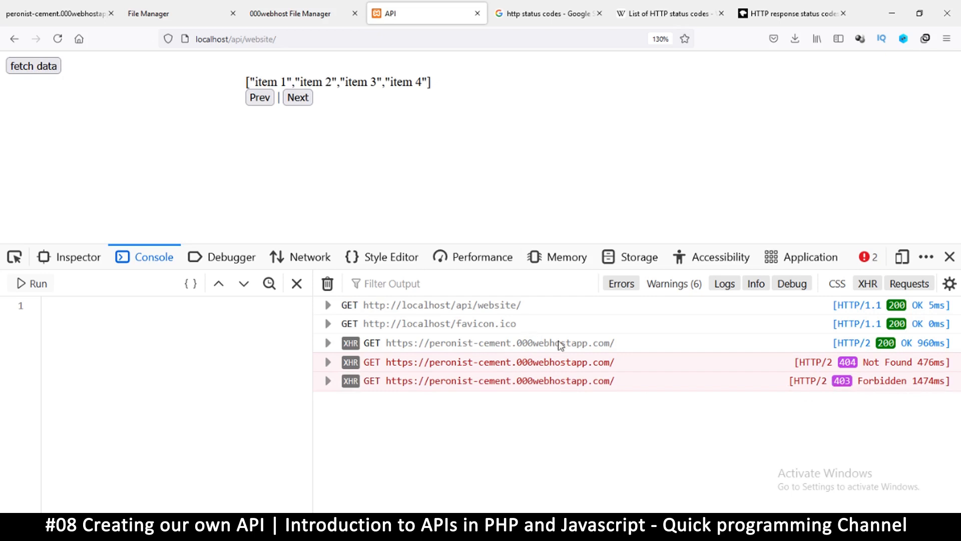
{"action": "mouse_move", "coordinate": [554, 387]}
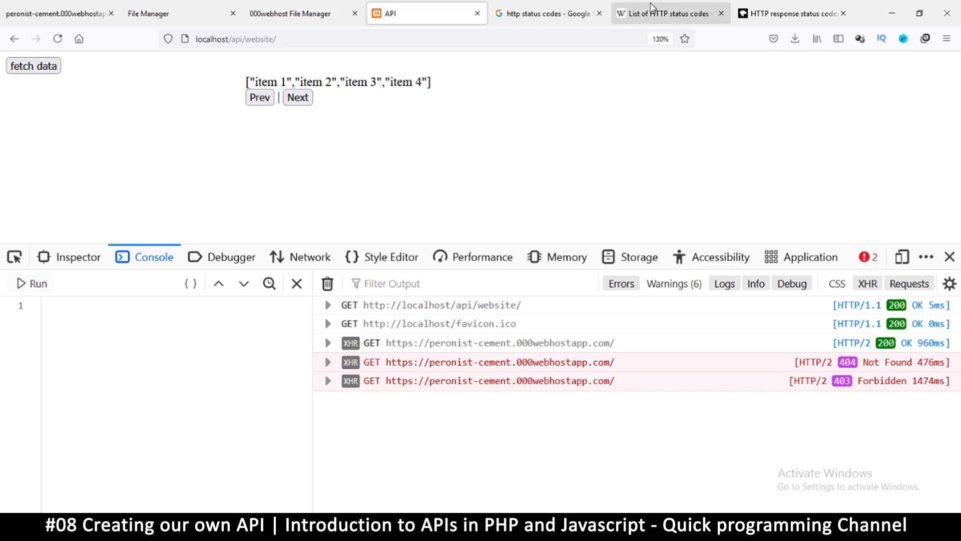
{"action": "left_click", "coordinate": [668, 13]}
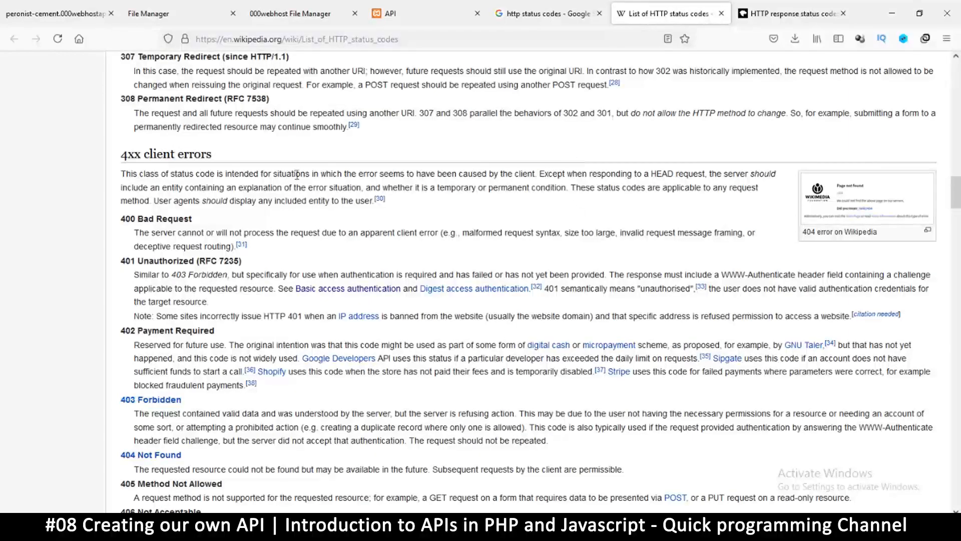
{"action": "scroll", "scroll_direction": "up", "scroll_amount": 3}
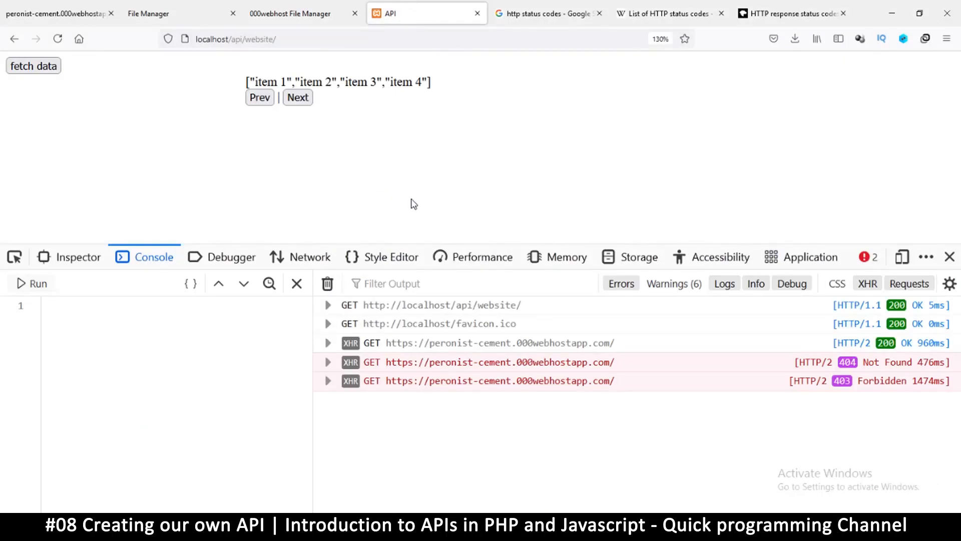
{"action": "mouse_move", "coordinate": [468, 322]}
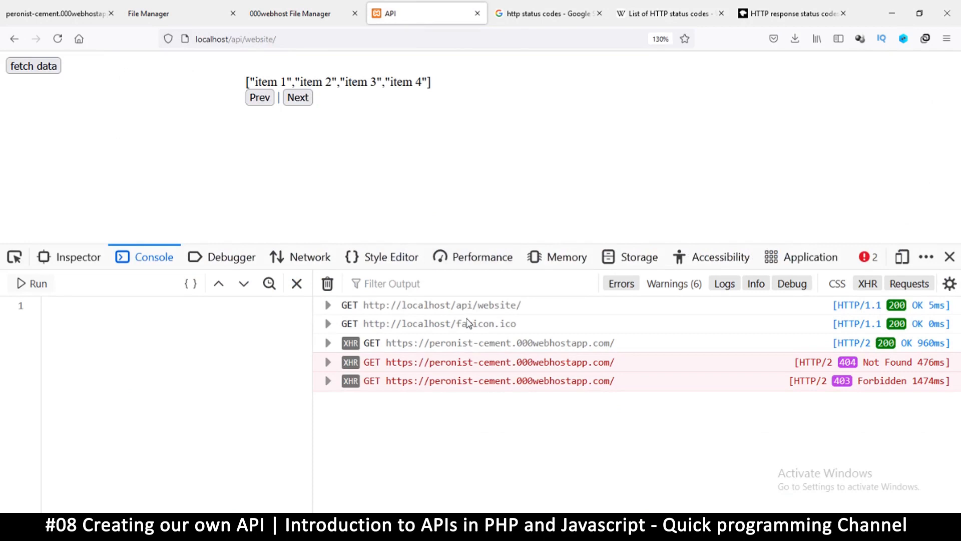
{"action": "mouse_move", "coordinate": [369, 139]}
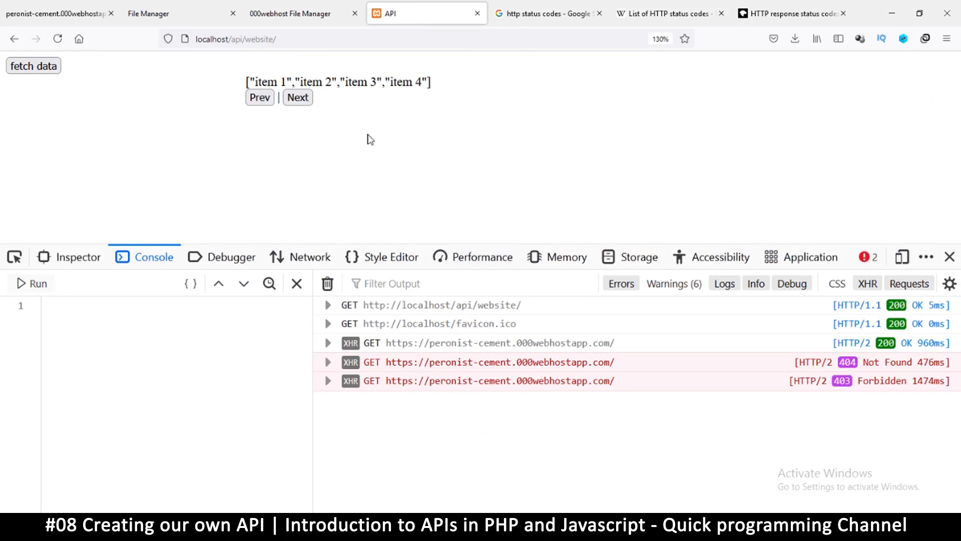
{"action": "mouse_move", "coordinate": [437, 97]}
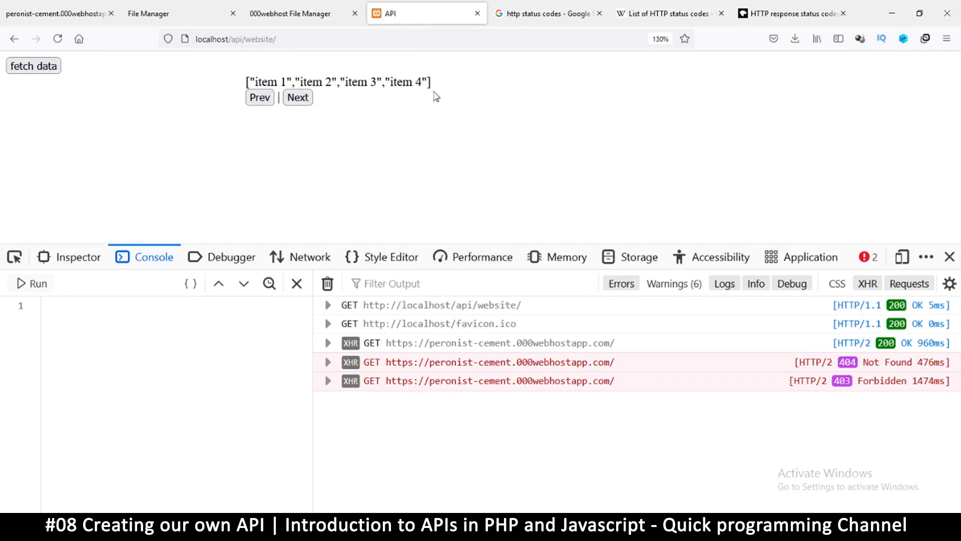
Return to the index.php editor and point out the "HTTP/2 403 Forbidden" header line above the item array.
{"action": "left_click", "coordinate": [300, 13]}
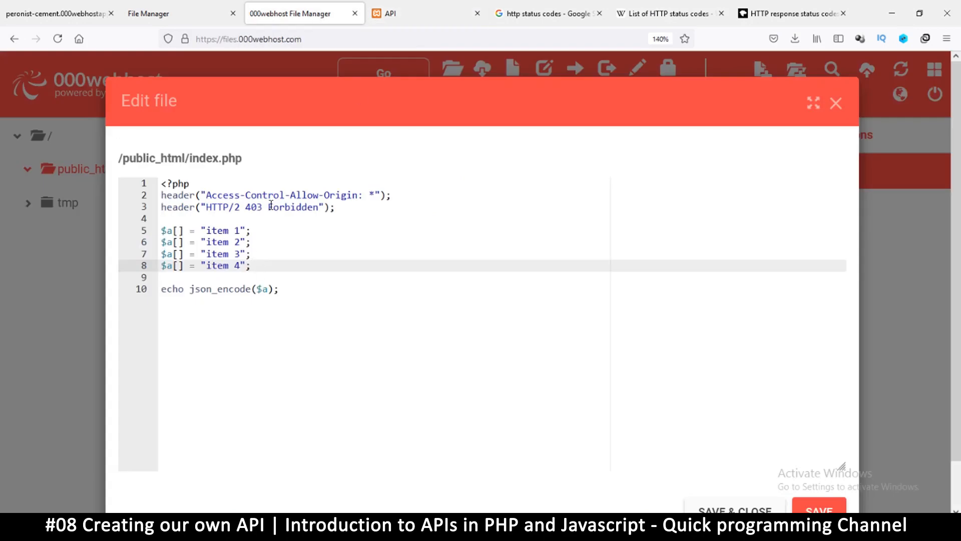
{"action": "double_click", "coordinate": [264, 207]}
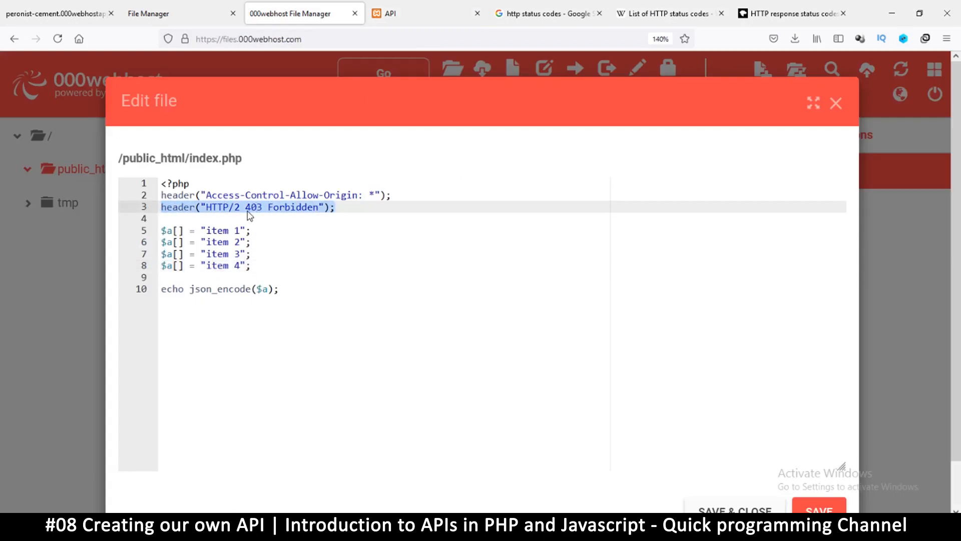
{"action": "left_click", "coordinate": [261, 207]}
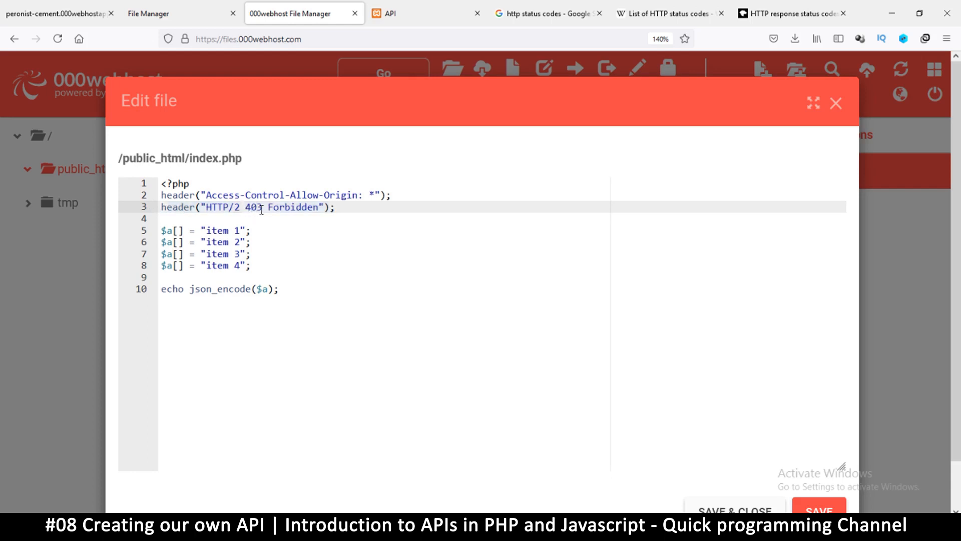
{"action": "mouse_move", "coordinate": [417, 232]}
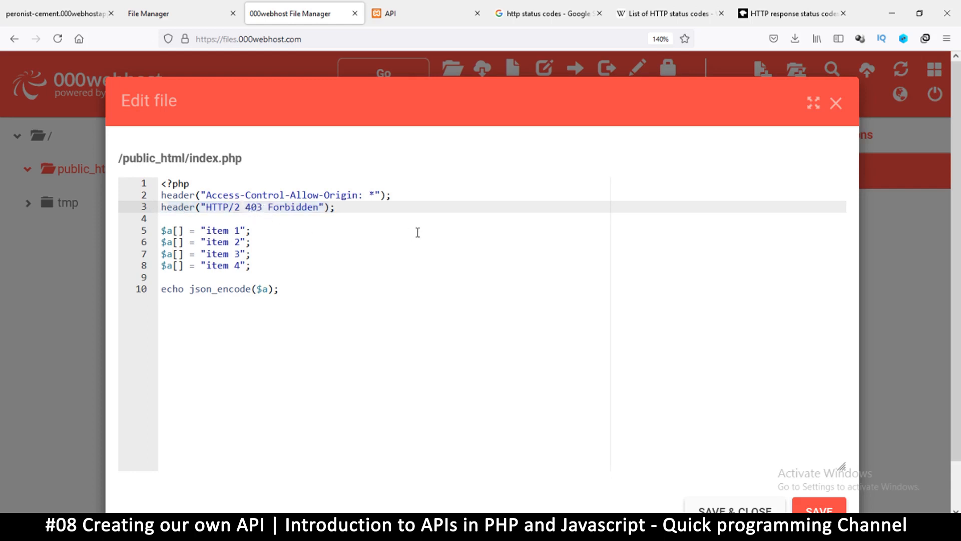
{"action": "mouse_move", "coordinate": [265, 265]}
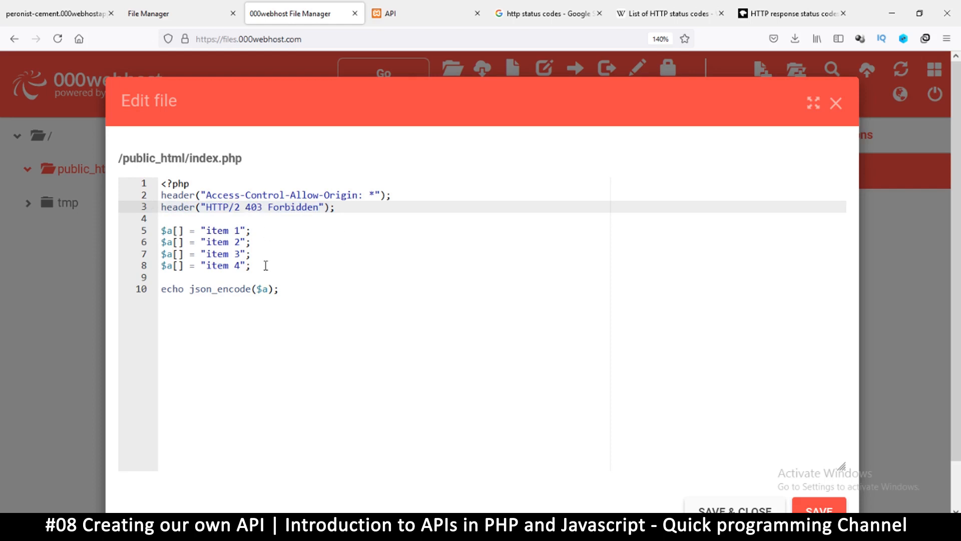
{"action": "left_click", "coordinate": [264, 265]}
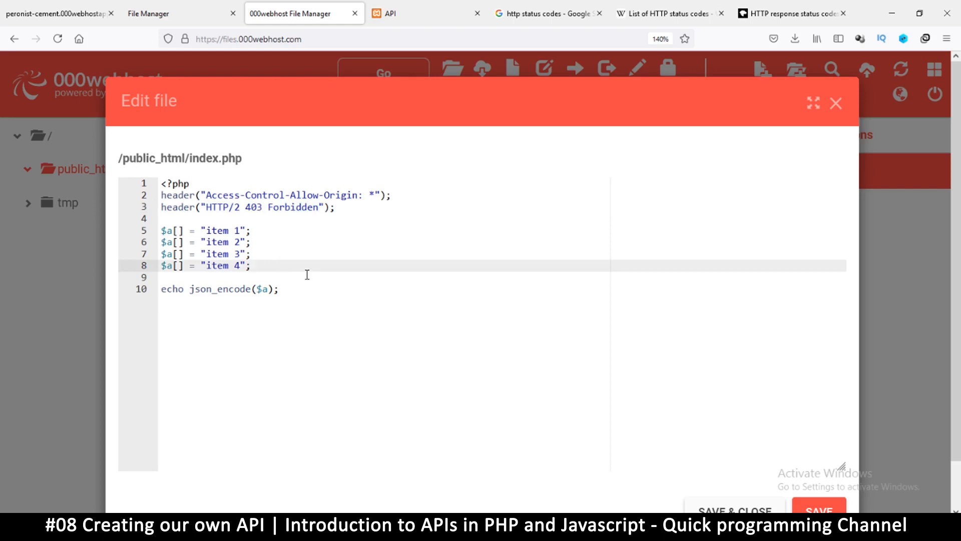
{"action": "mouse_move", "coordinate": [461, 201]}
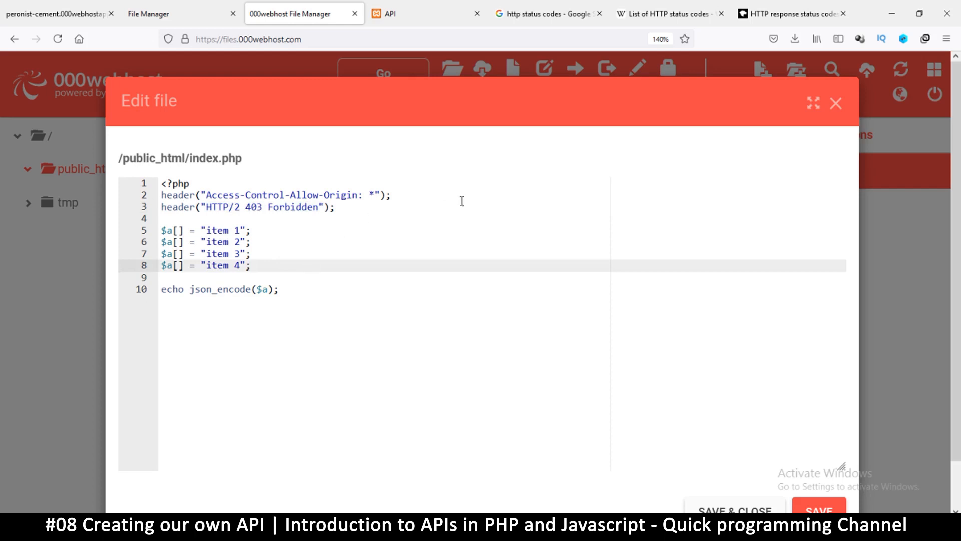